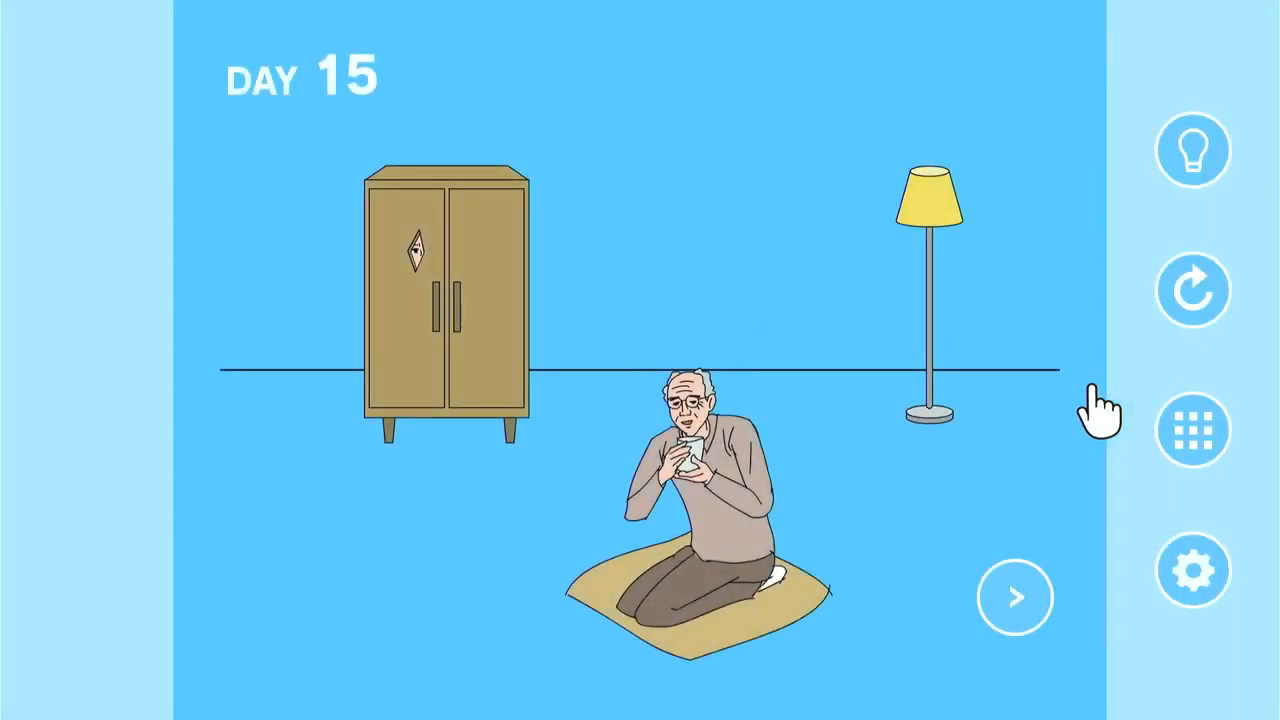
# Find the mask in the nightstand drawer on the other side of the room.
pyautogui.click(1012, 596)
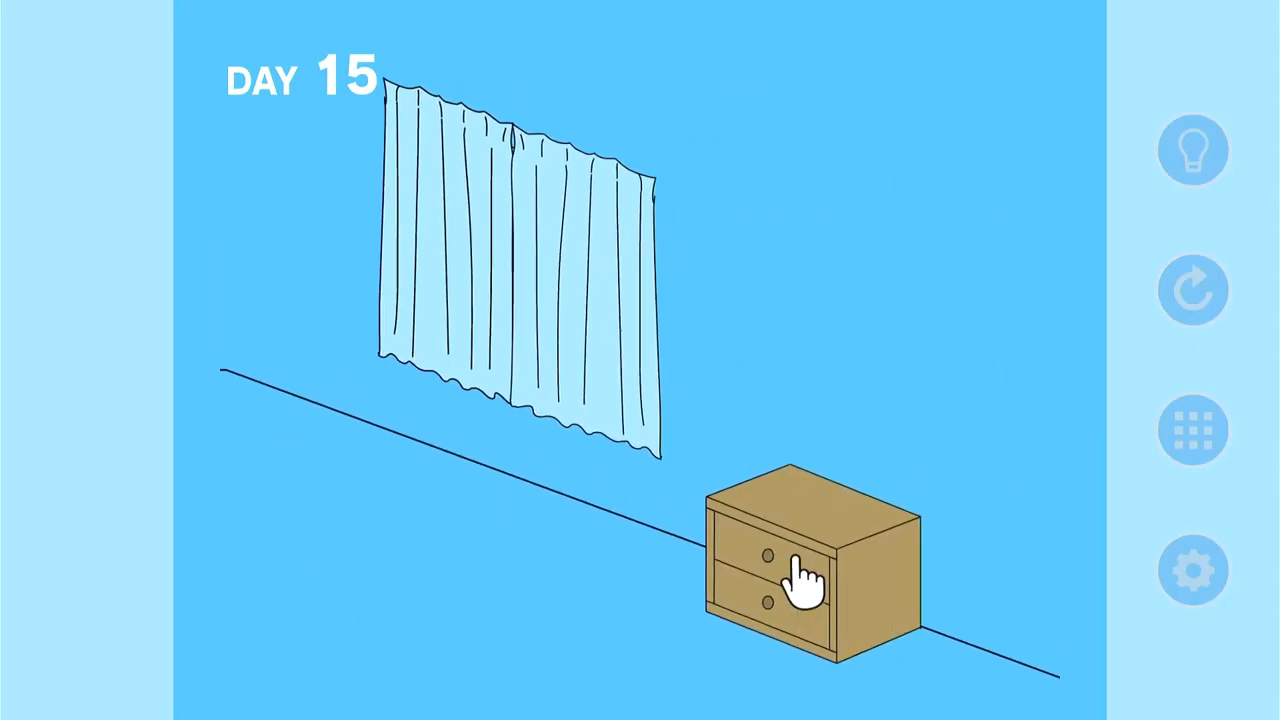
pyautogui.click(780, 556)
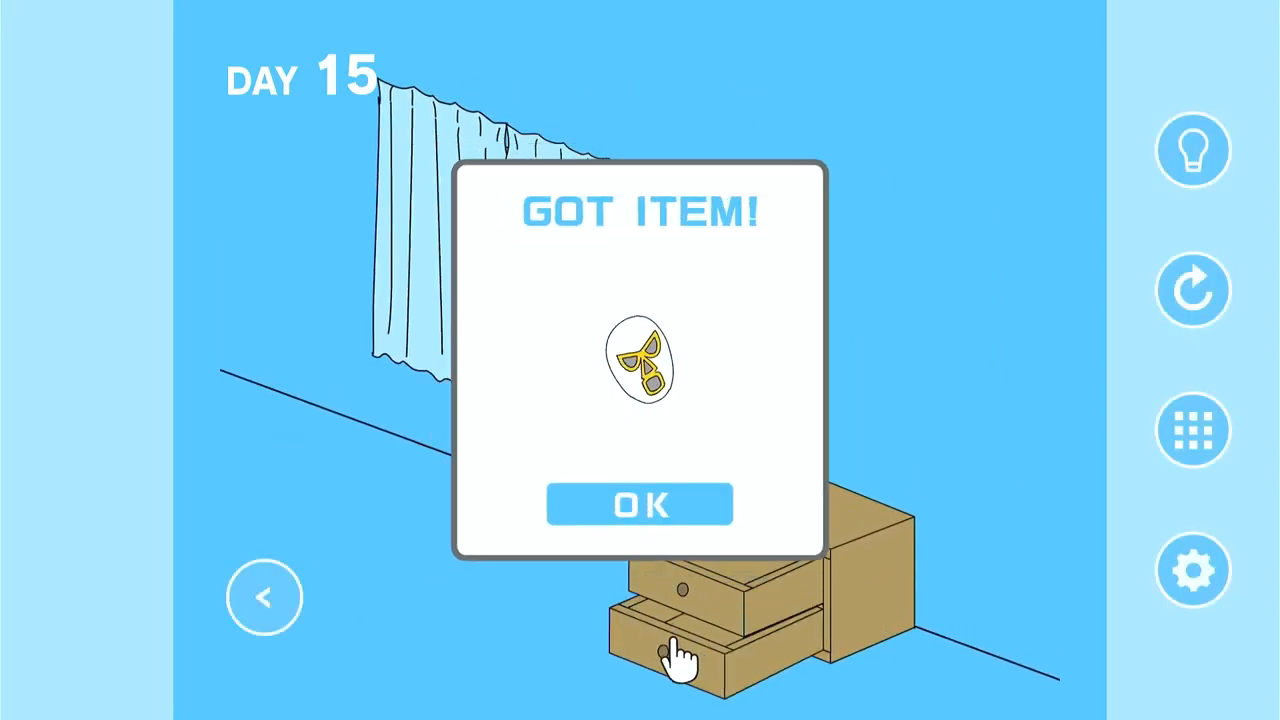
pyautogui.click(640, 504)
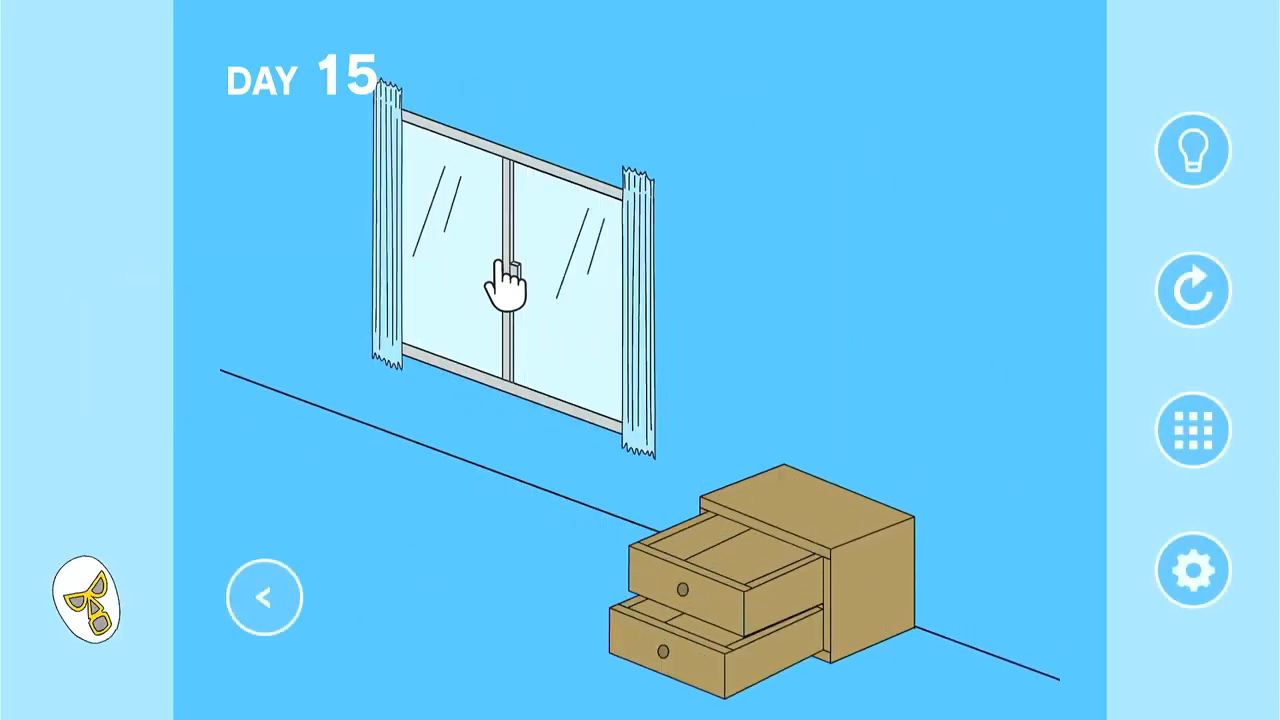
# Take the small UFO from the opened window and return to grandpa's side to use it.
pyautogui.click(504, 284)
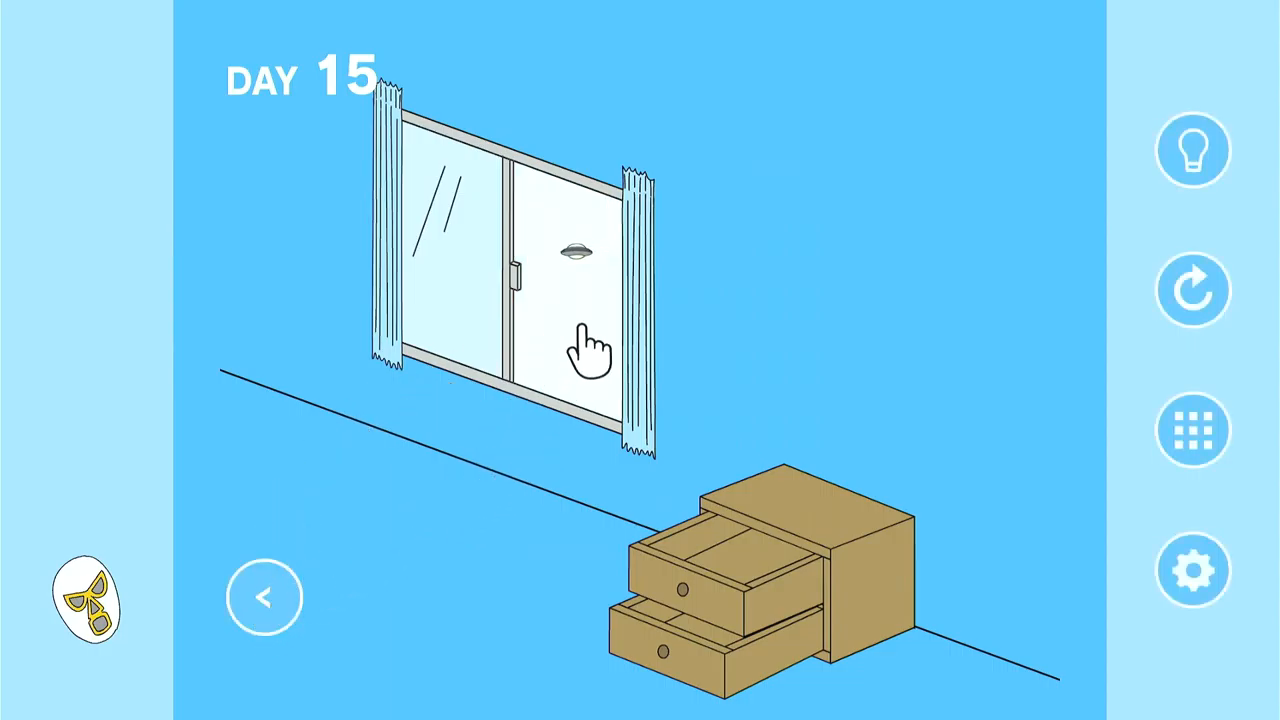
pyautogui.click(576, 256)
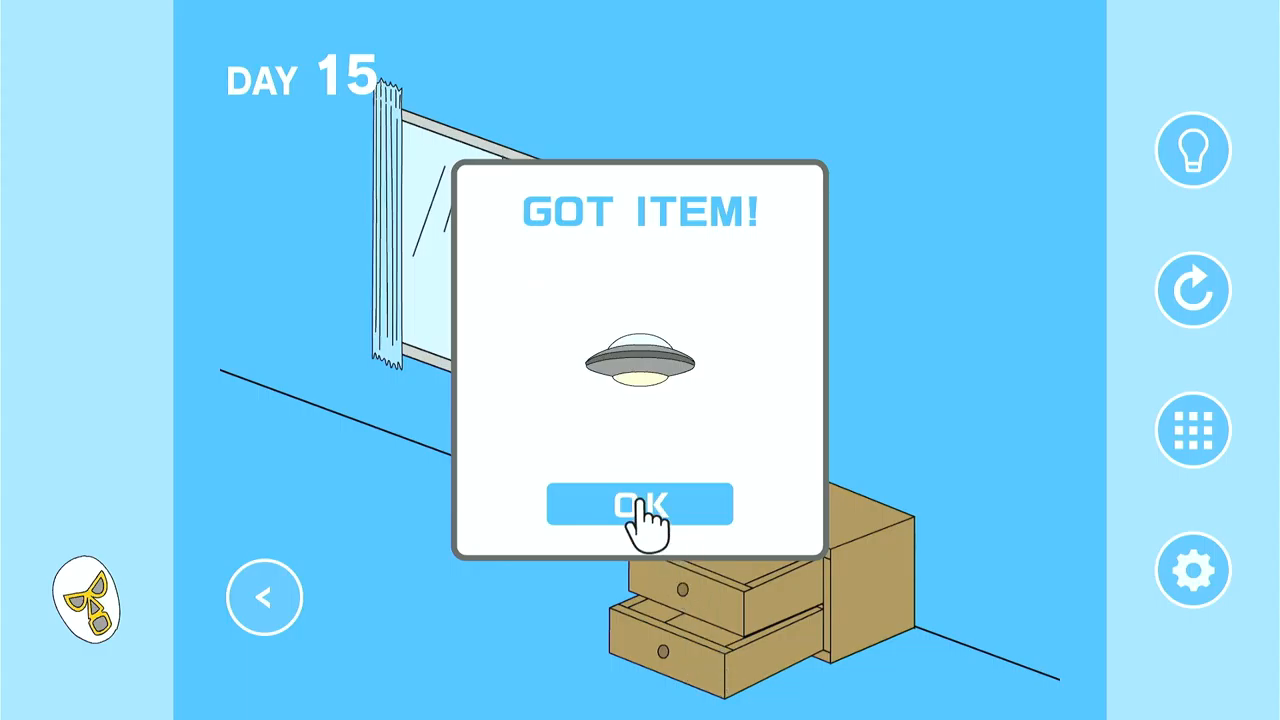
pyautogui.click(640, 504)
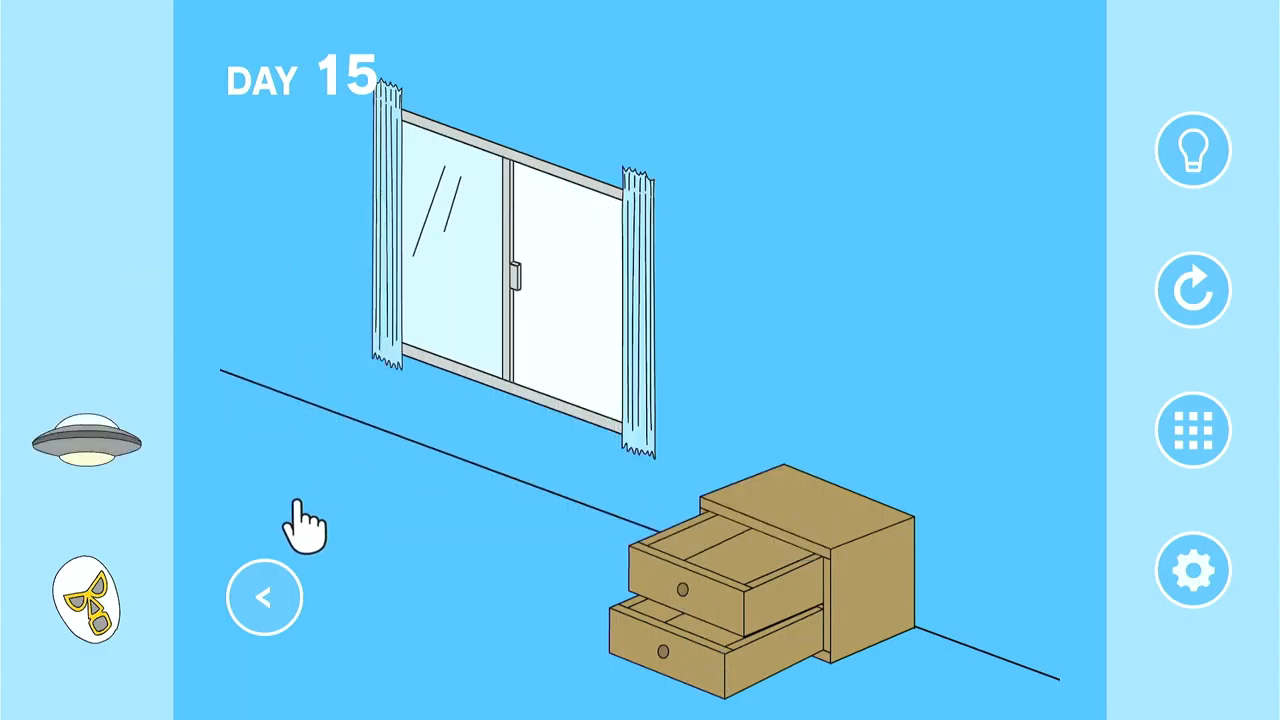
pyautogui.click(264, 596)
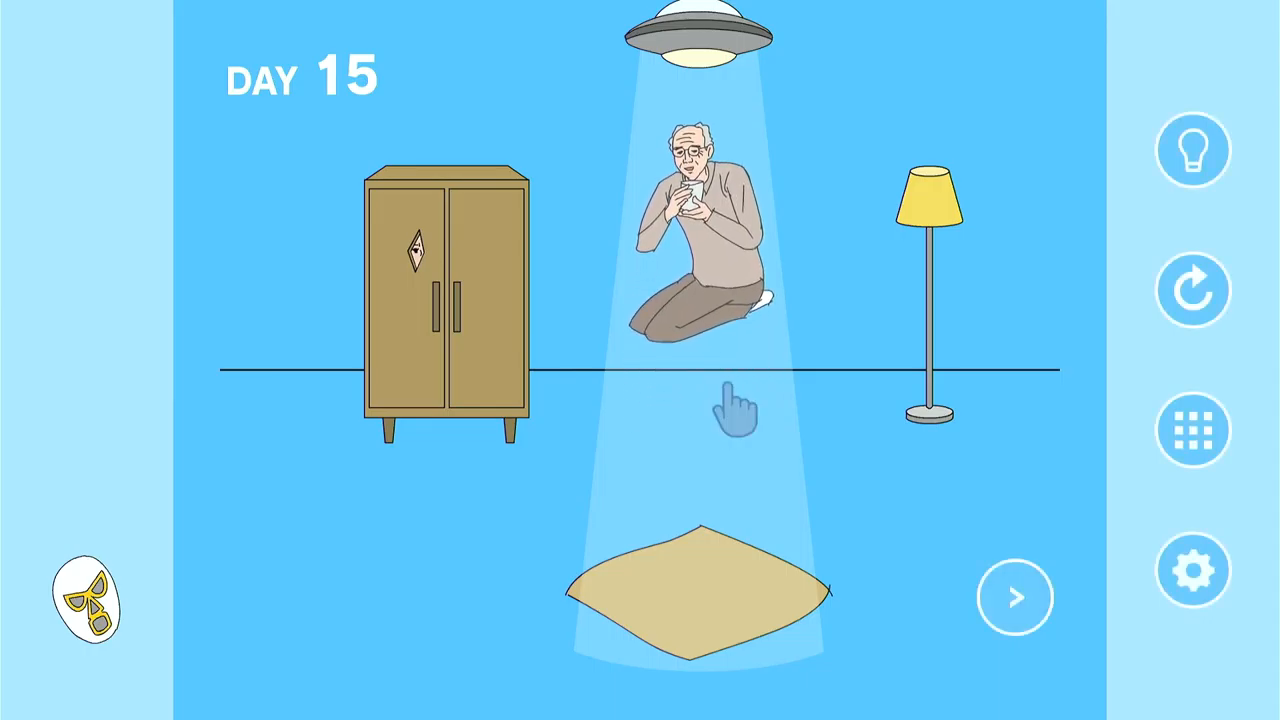
pyautogui.moveTo(240, 660)
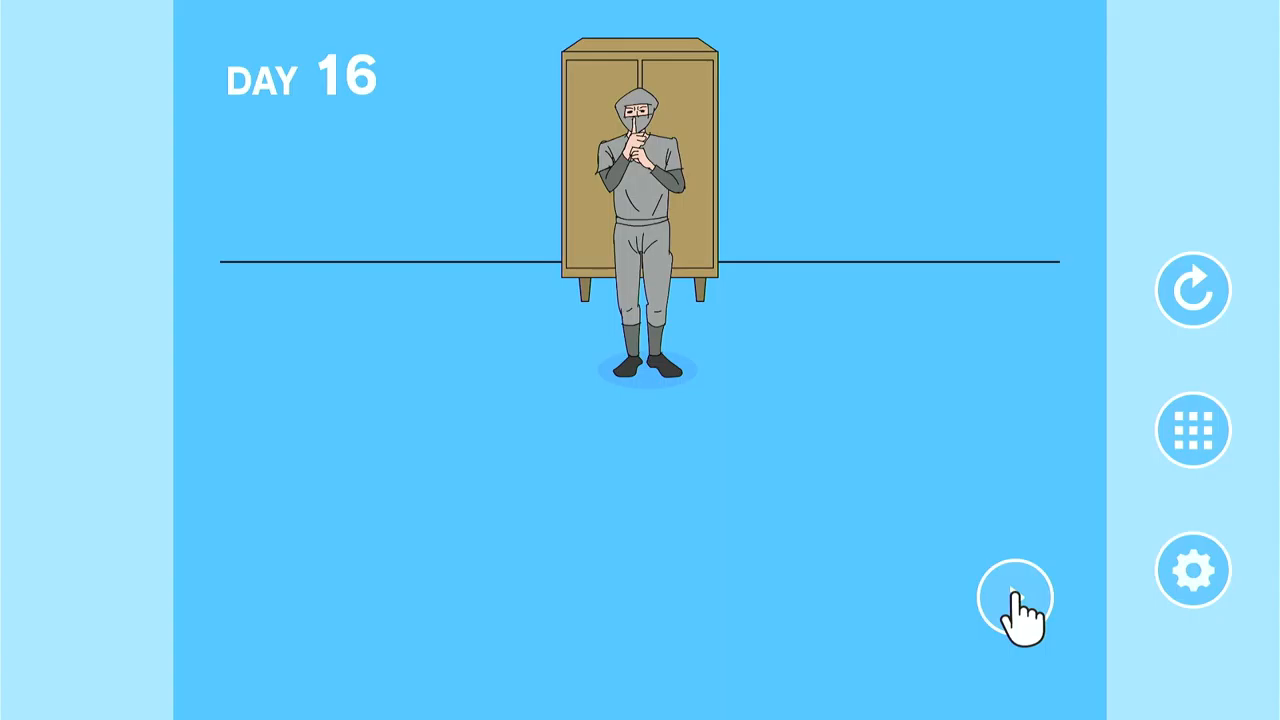
# Shake the plant for the white ball and find the throwing star in the cabinet drawers.
pyautogui.click(1016, 596)
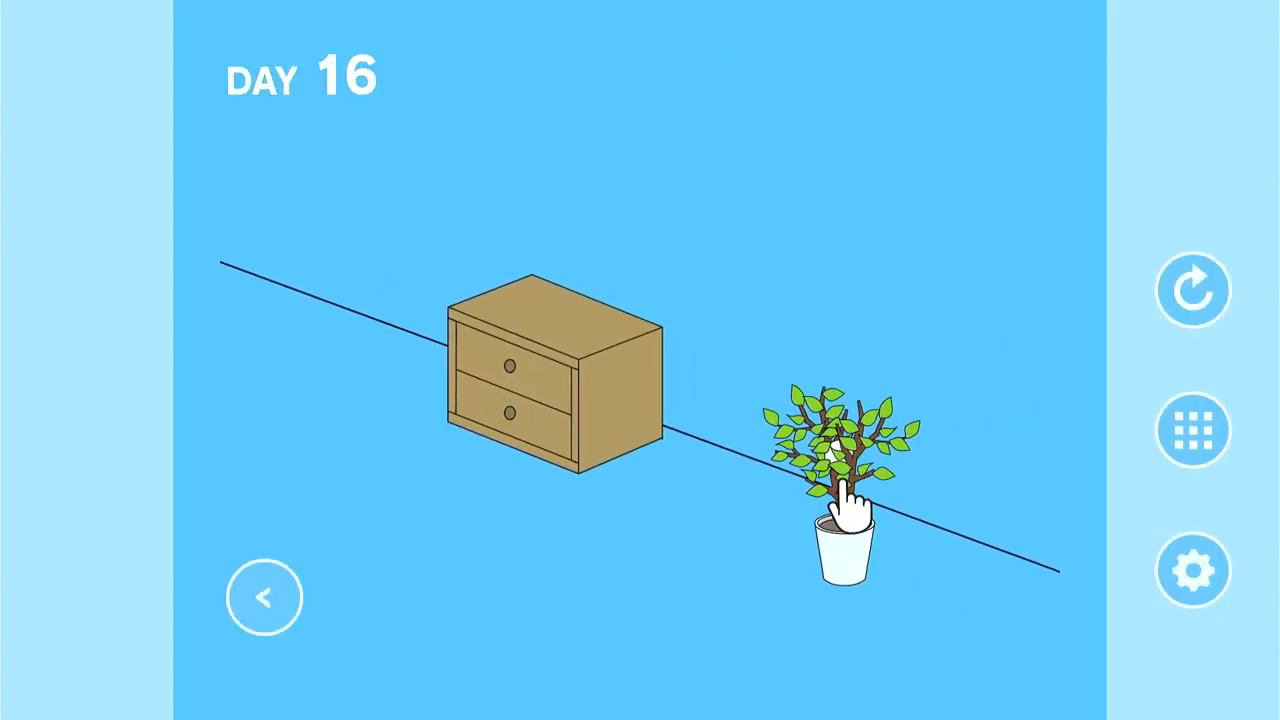
pyautogui.click(844, 500)
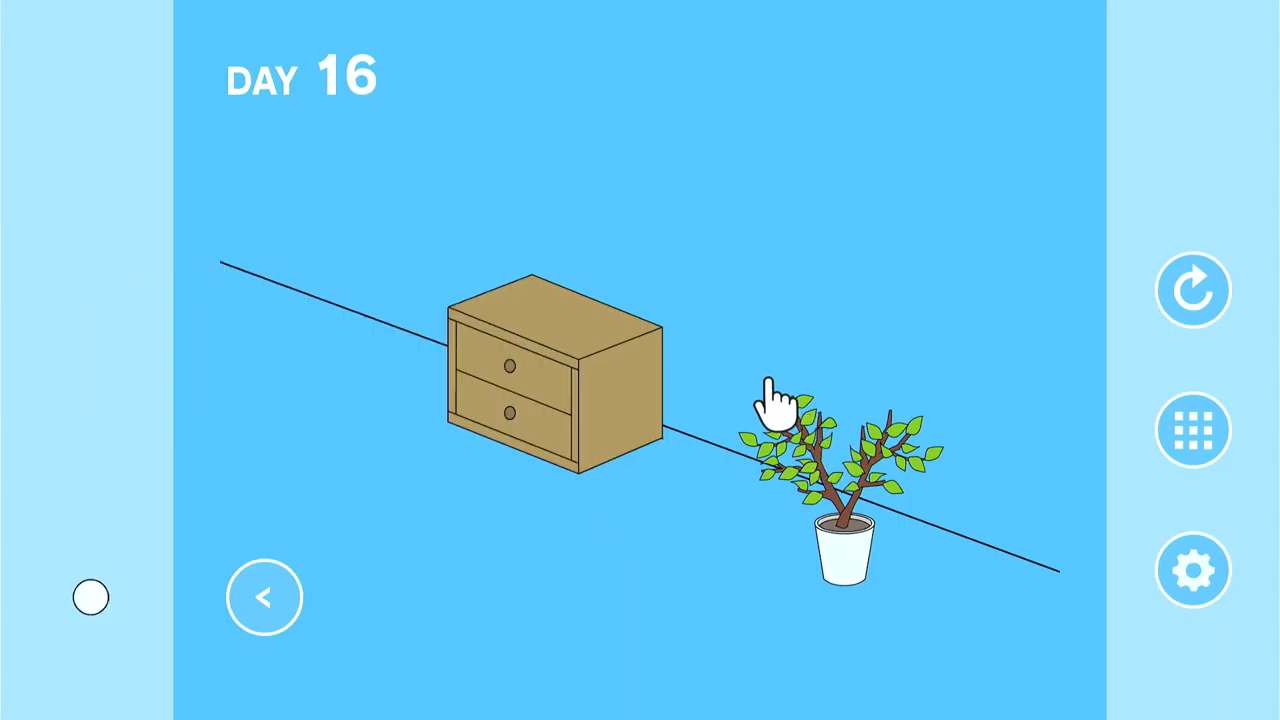
pyautogui.click(770, 410)
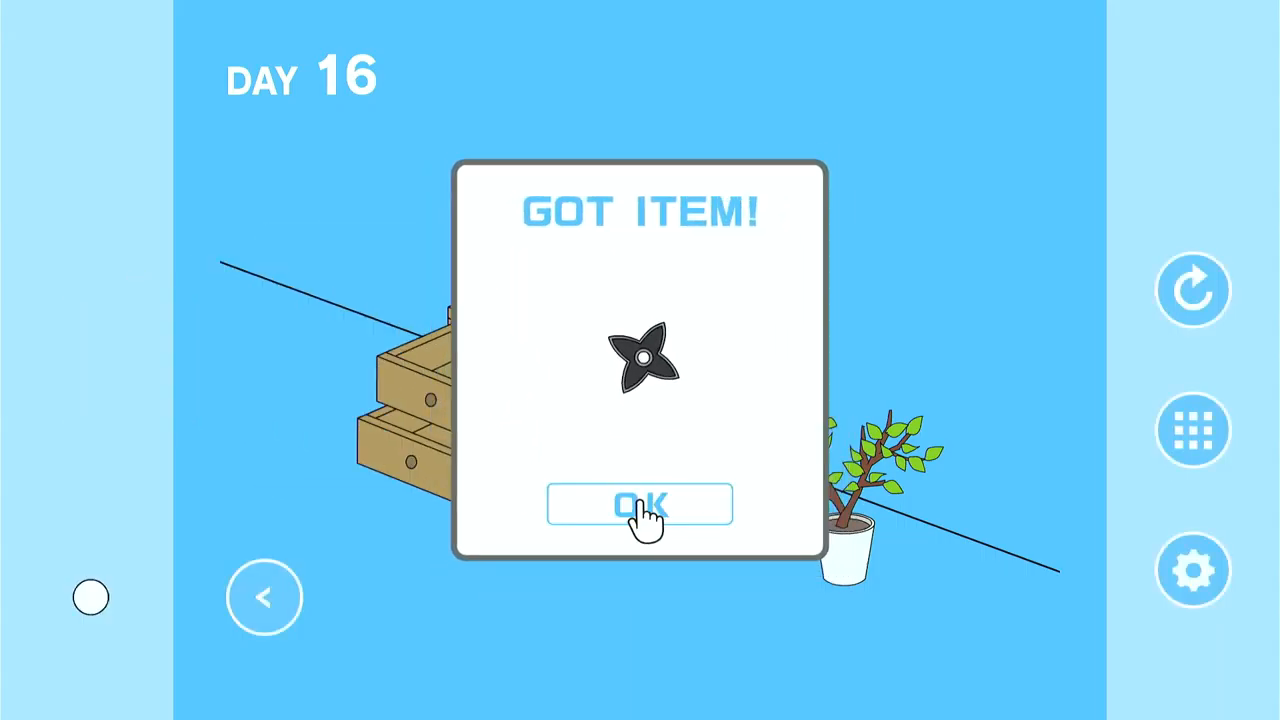
pyautogui.click(640, 504)
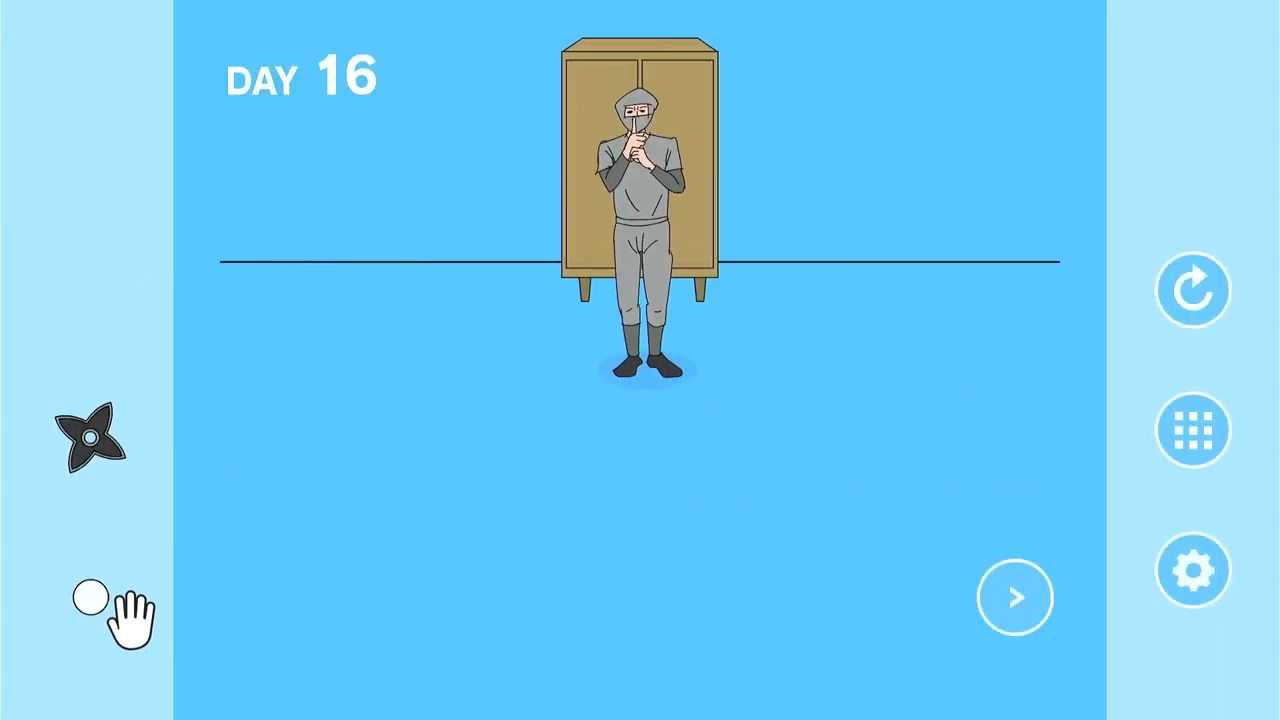
# Lure the ninja away with the ball, then uncover the game in the wardrobe.
pyautogui.moveTo(90, 596); pyautogui.dragTo(630, 240)
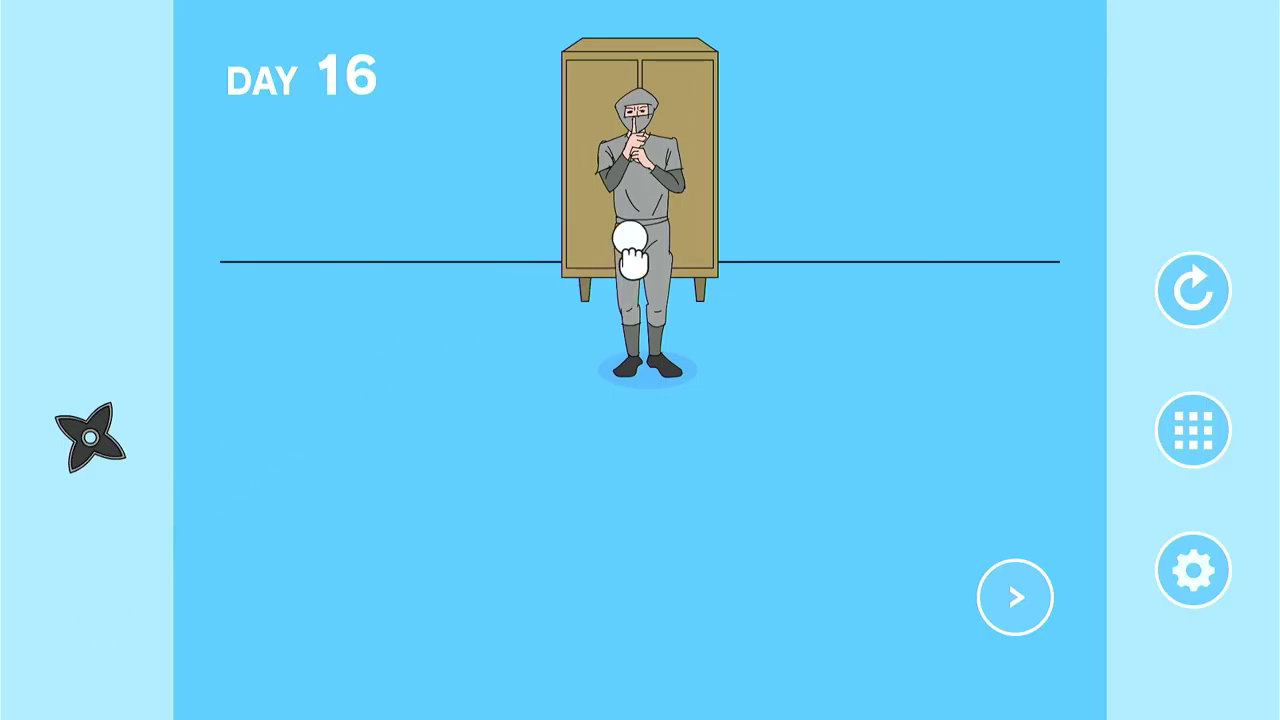
pyautogui.click(630, 250)
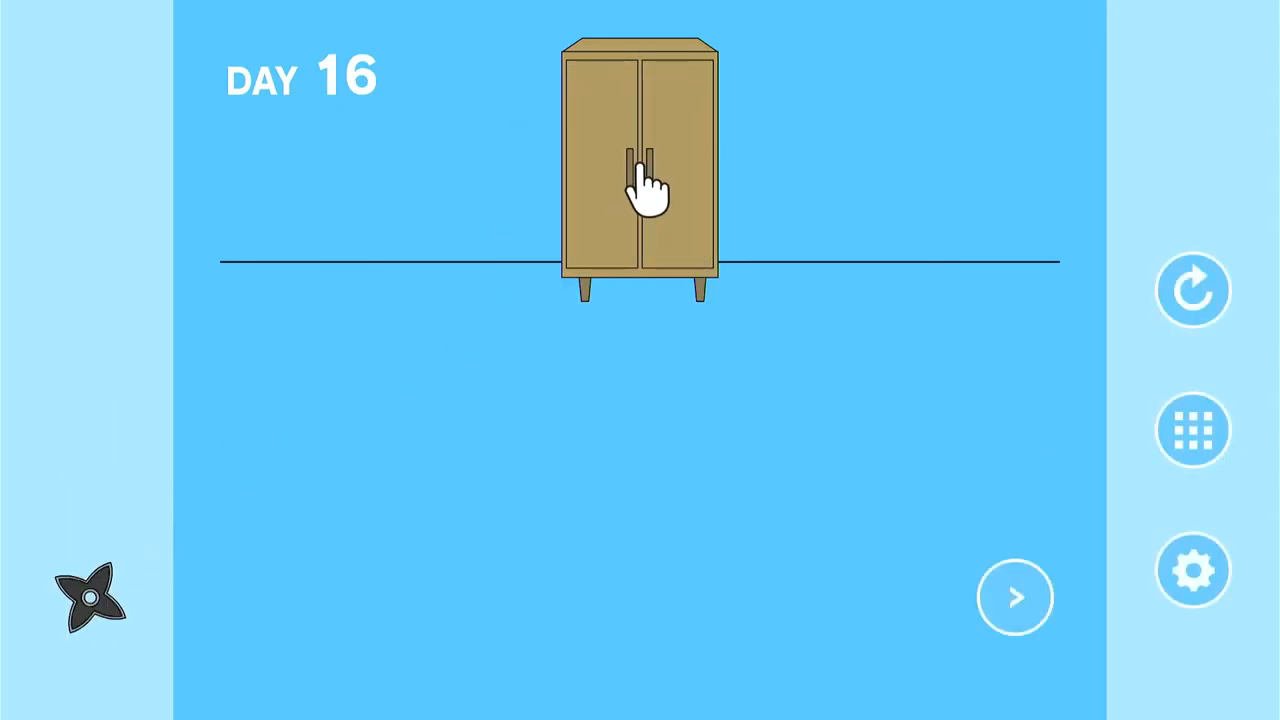
pyautogui.click(1014, 596)
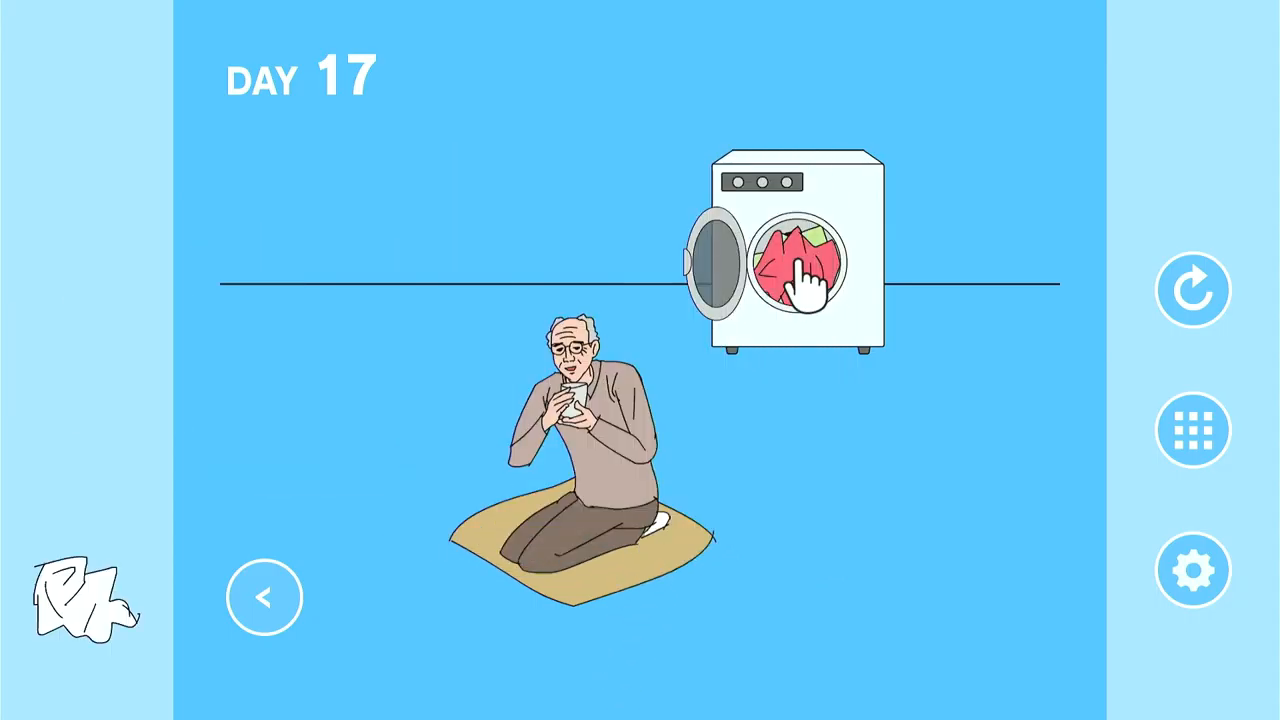
# Take the red cloth from the washer, confront the bull, and retry after game over.
pyautogui.click(796, 270)
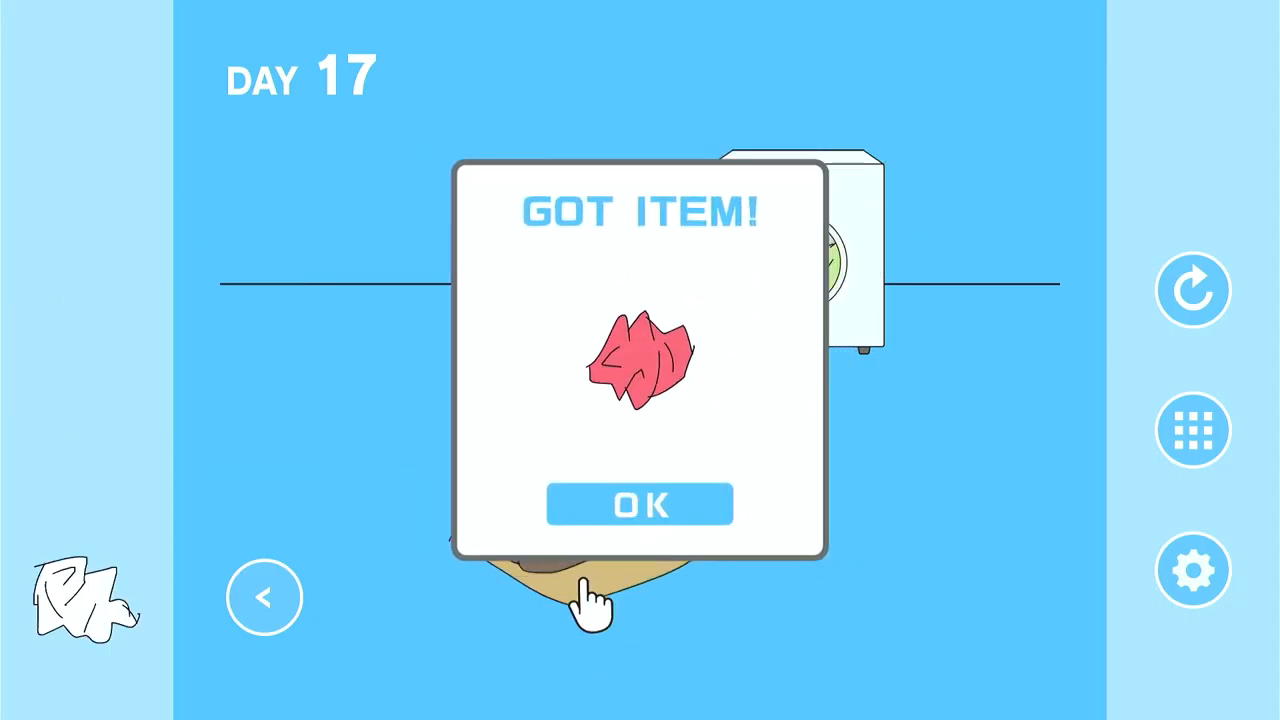
pyautogui.click(640, 504)
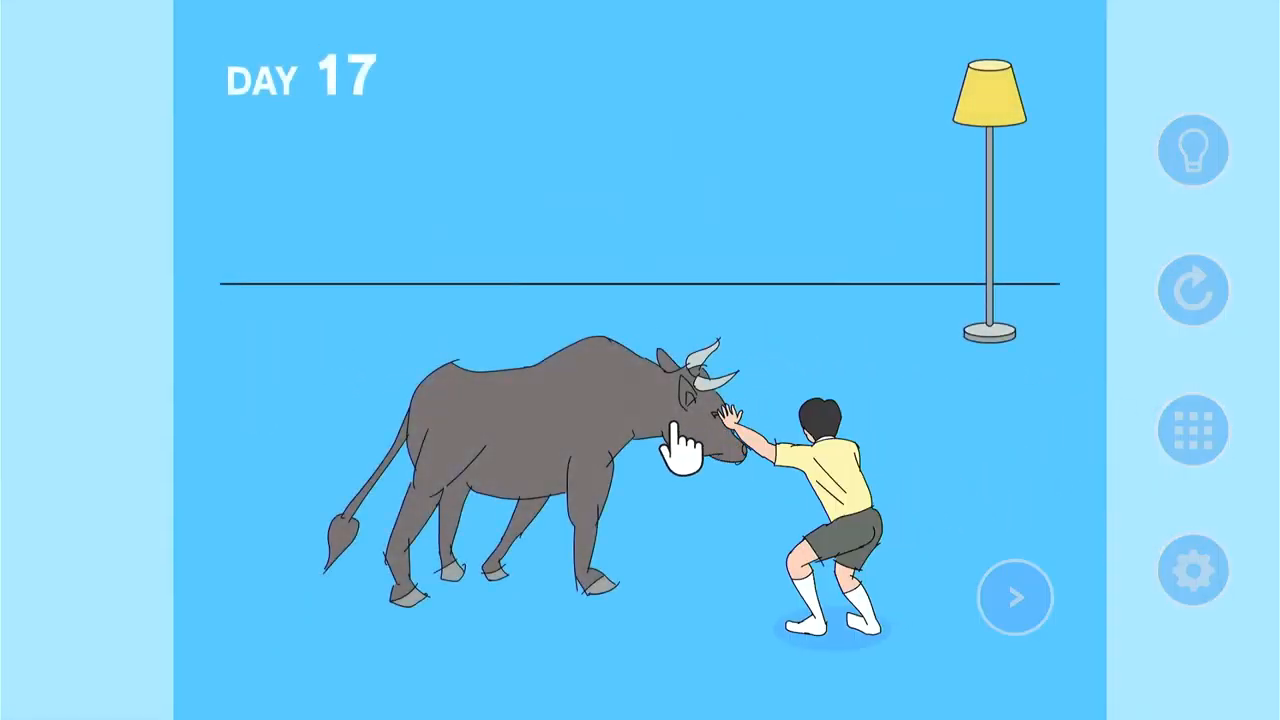
pyautogui.click(700, 430)
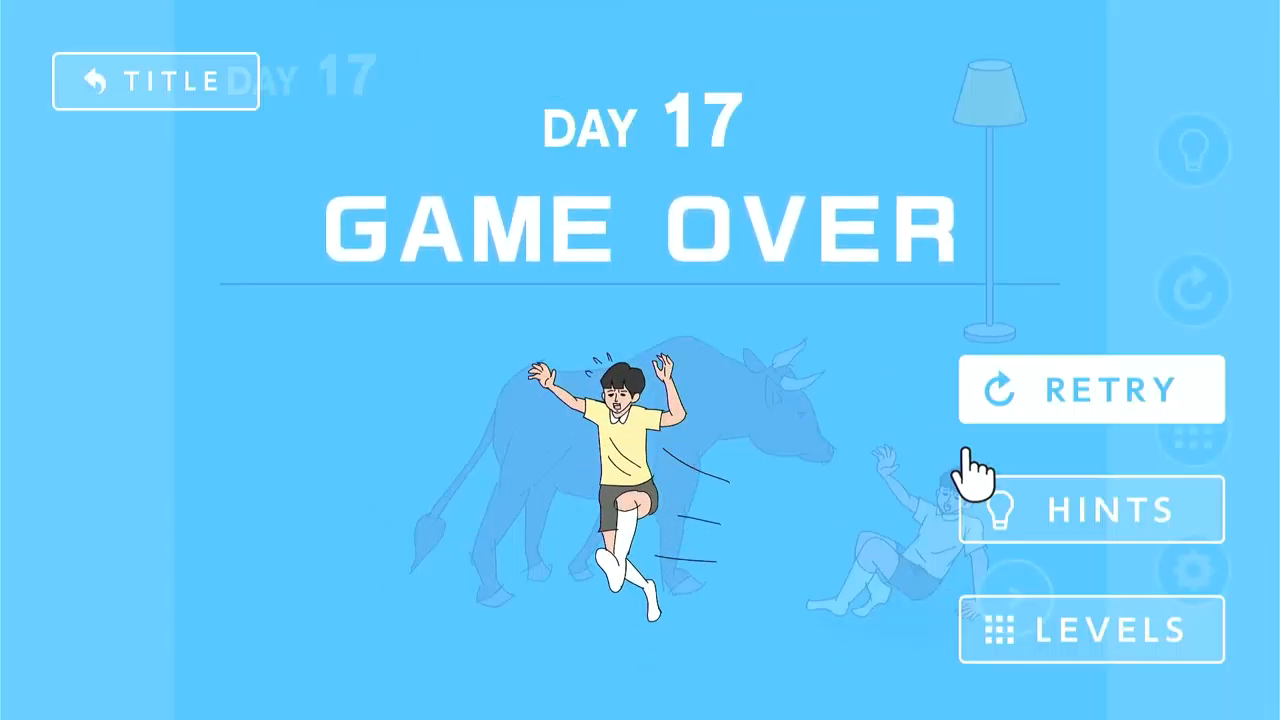
pyautogui.click(1092, 388)
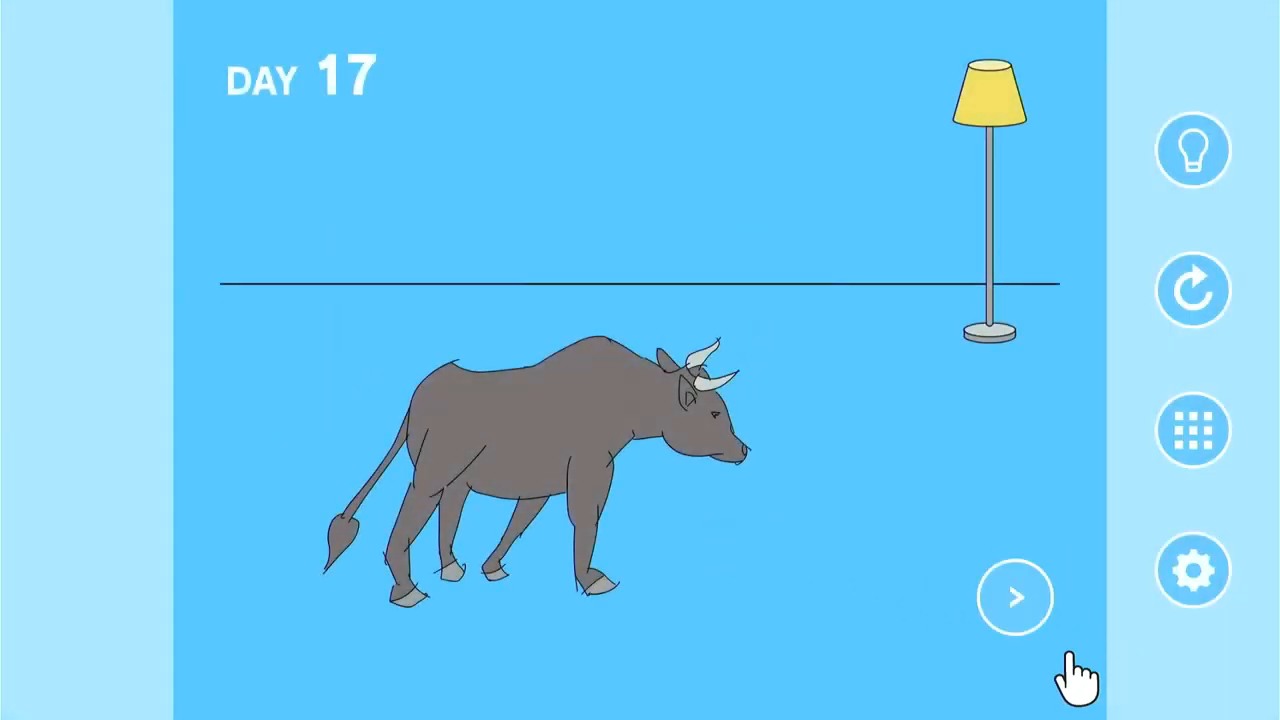
# Collect the red cloth again and tempt the bull with it as a cape.
pyautogui.click(1014, 596)
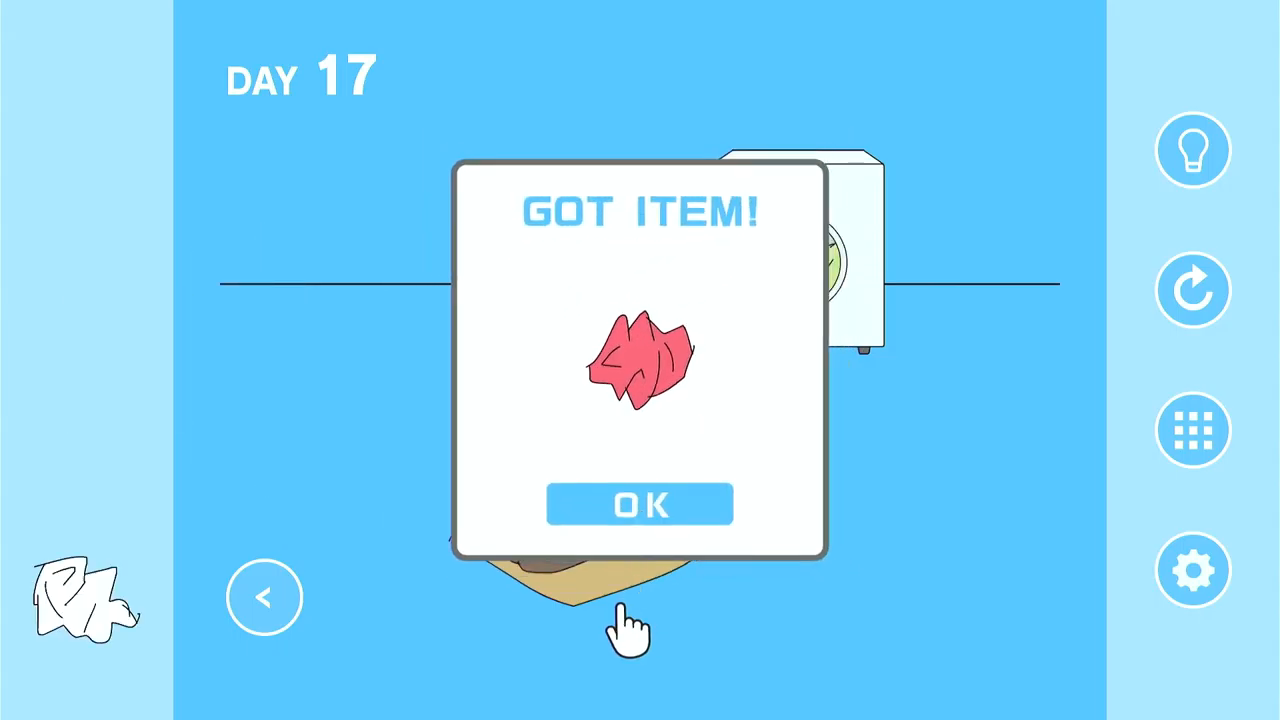
pyautogui.click(640, 504)
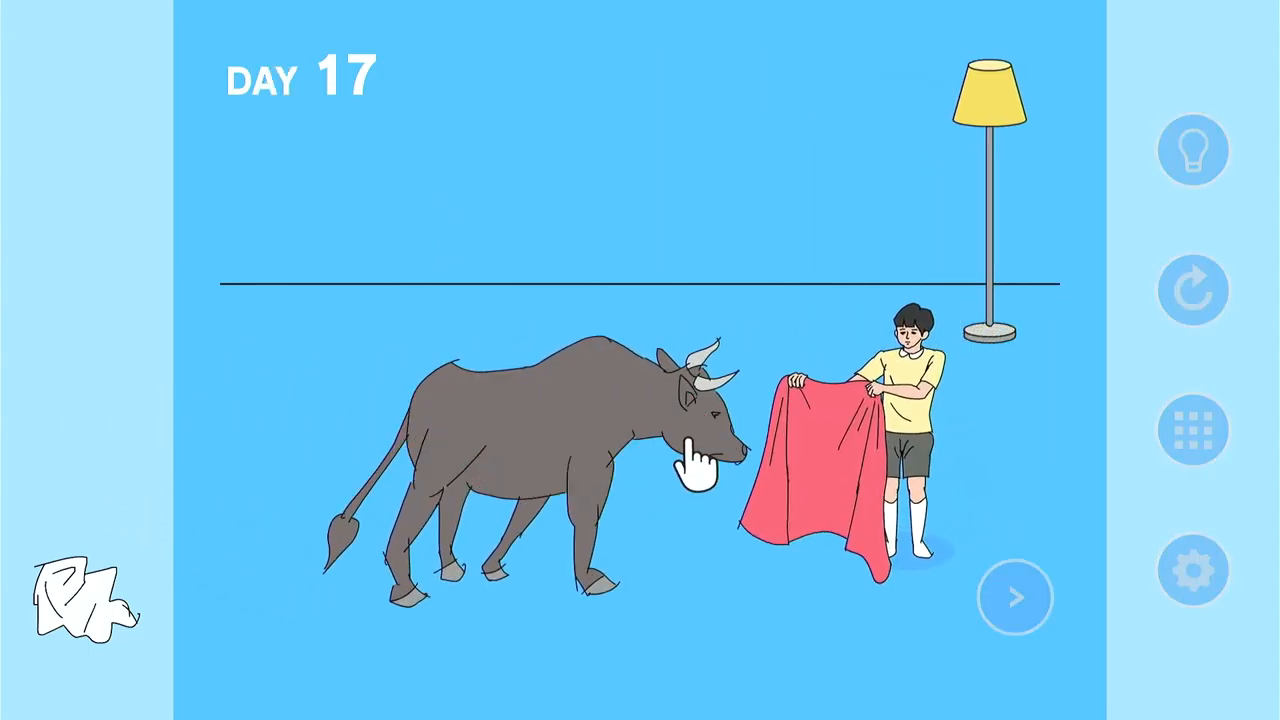
pyautogui.click(700, 460)
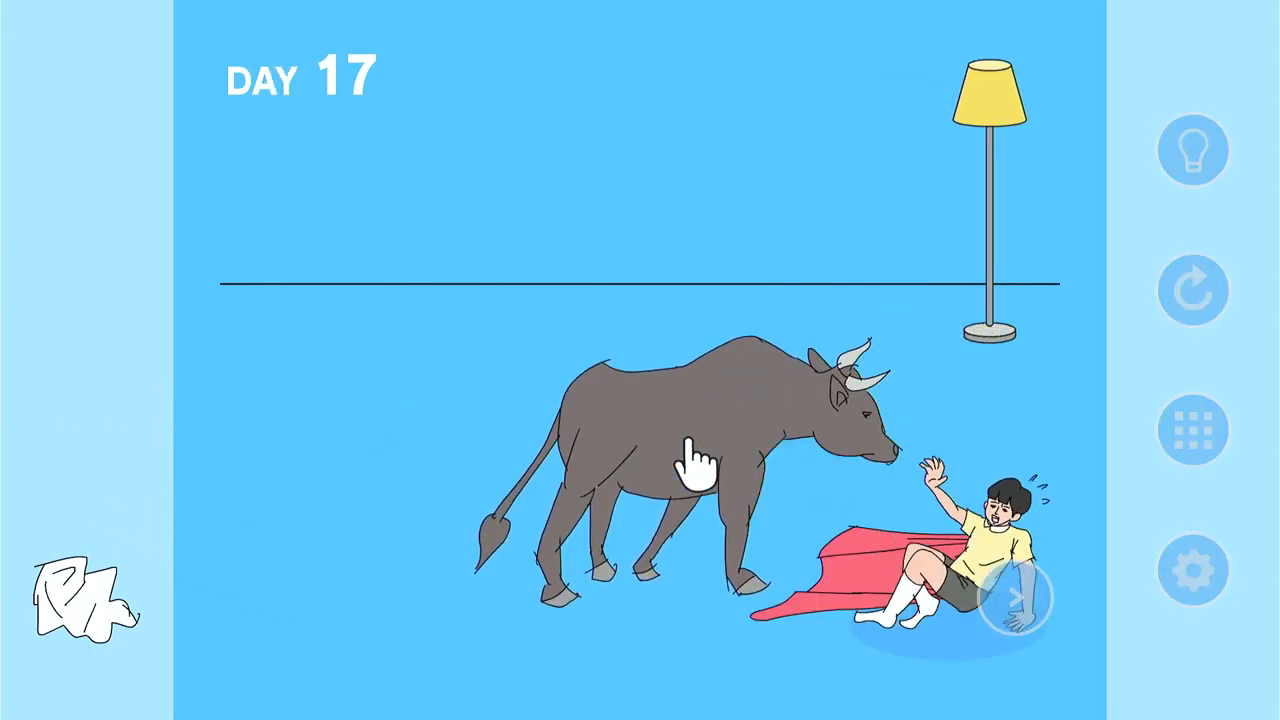
pyautogui.click(700, 450)
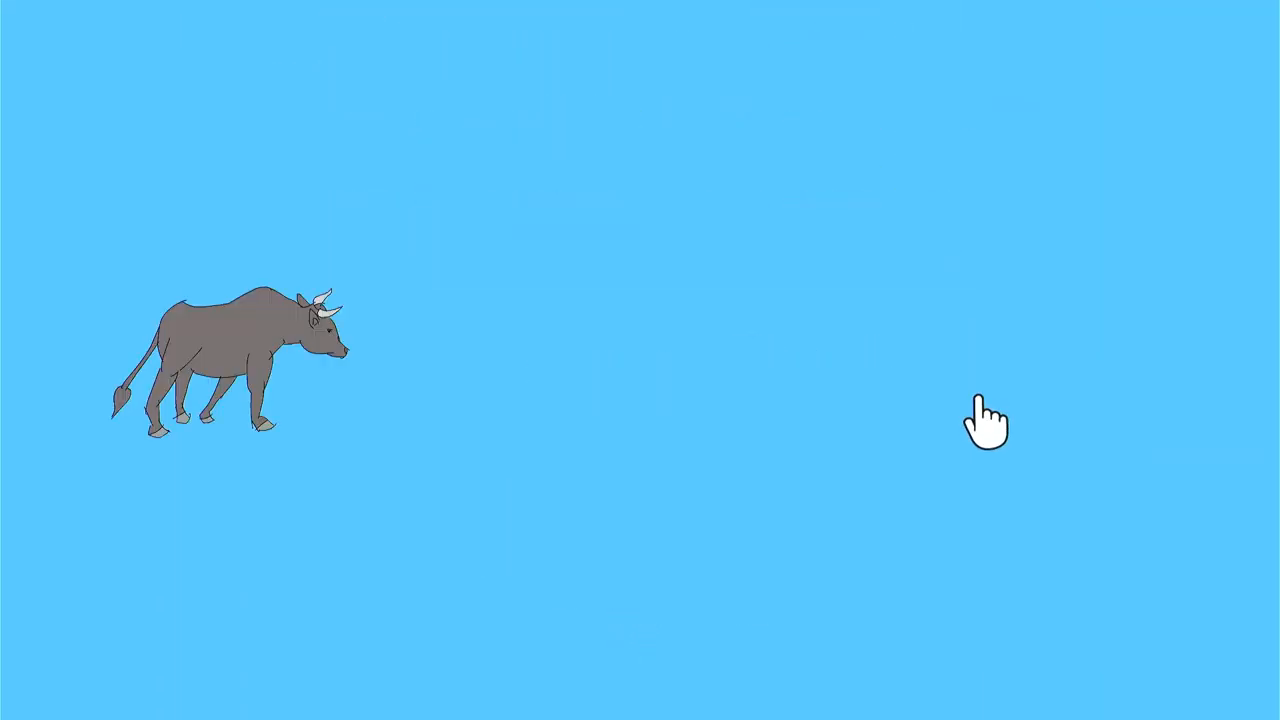
pyautogui.moveTo(1016, 544)
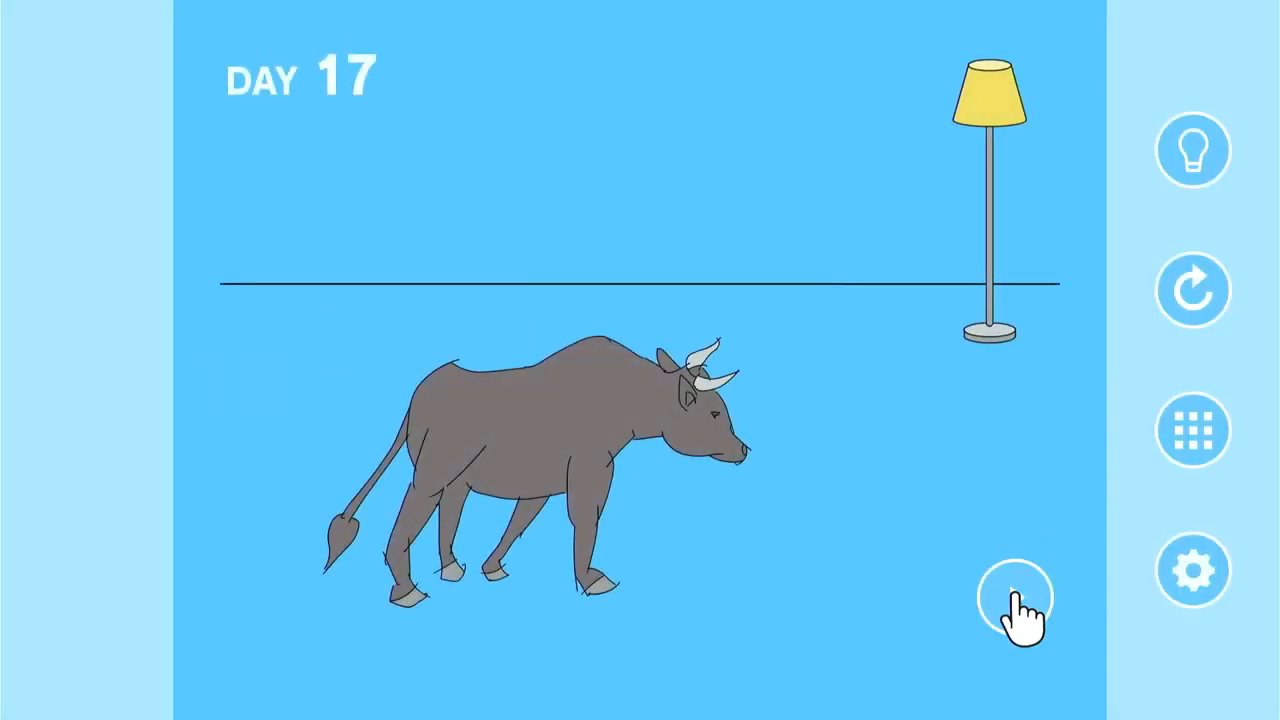
# Open the washer, take the cloths and drag them onto the scene to clear Day 17.
pyautogui.click(1016, 598)
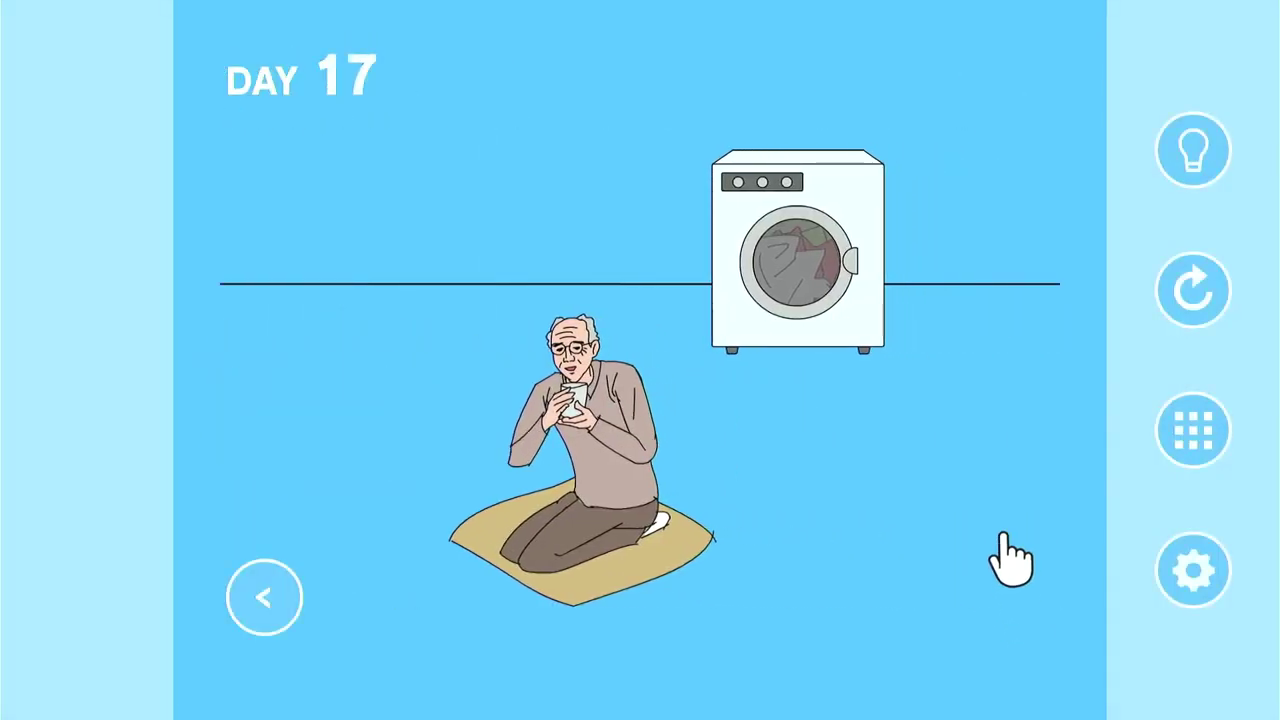
pyautogui.click(790, 256)
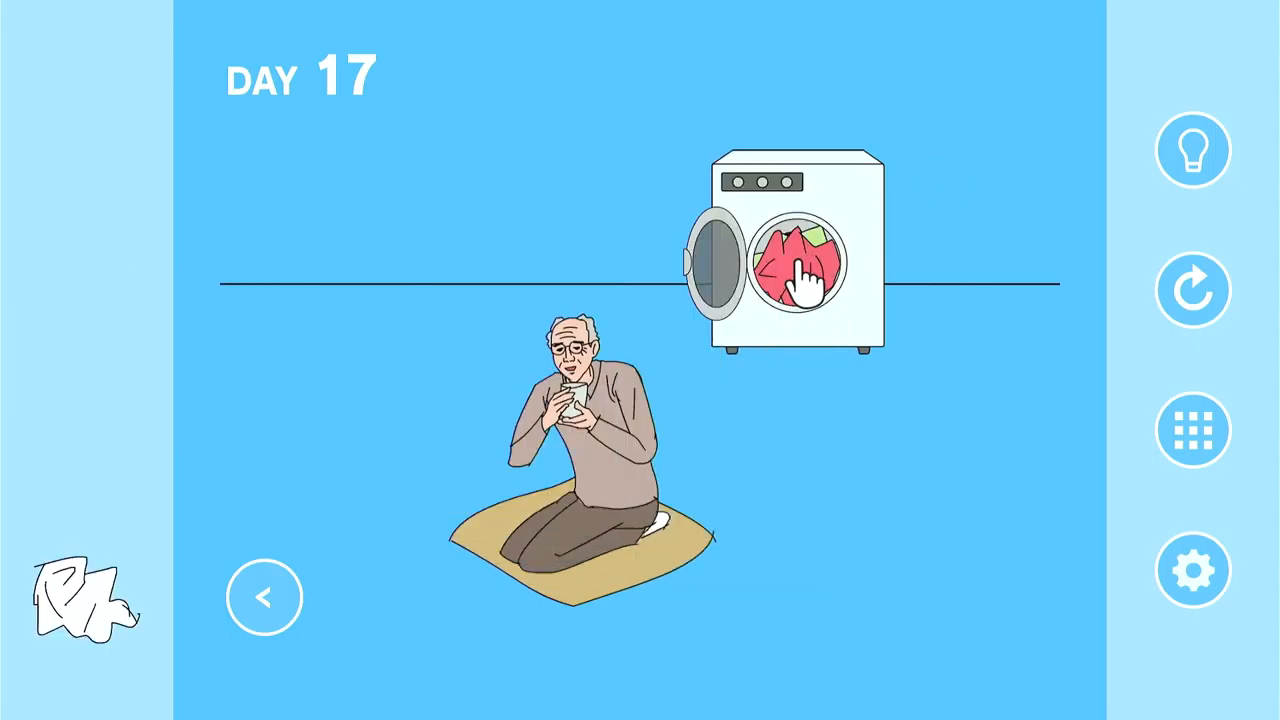
pyautogui.click(800, 270)
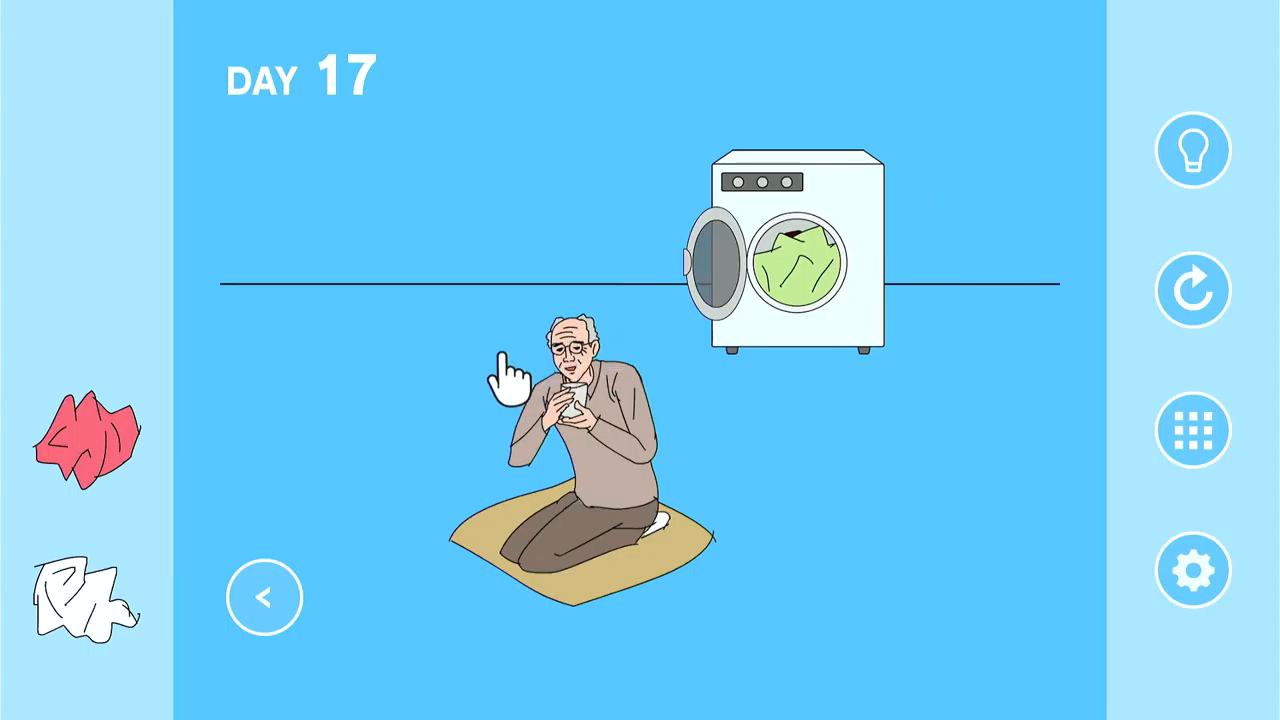
pyautogui.moveTo(84, 584); pyautogui.dragTo(576, 400)
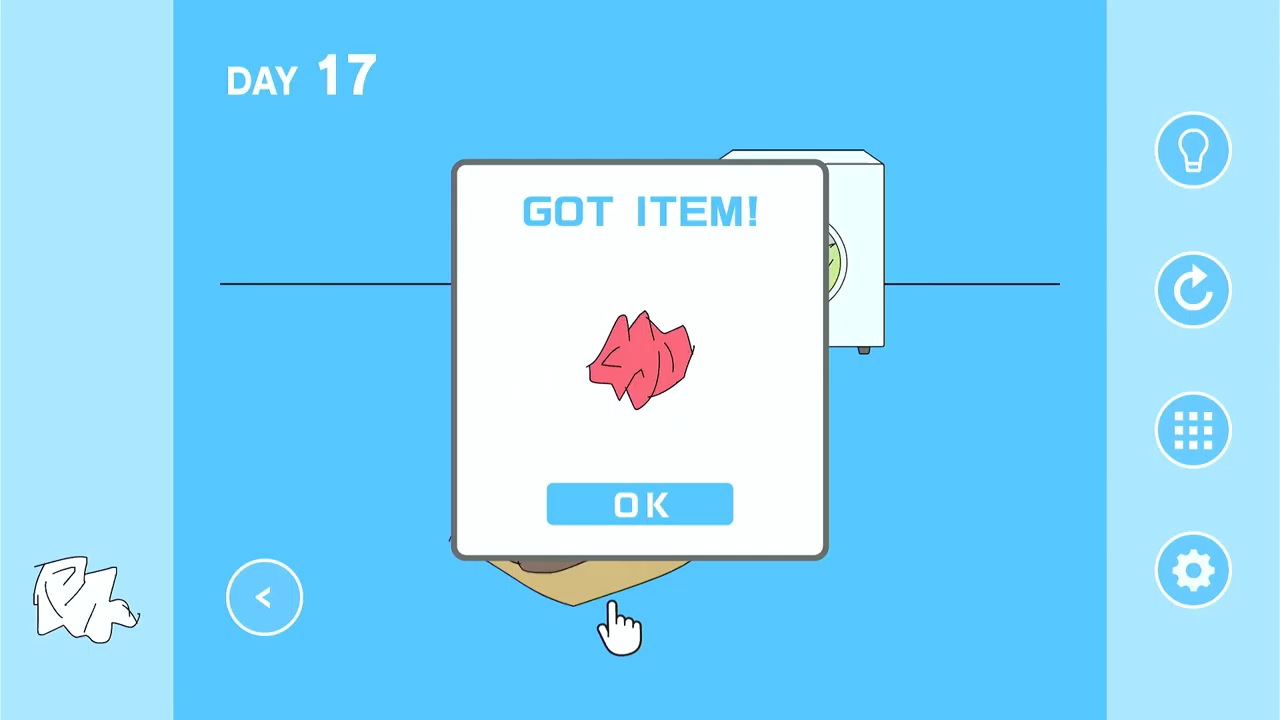
pyautogui.click(640, 504)
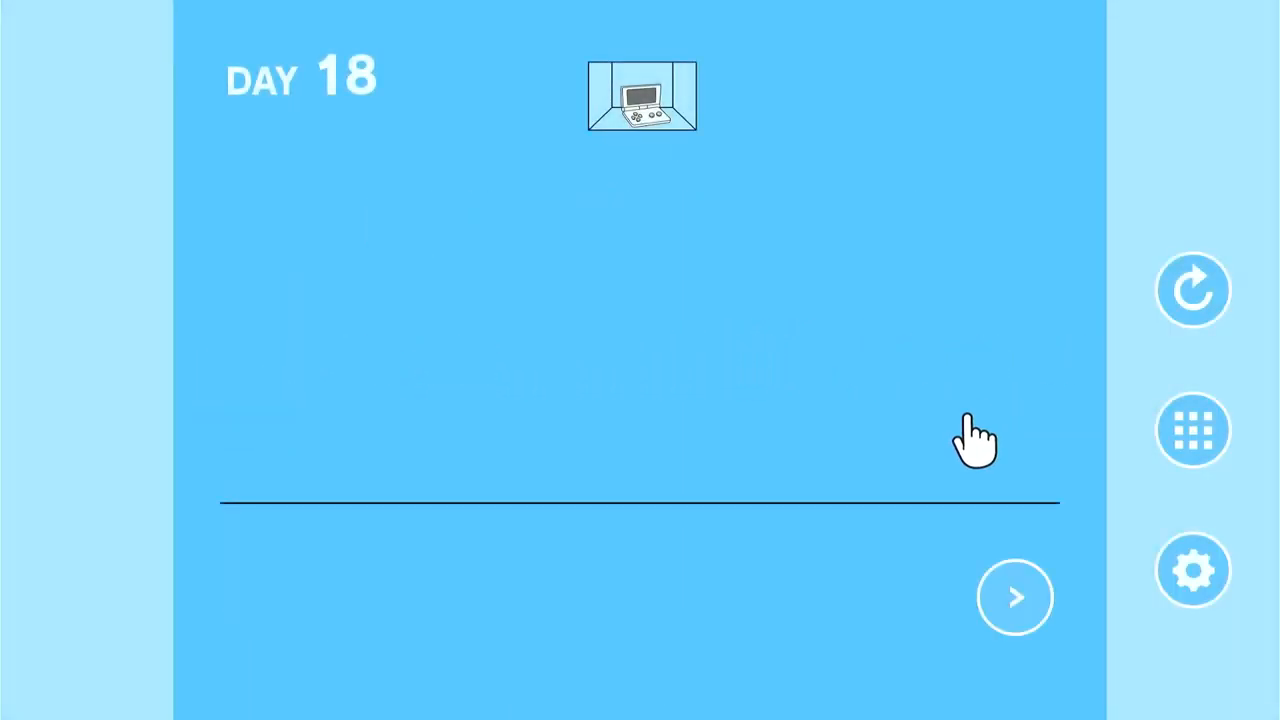
# Pick up the coiled rope by the shutter door to get the trampoline.
pyautogui.click(1014, 596)
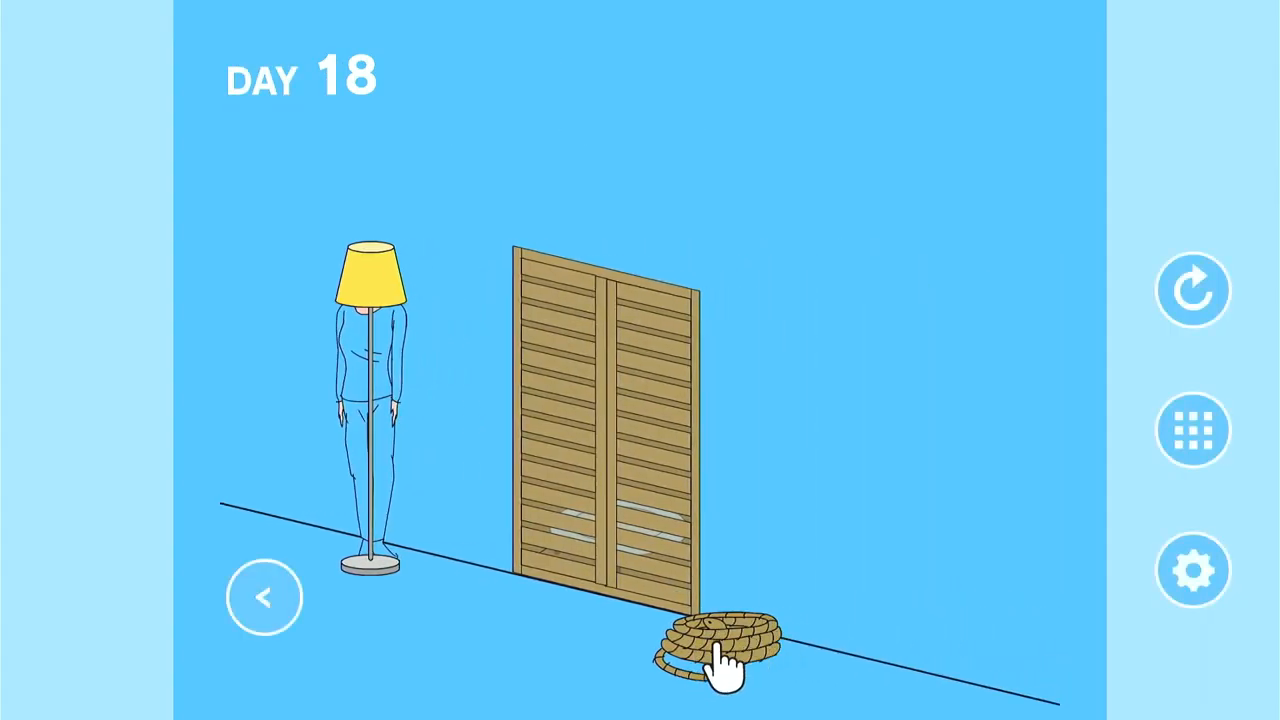
pyautogui.click(724, 636)
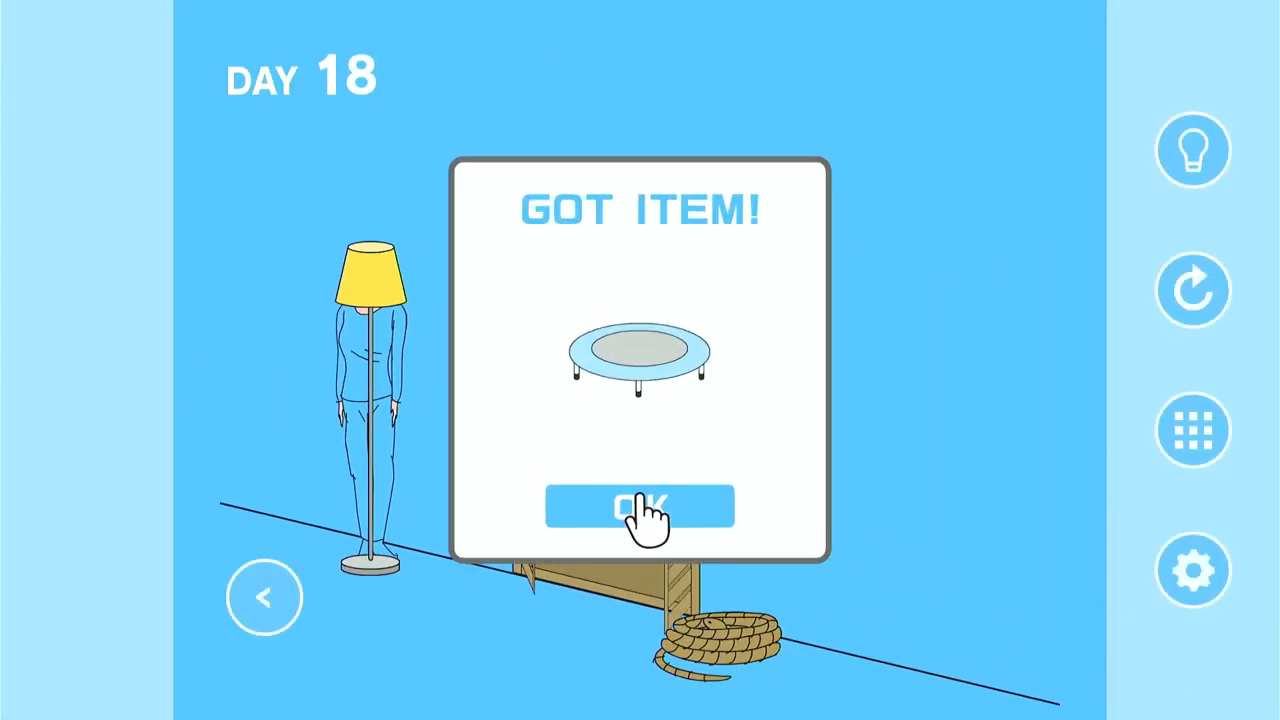
pyautogui.click(640, 504)
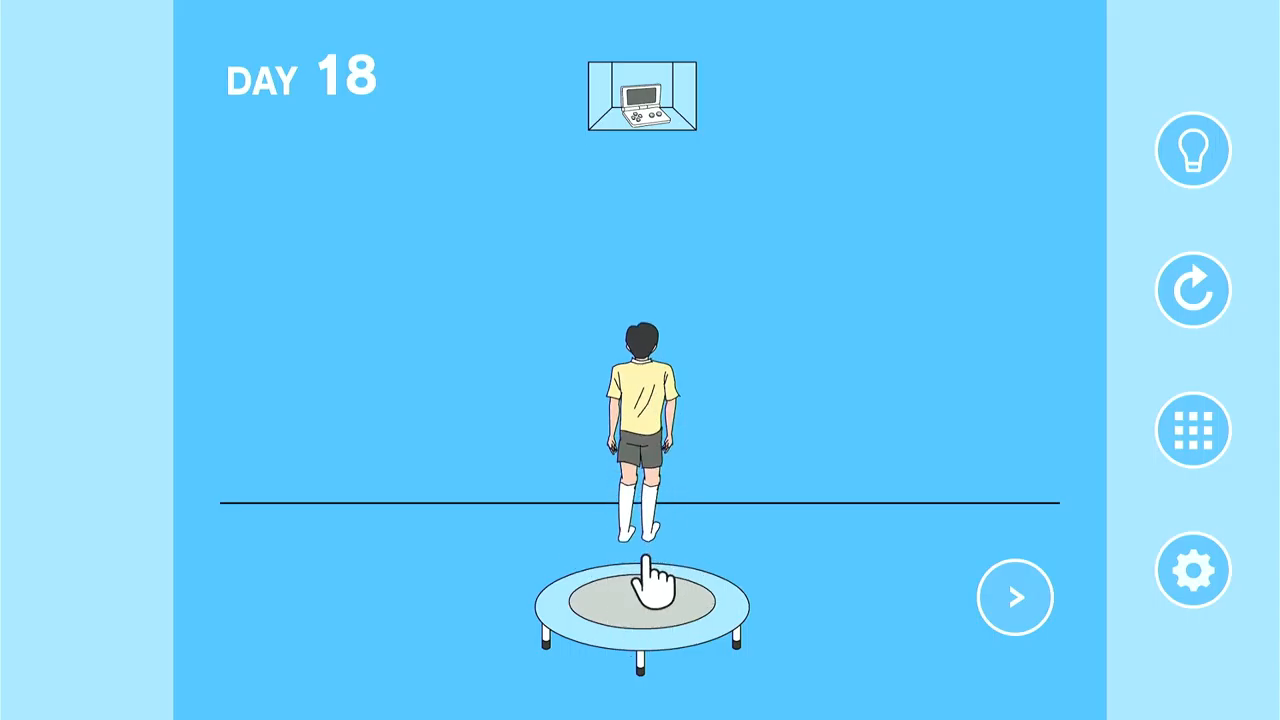
# Bounce repeatedly on the trampoline until the boy reaches the console box up high.
pyautogui.click(640, 590)
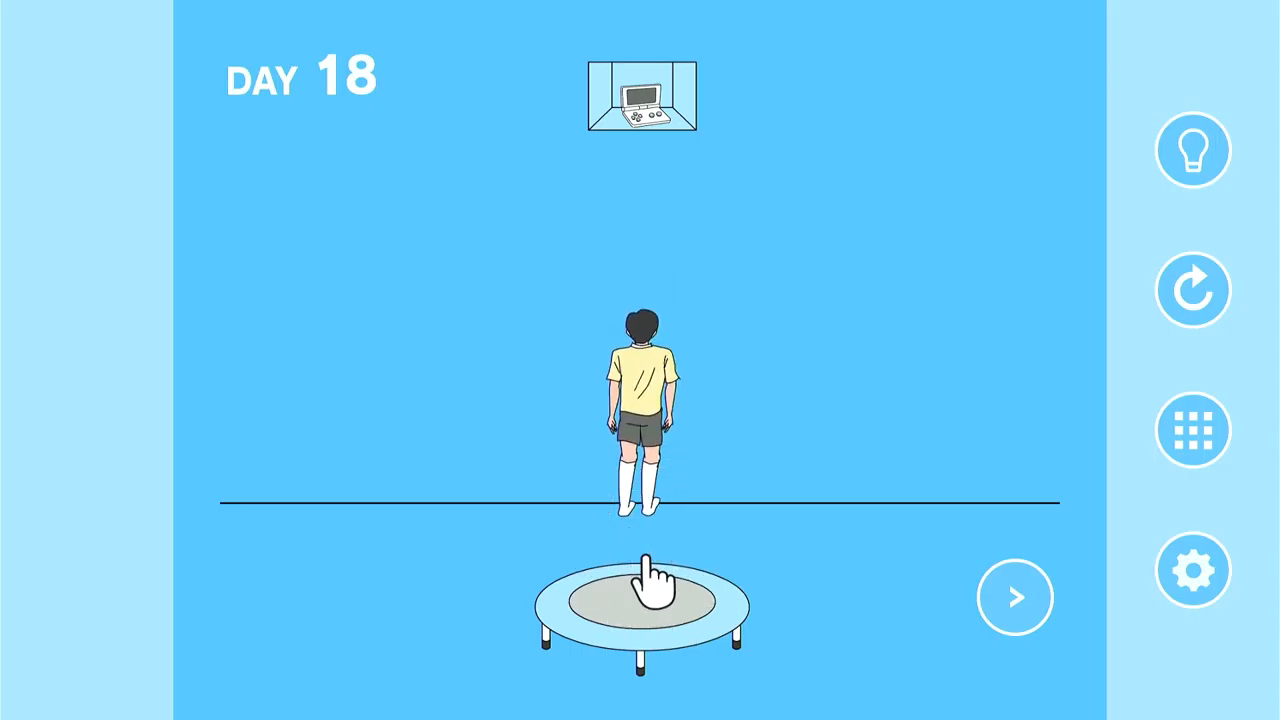
pyautogui.click(644, 596)
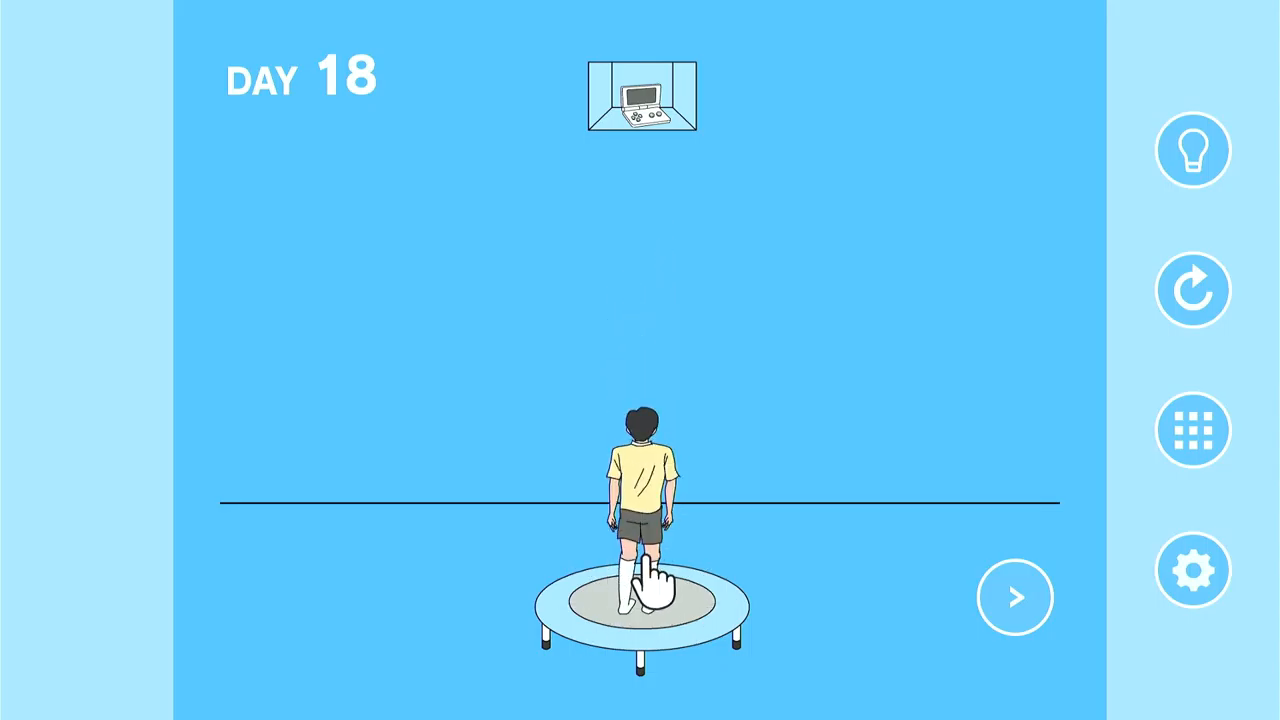
pyautogui.click(648, 596)
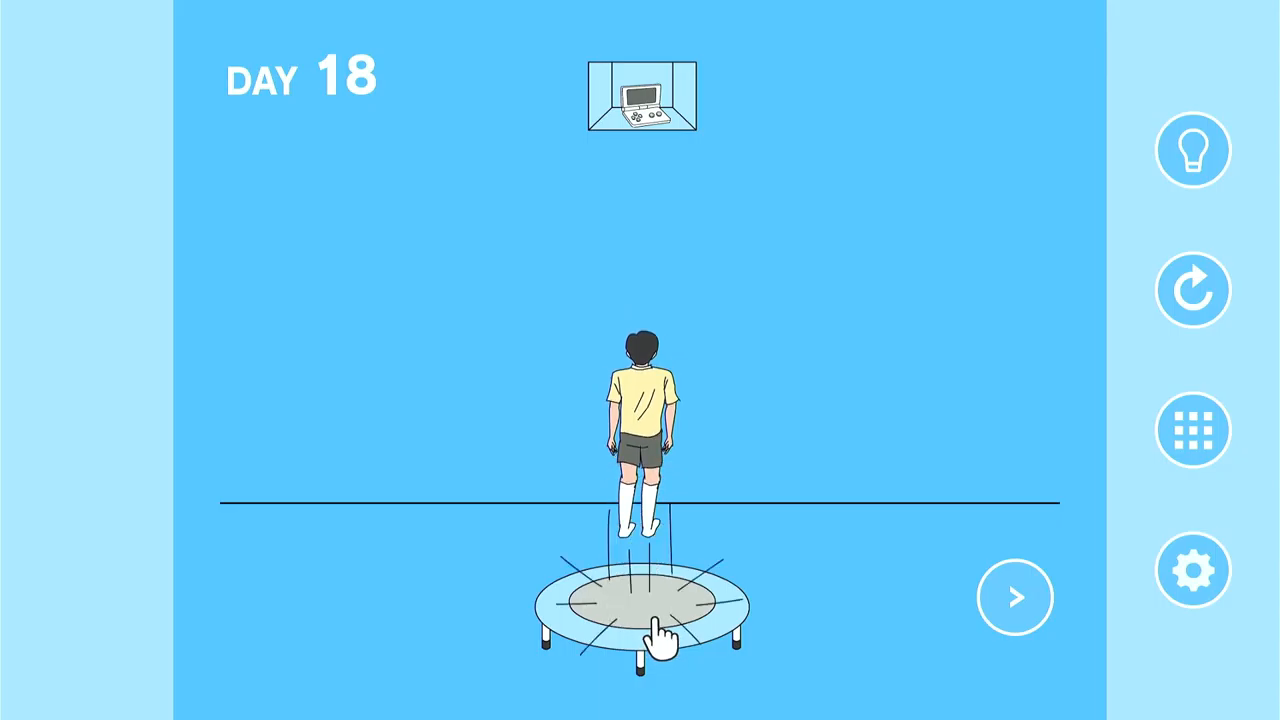
pyautogui.click(648, 600)
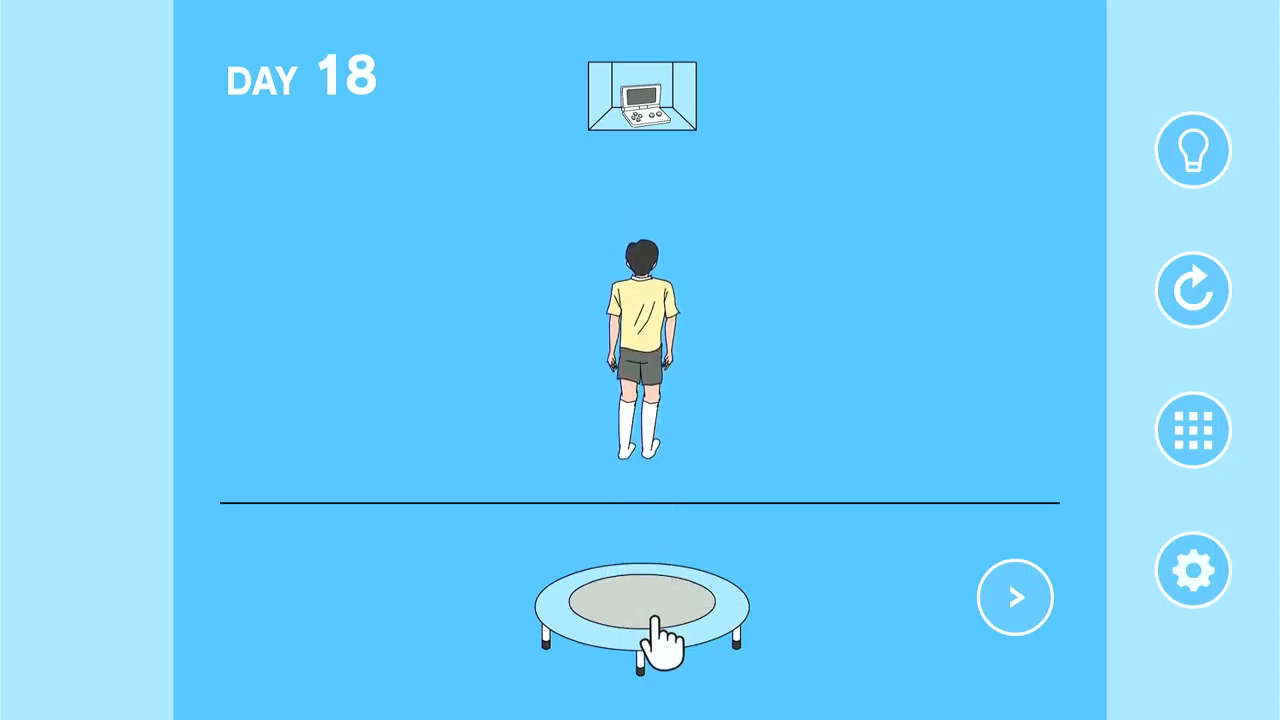
pyautogui.click(644, 600)
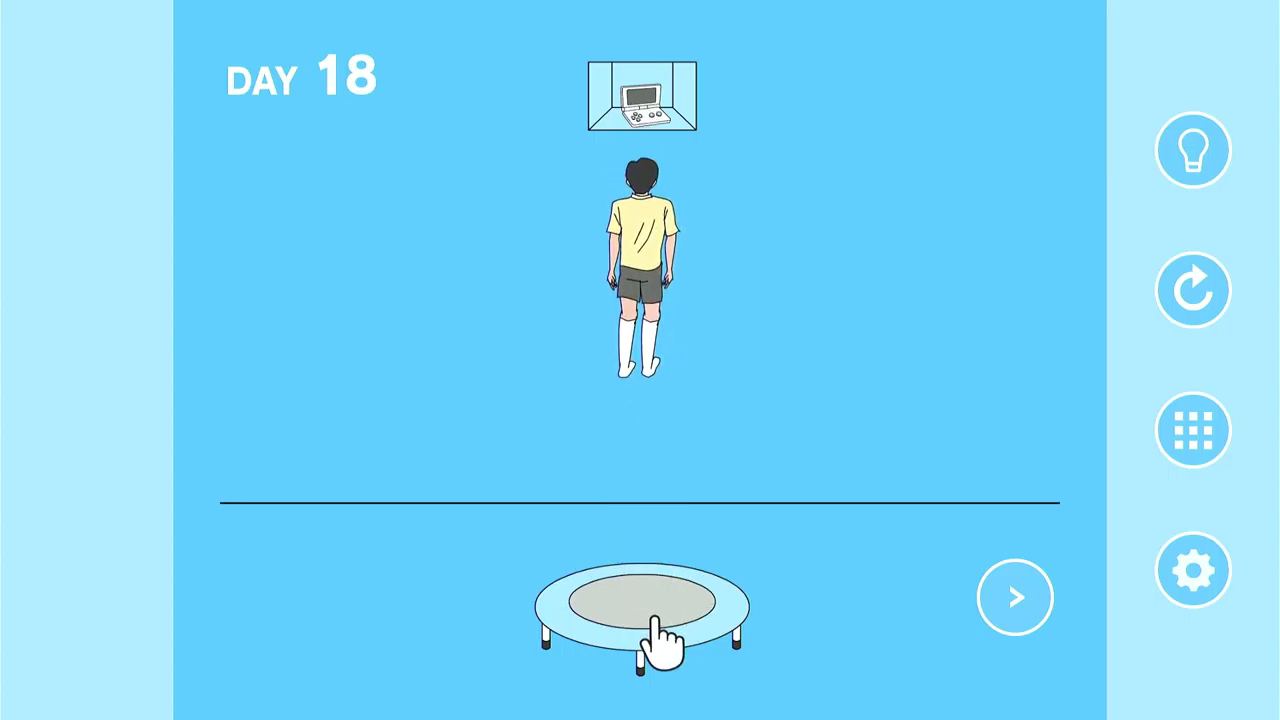
pyautogui.click(648, 610)
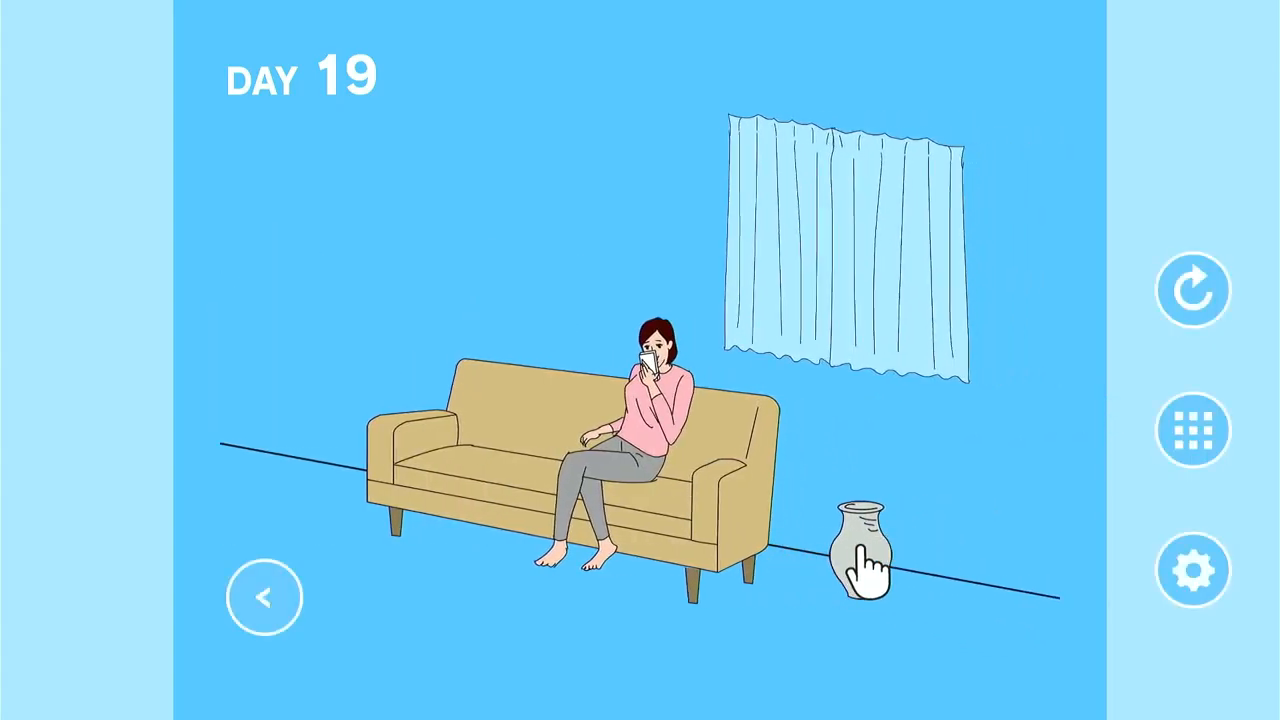
# Check the vase, then get the blue headband from behind the curtain and window.
pyautogui.click(862, 540)
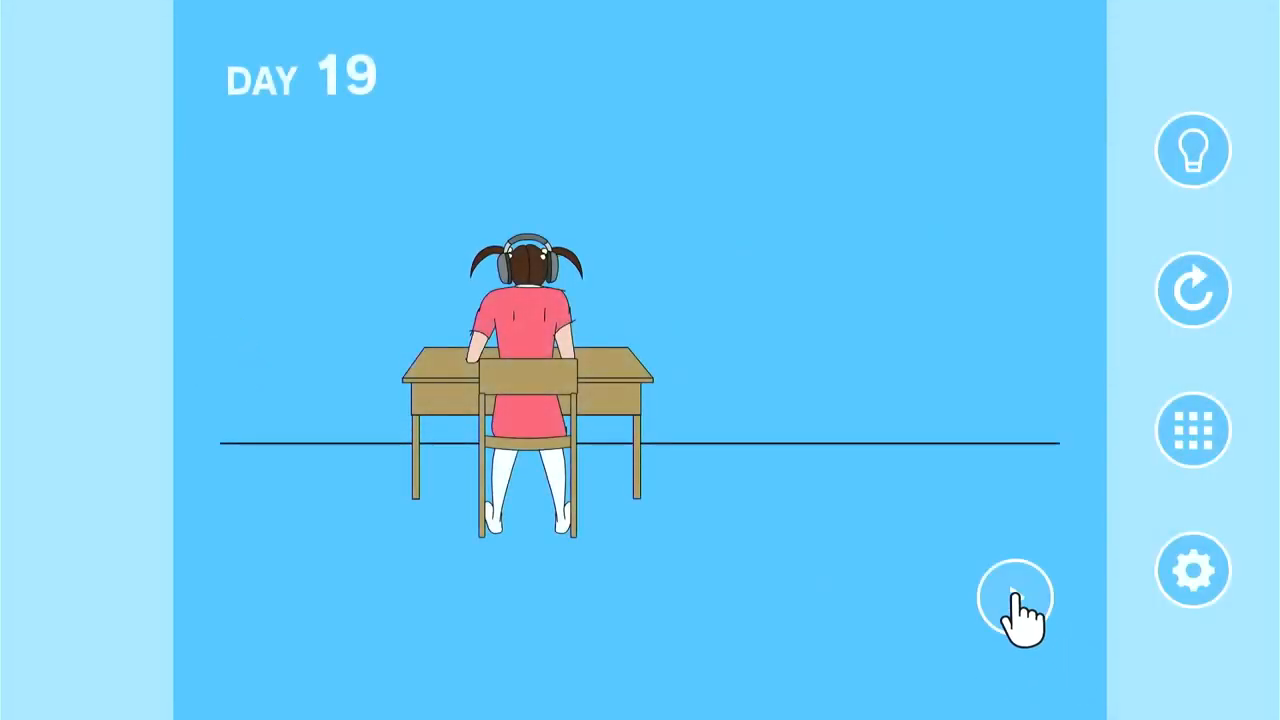
pyautogui.click(1012, 600)
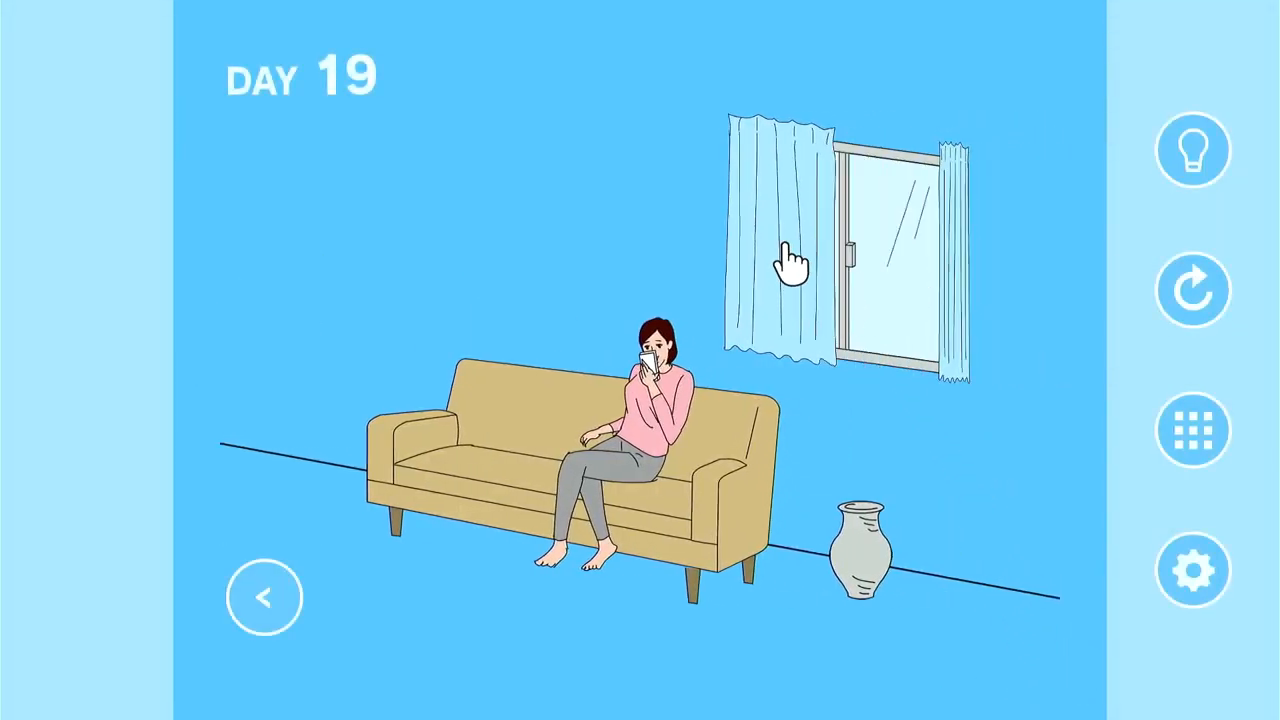
pyautogui.click(790, 262)
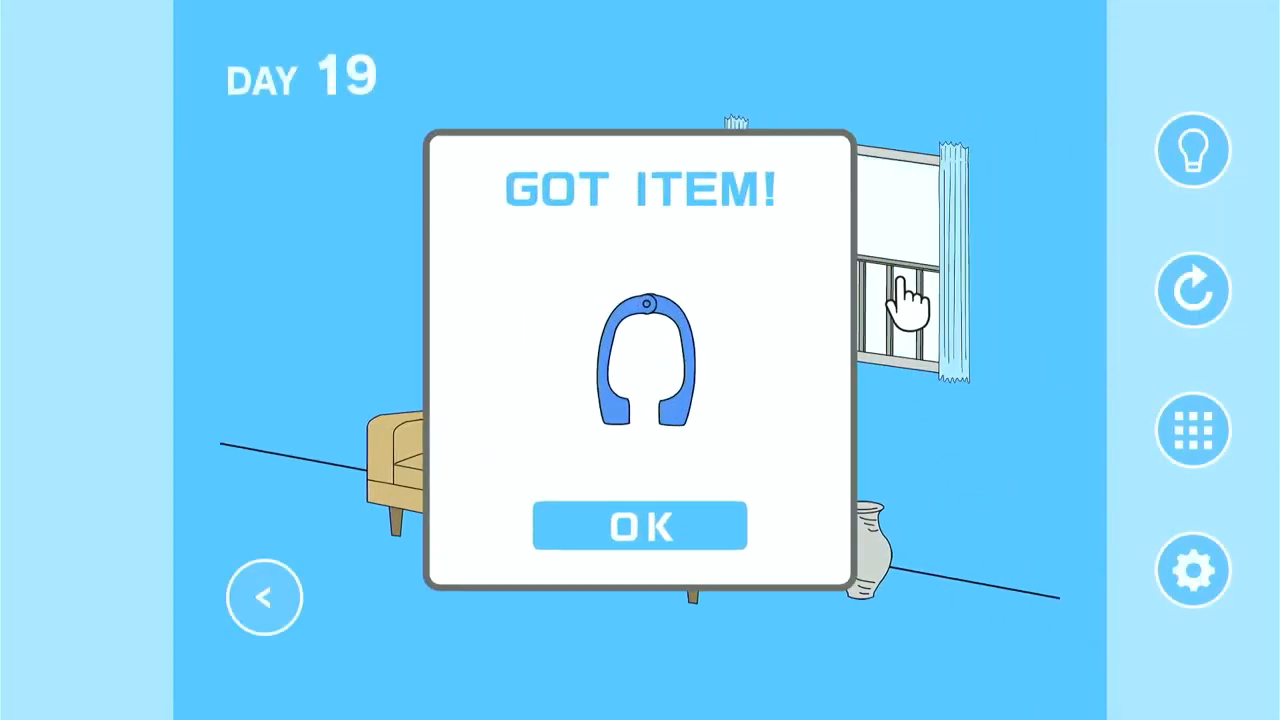
pyautogui.click(640, 524)
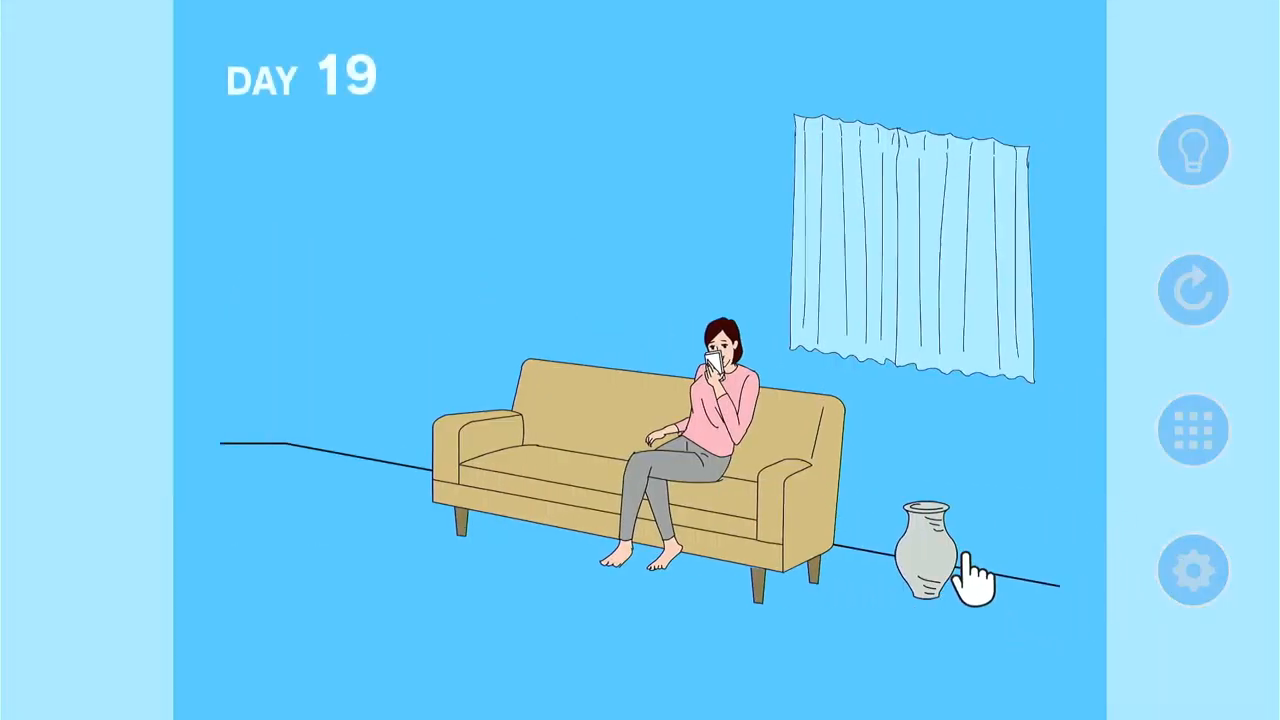
pyautogui.click(940, 560)
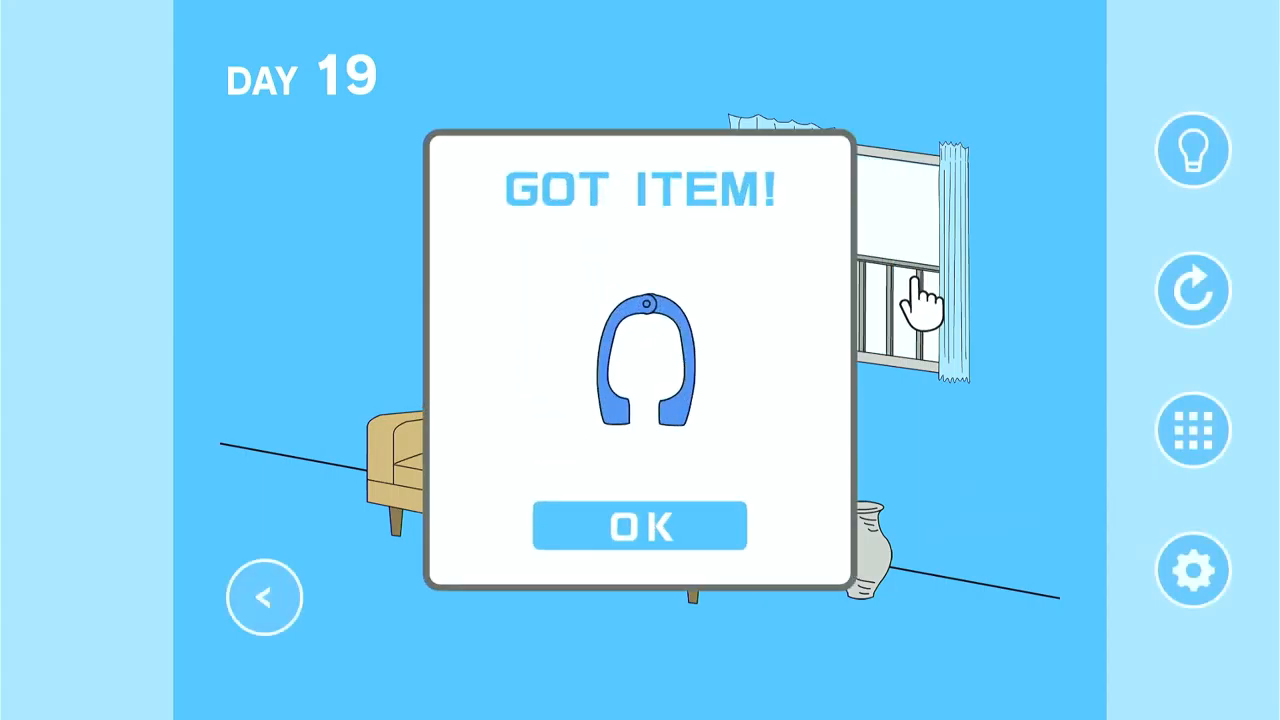
pyautogui.click(640, 524)
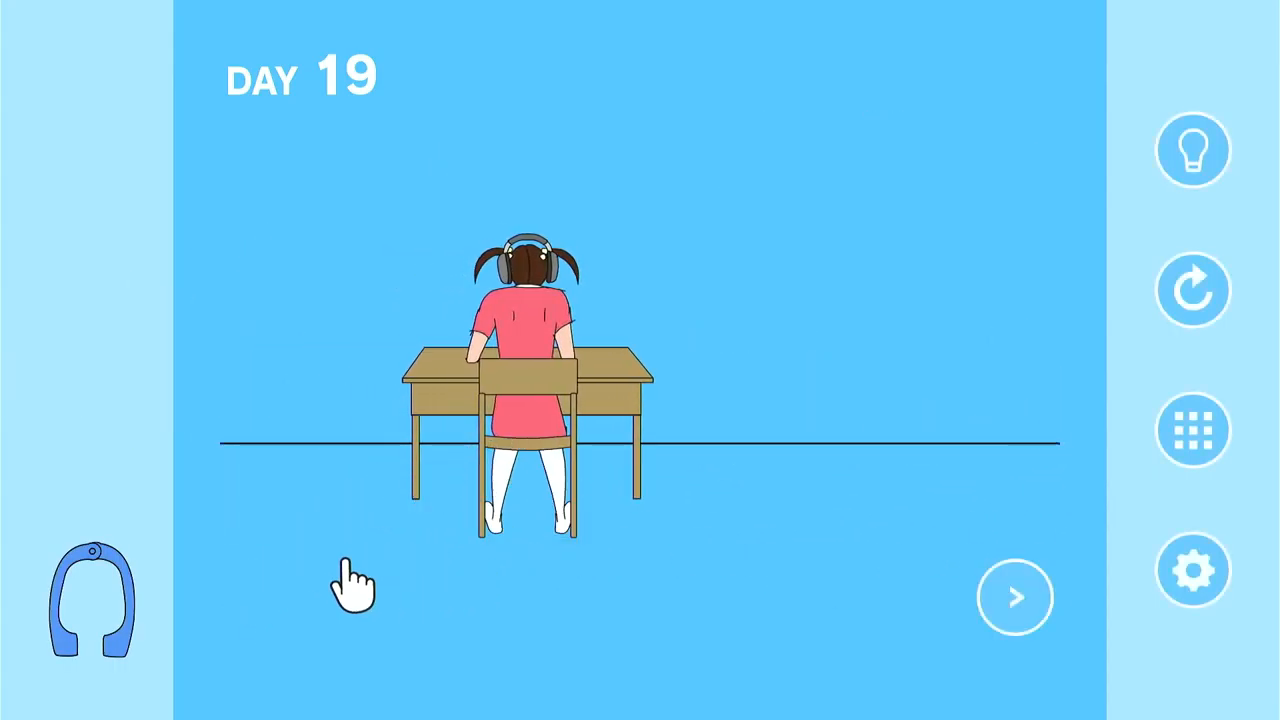
# Swap the headband for the girl's headphones, put them on mom, smash the vase and grab the console.
pyautogui.moveTo(92, 600); pyautogui.dragTo(536, 210)
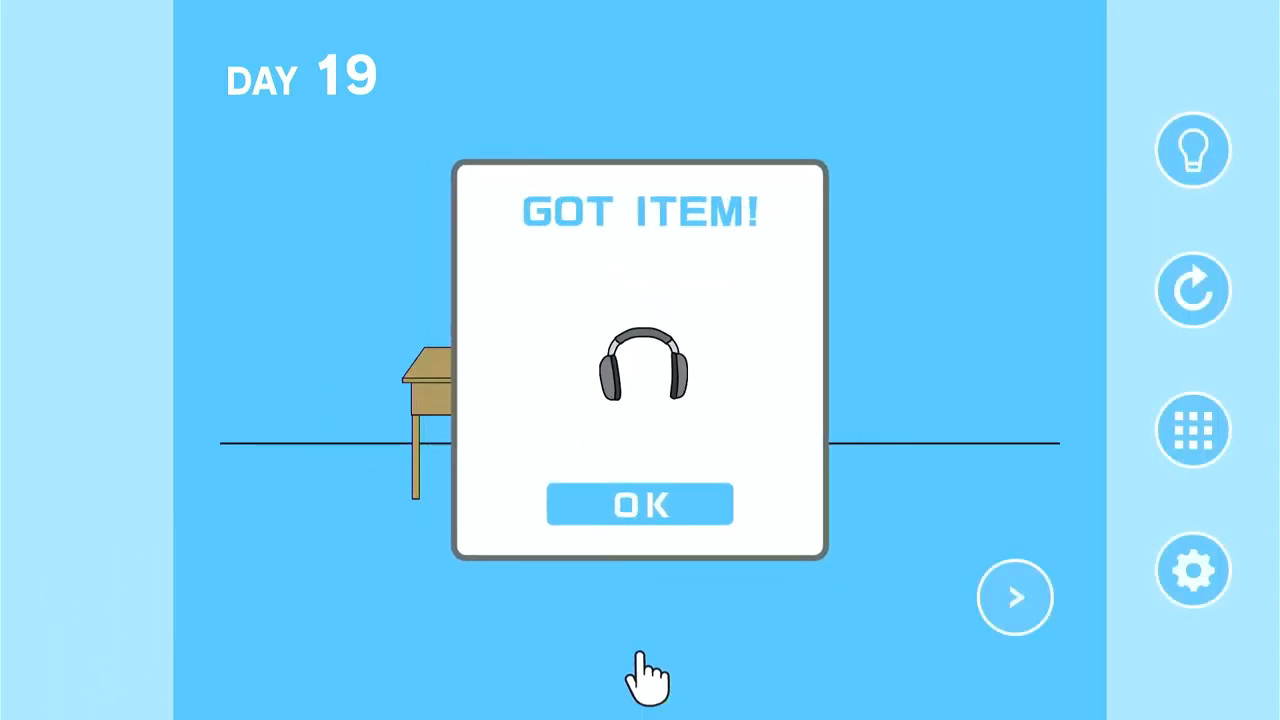
pyautogui.click(640, 504)
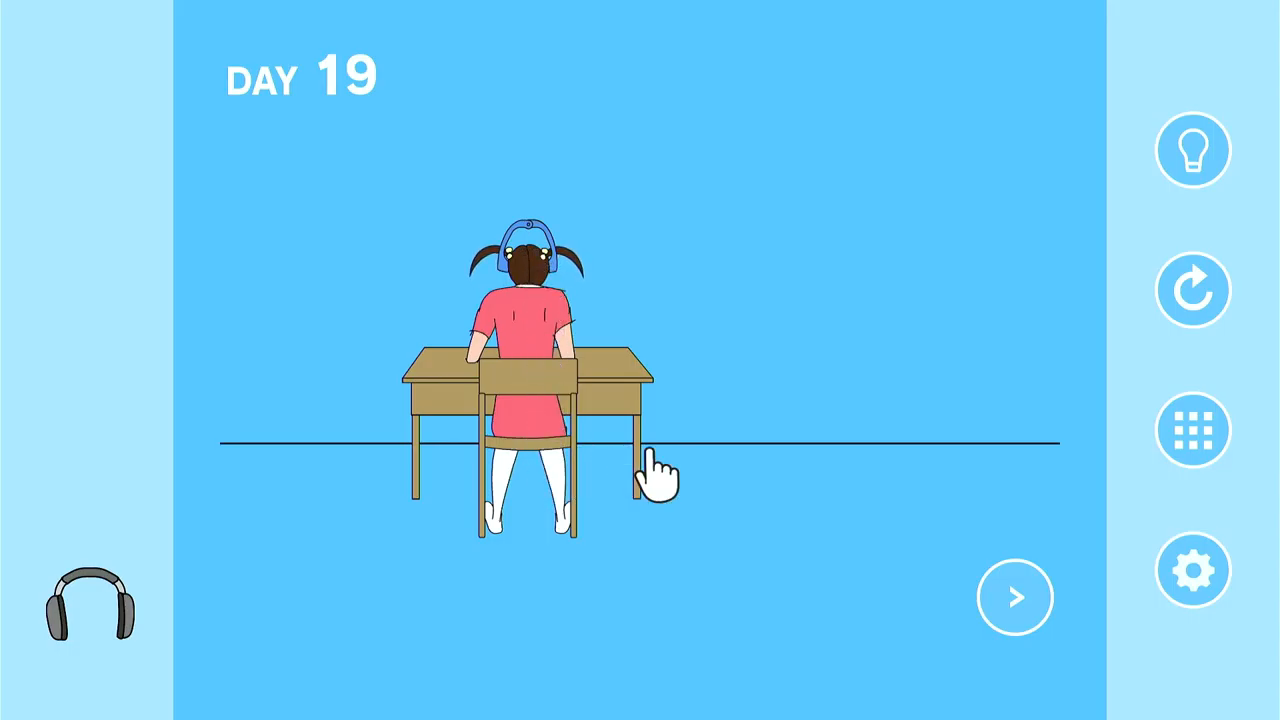
pyautogui.click(1012, 596)
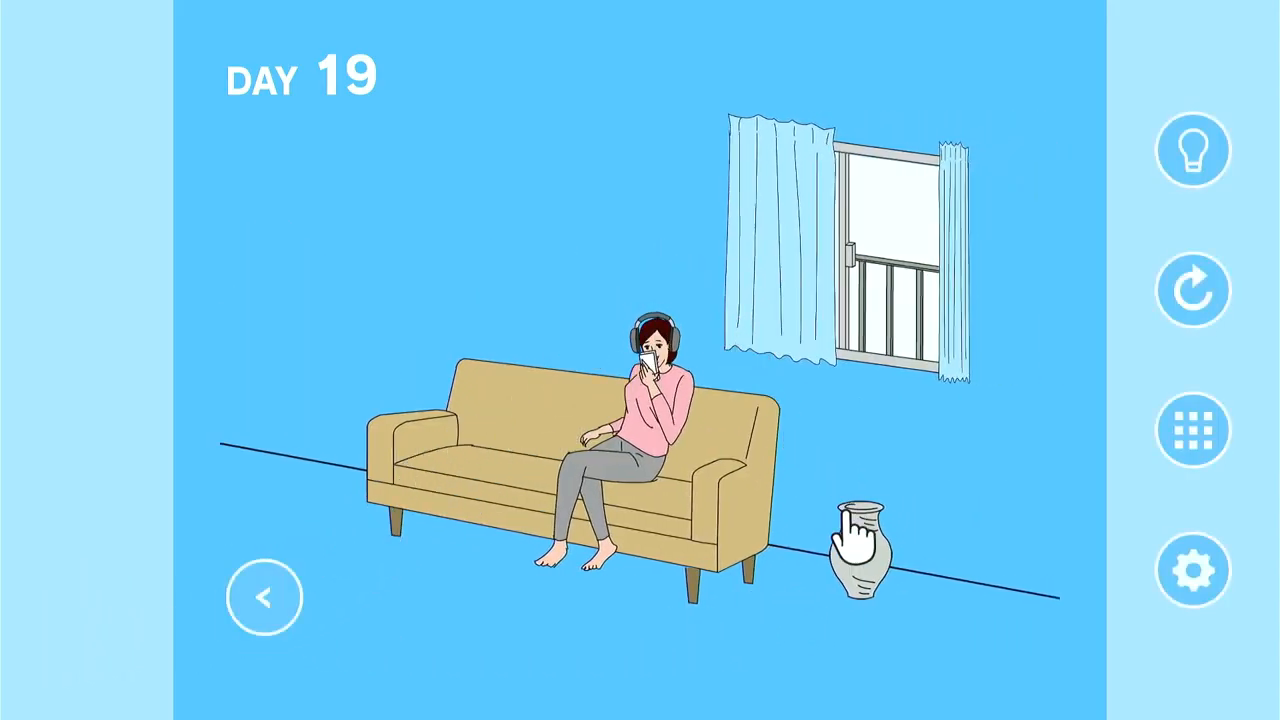
pyautogui.click(856, 540)
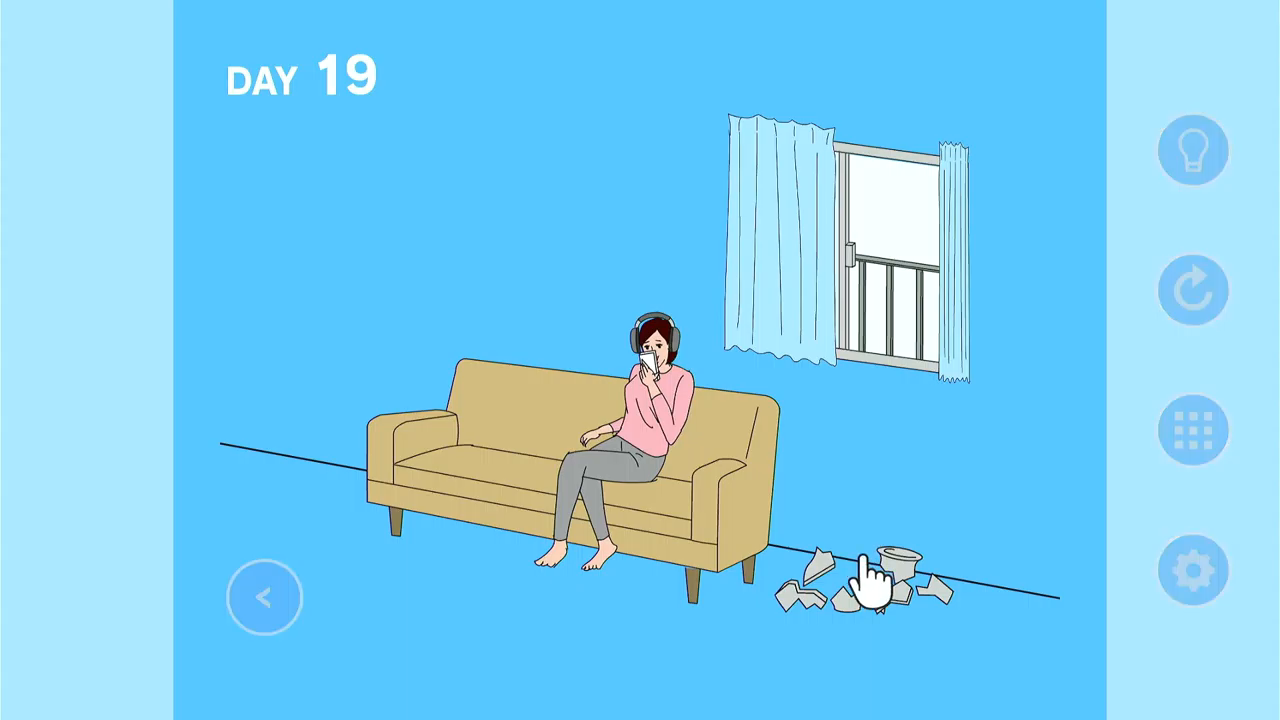
pyautogui.click(880, 584)
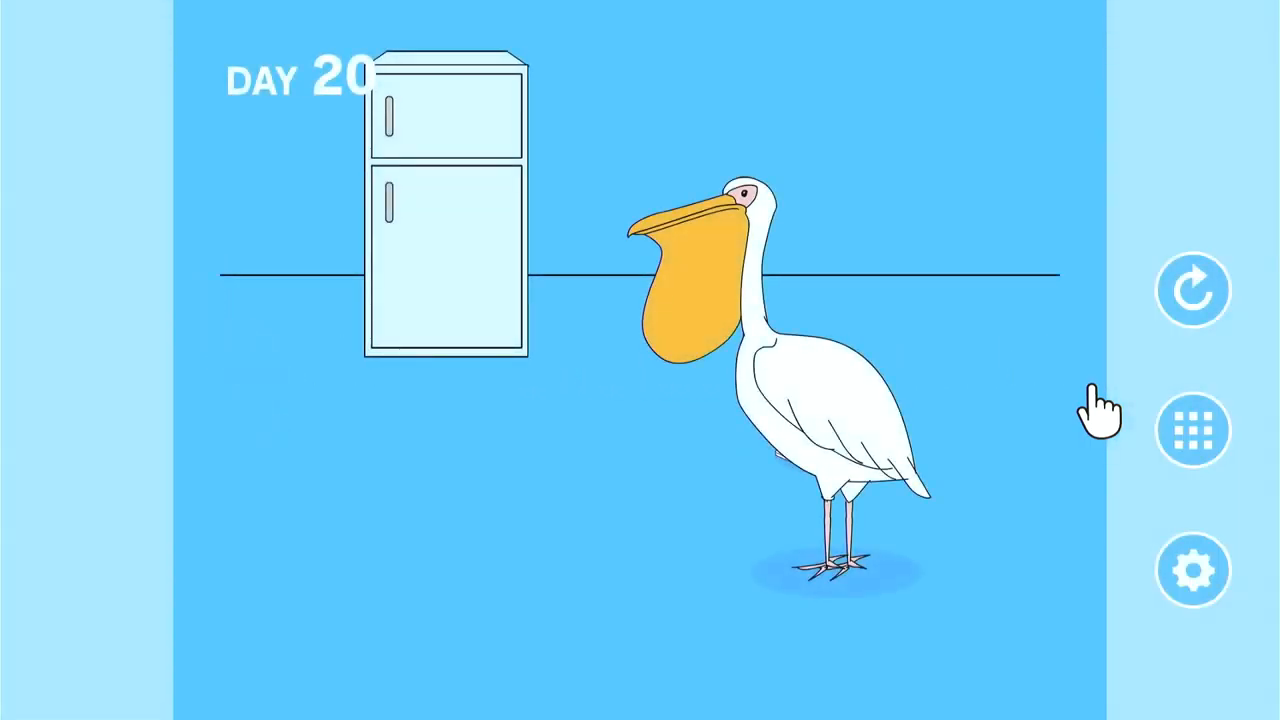
pyautogui.moveTo(664, 316)
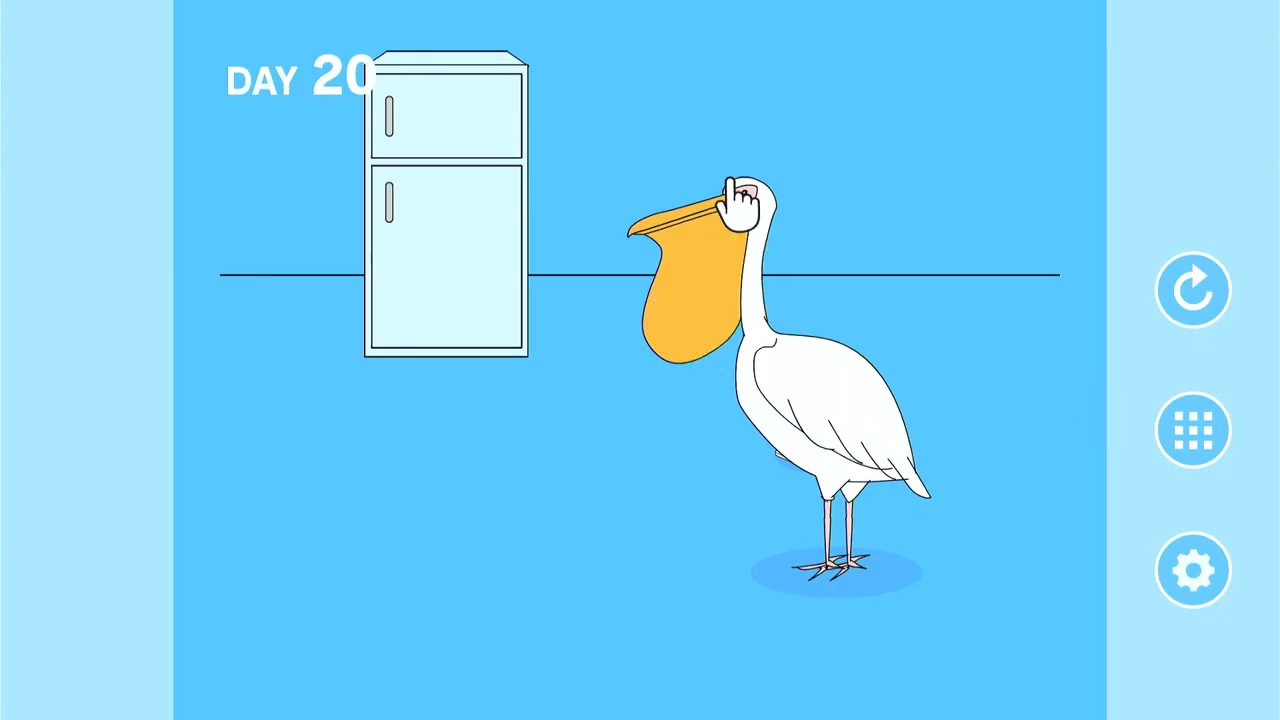
# Take the pudding and fish from the fridge and feed the fish to the pelican, ending in game over.
pyautogui.click(444, 200)
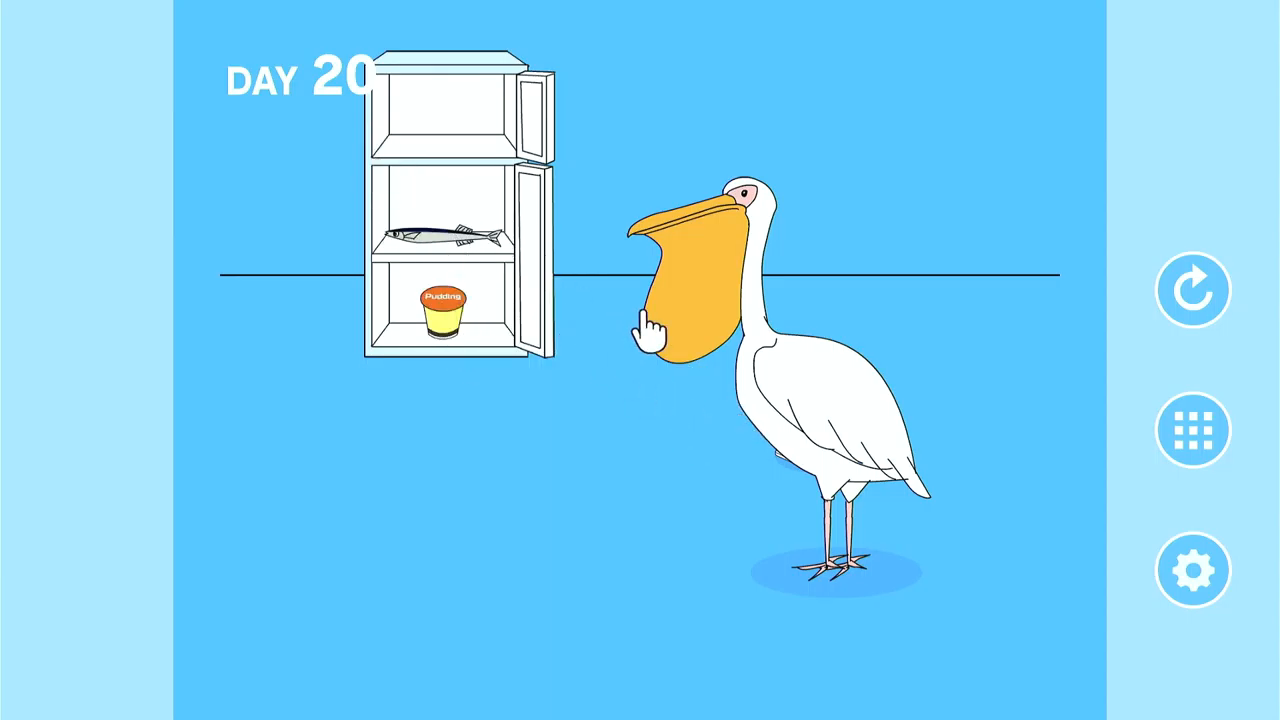
pyautogui.click(444, 322)
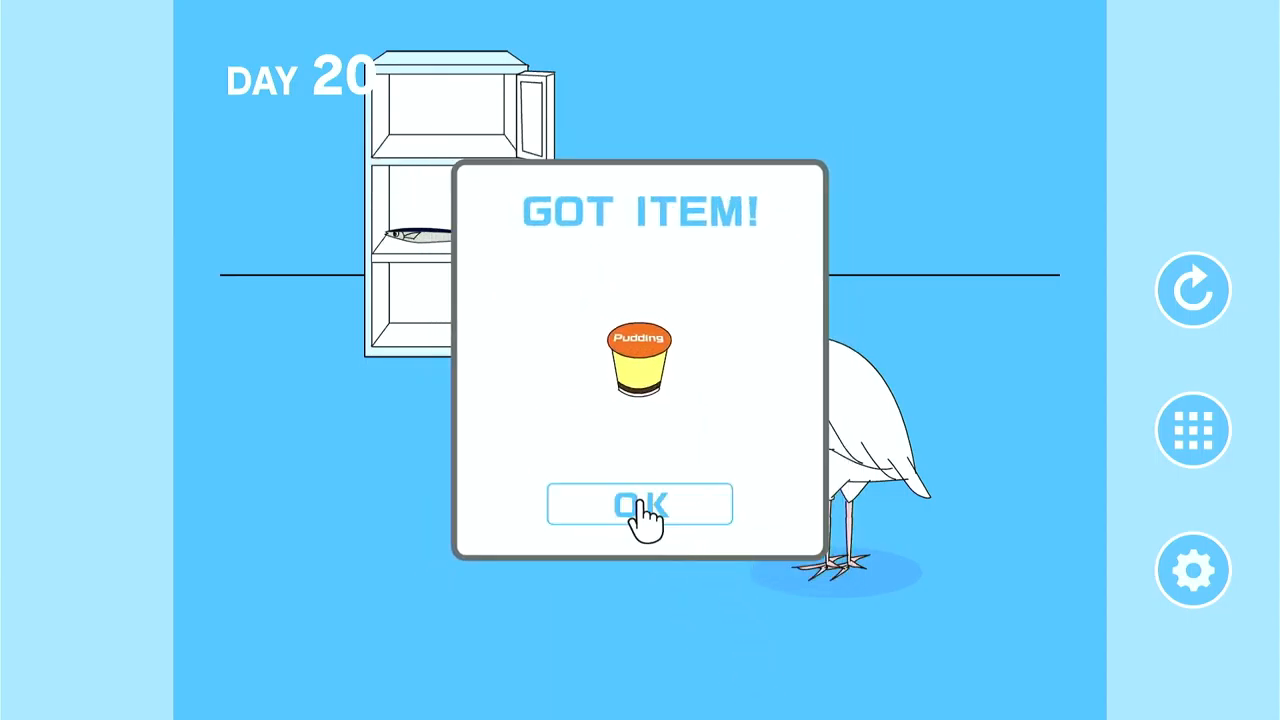
pyautogui.click(638, 504)
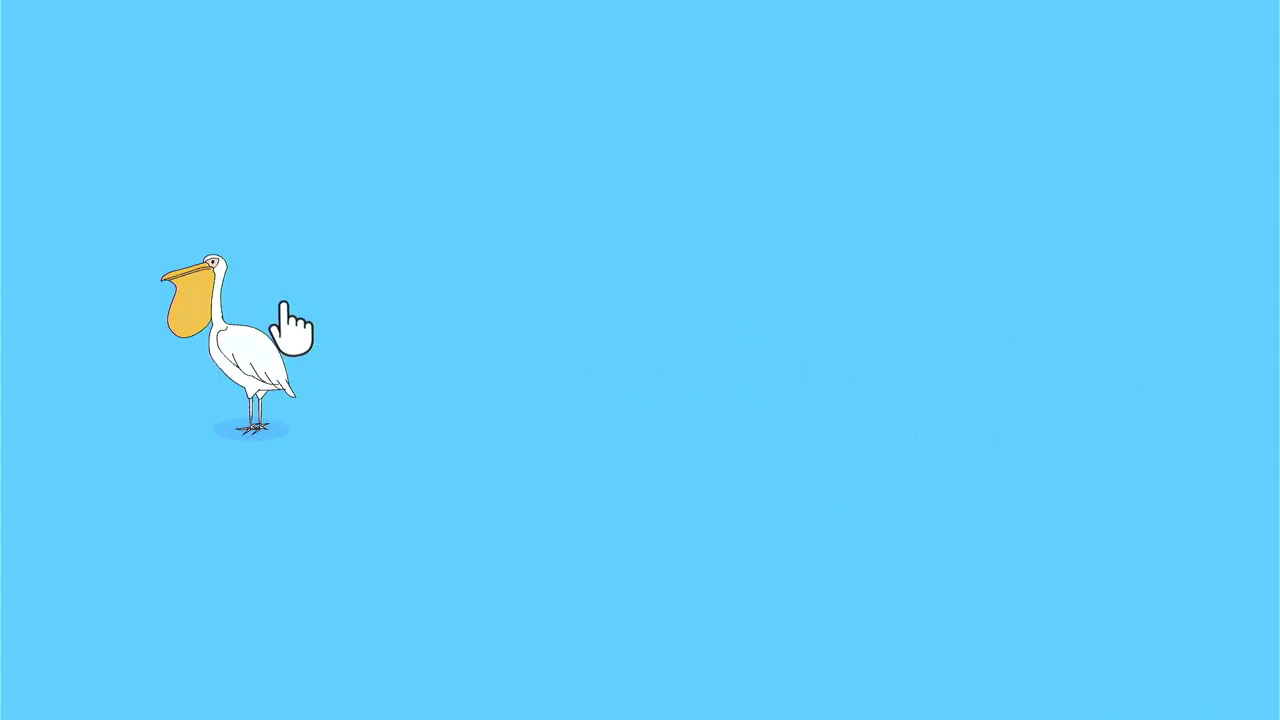
pyautogui.click(250, 320)
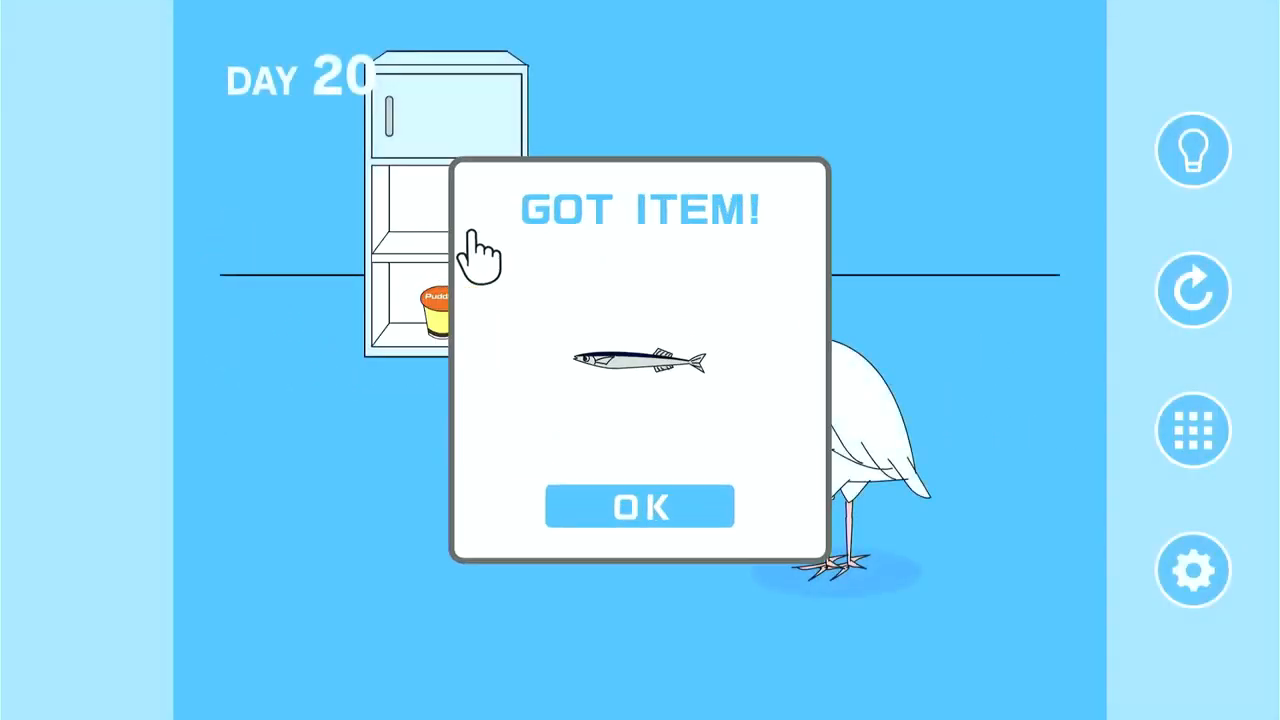
pyautogui.click(640, 506)
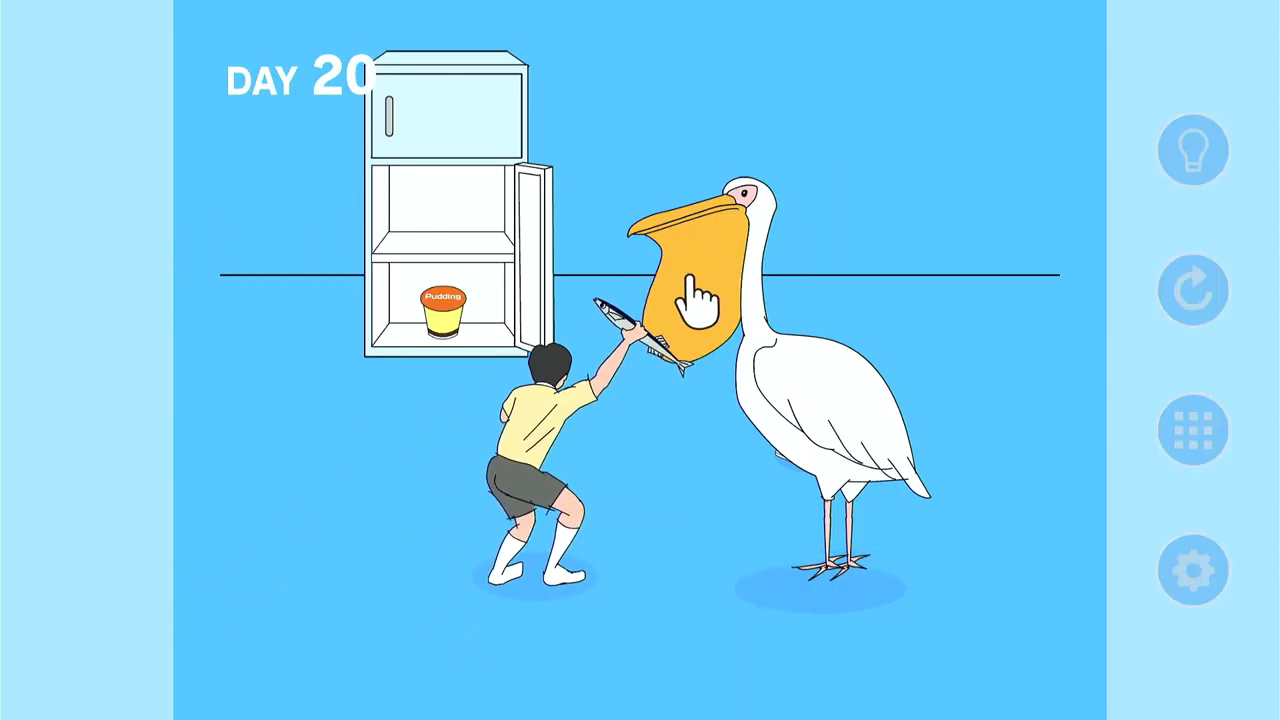
pyautogui.click(690, 290)
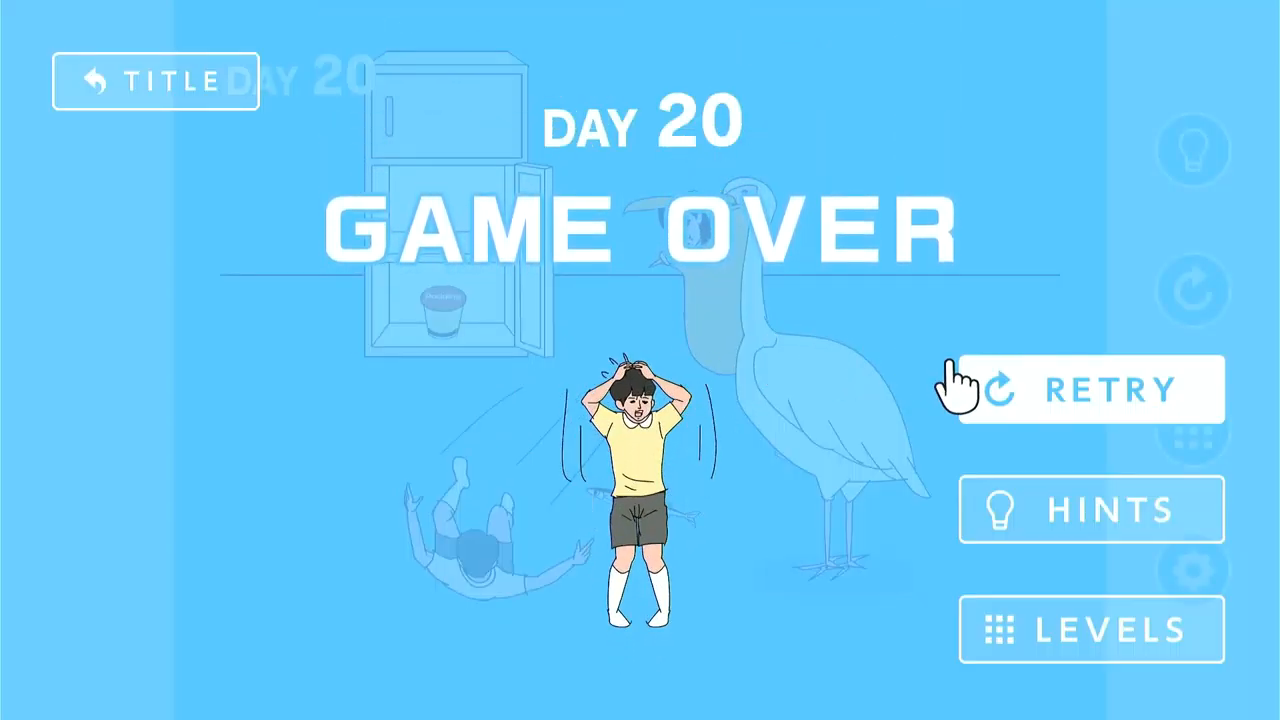
# Retry Day 20, lure the pelican with the fish, grab the uncovered console and move to Day 21.
pyautogui.click(1090, 388)
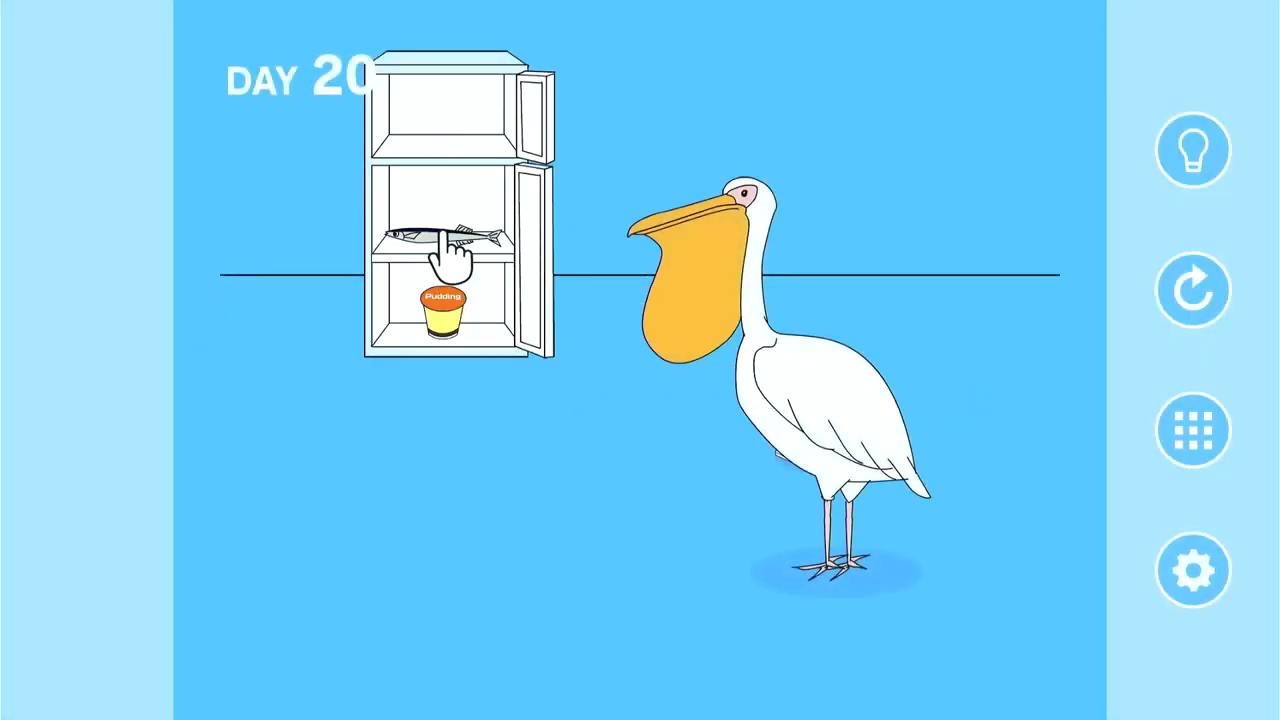
pyautogui.moveTo(440, 236); pyautogui.dragTo(90, 600)
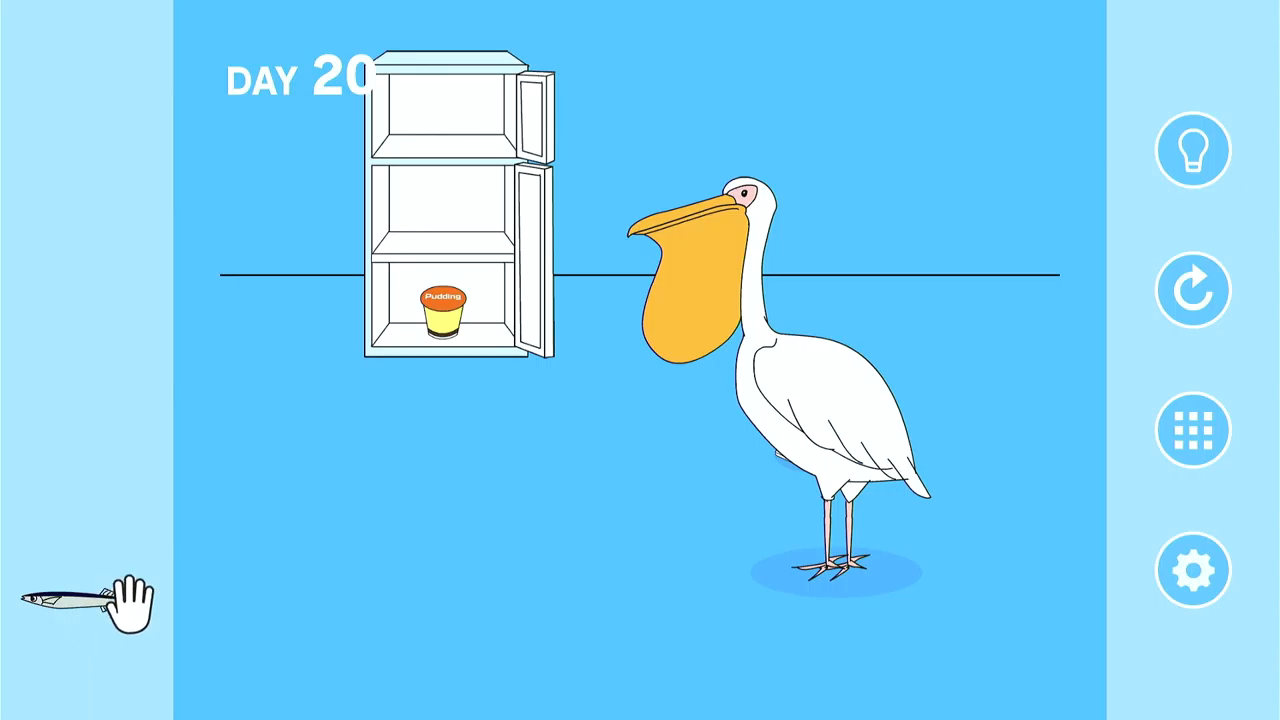
pyautogui.moveTo(964, 544)
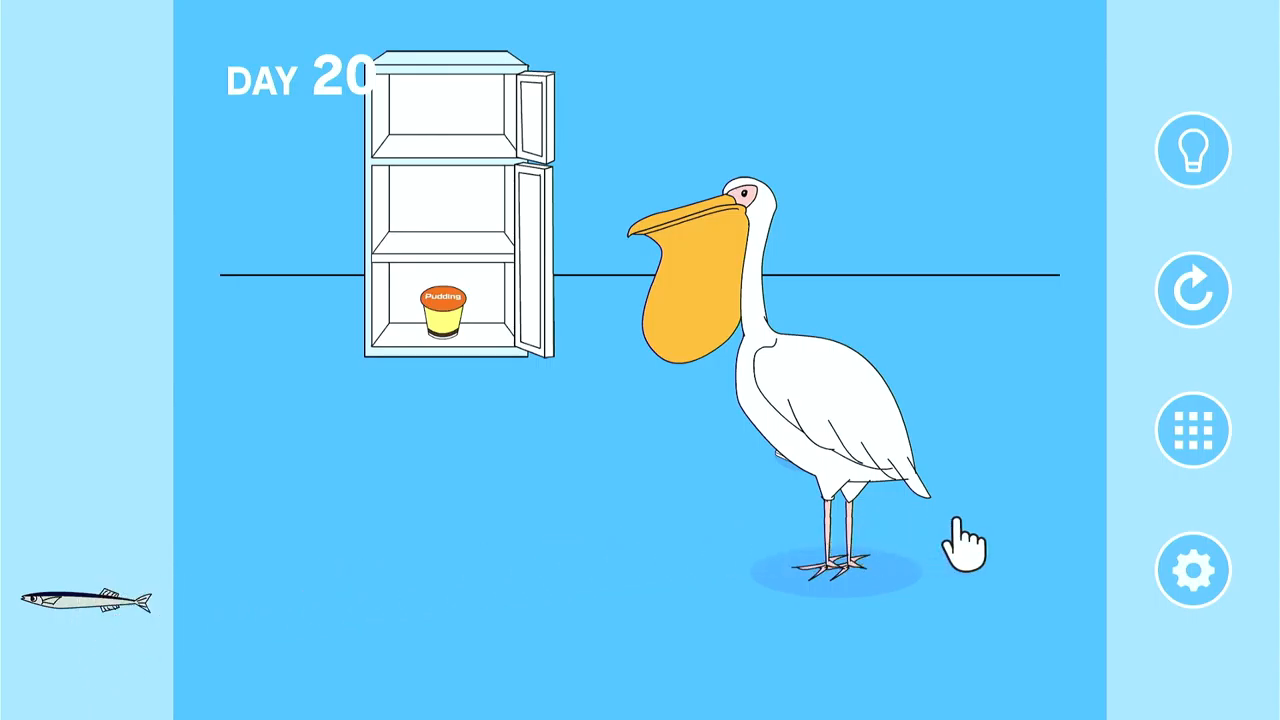
pyautogui.moveTo(810, 424)
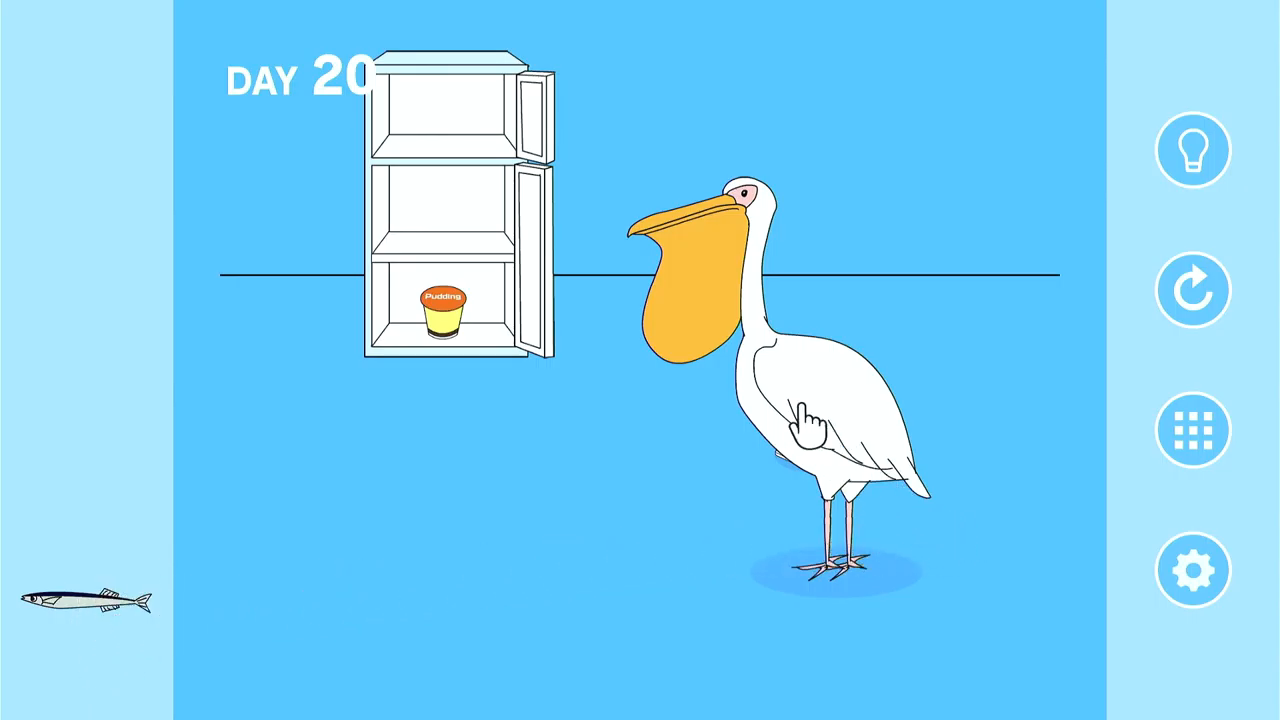
pyautogui.moveTo(340, 310)
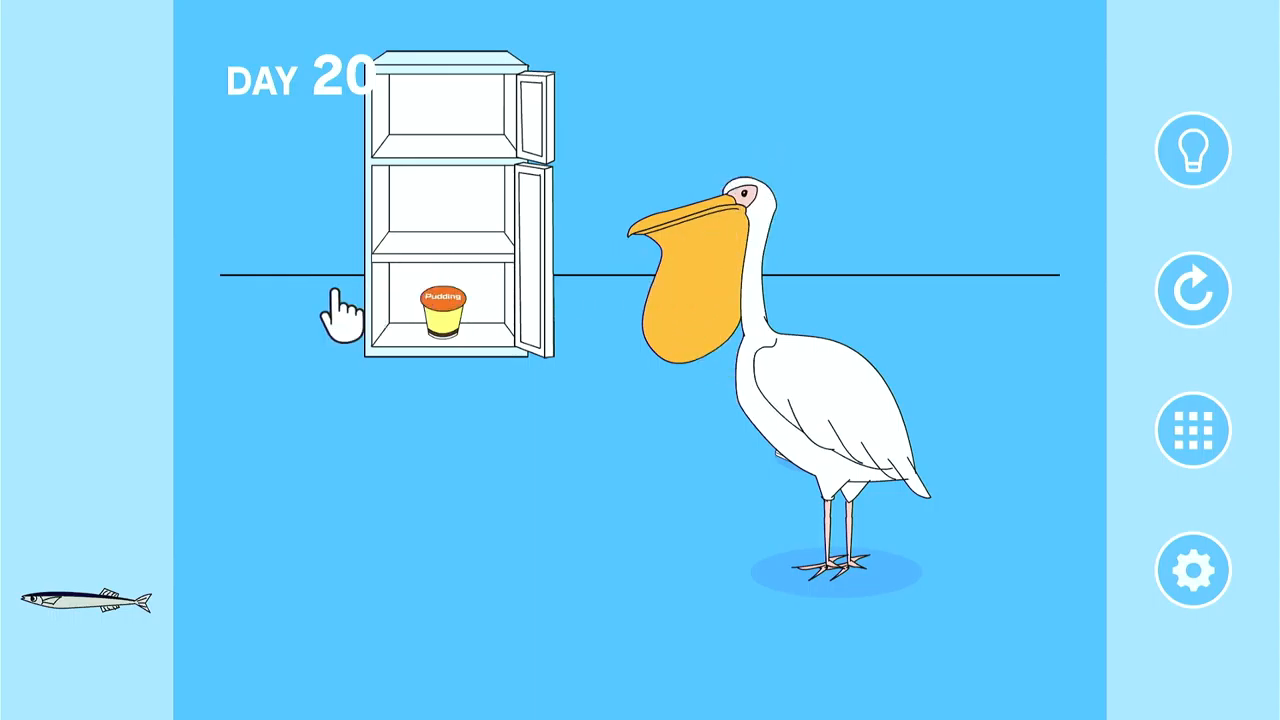
pyautogui.moveTo(50, 556)
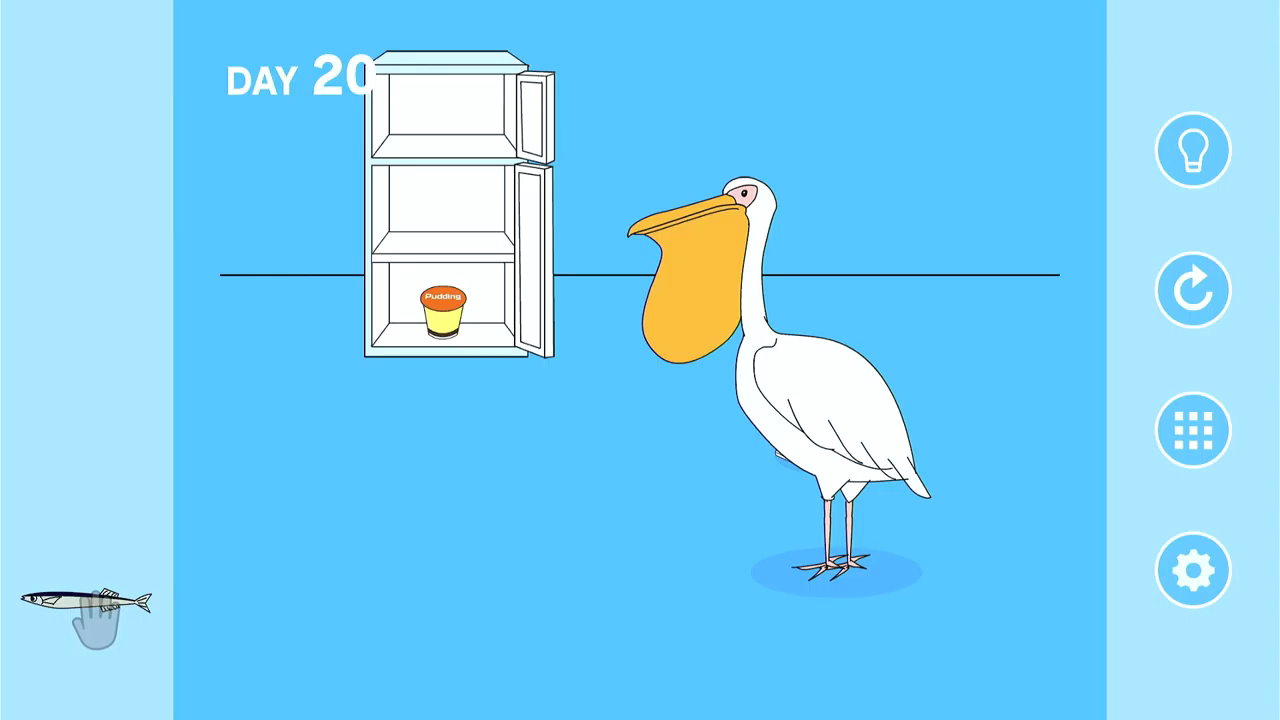
pyautogui.moveTo(90, 604); pyautogui.dragTo(250, 536)
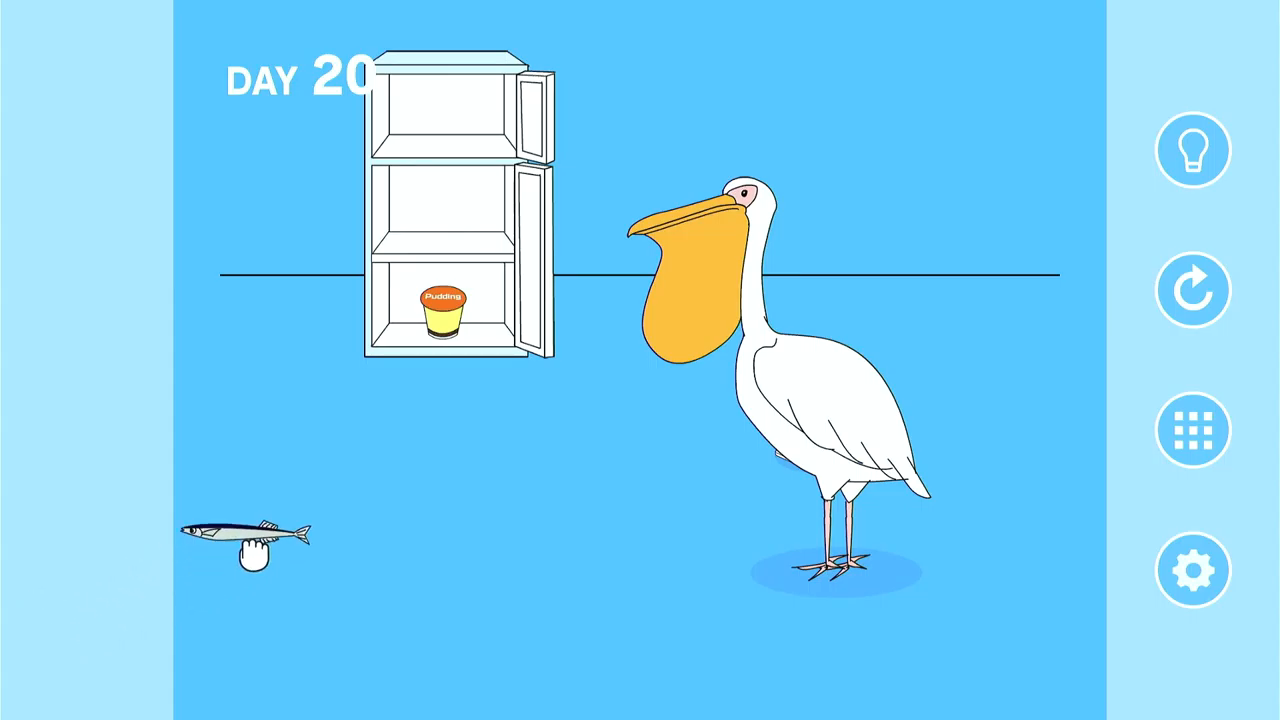
pyautogui.moveTo(250, 544); pyautogui.dragTo(404, 610)
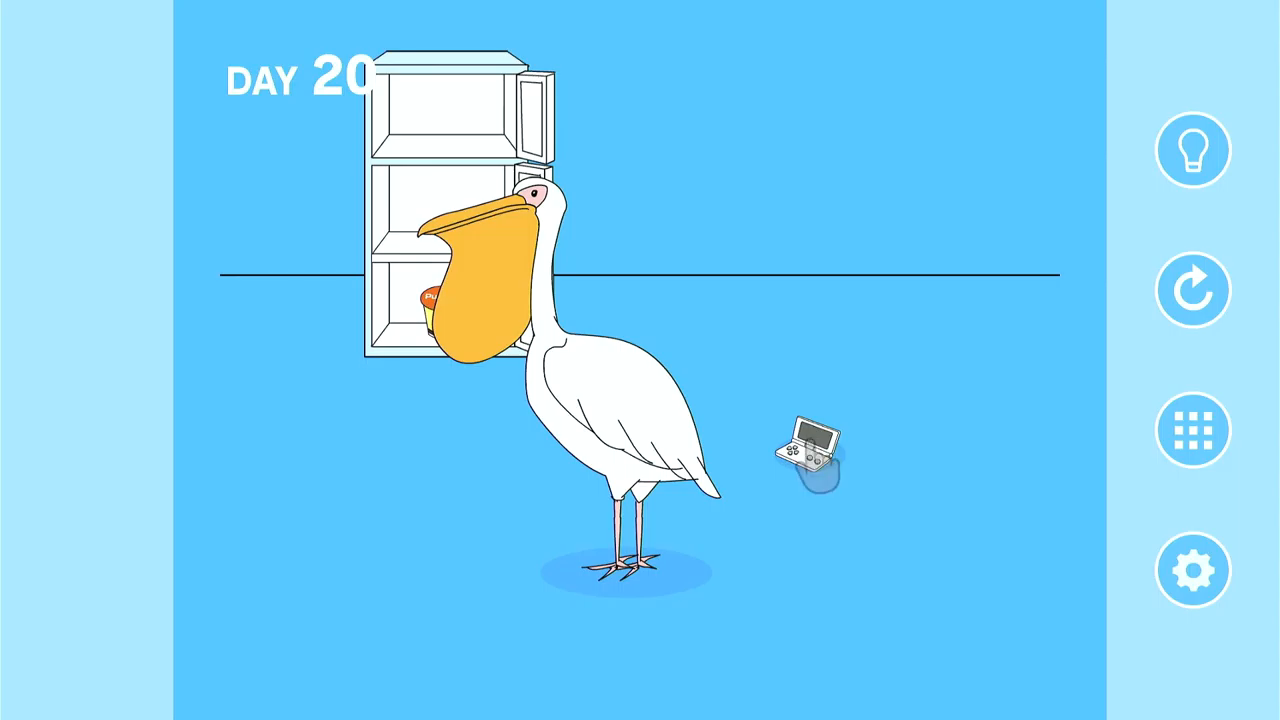
pyautogui.click(810, 440)
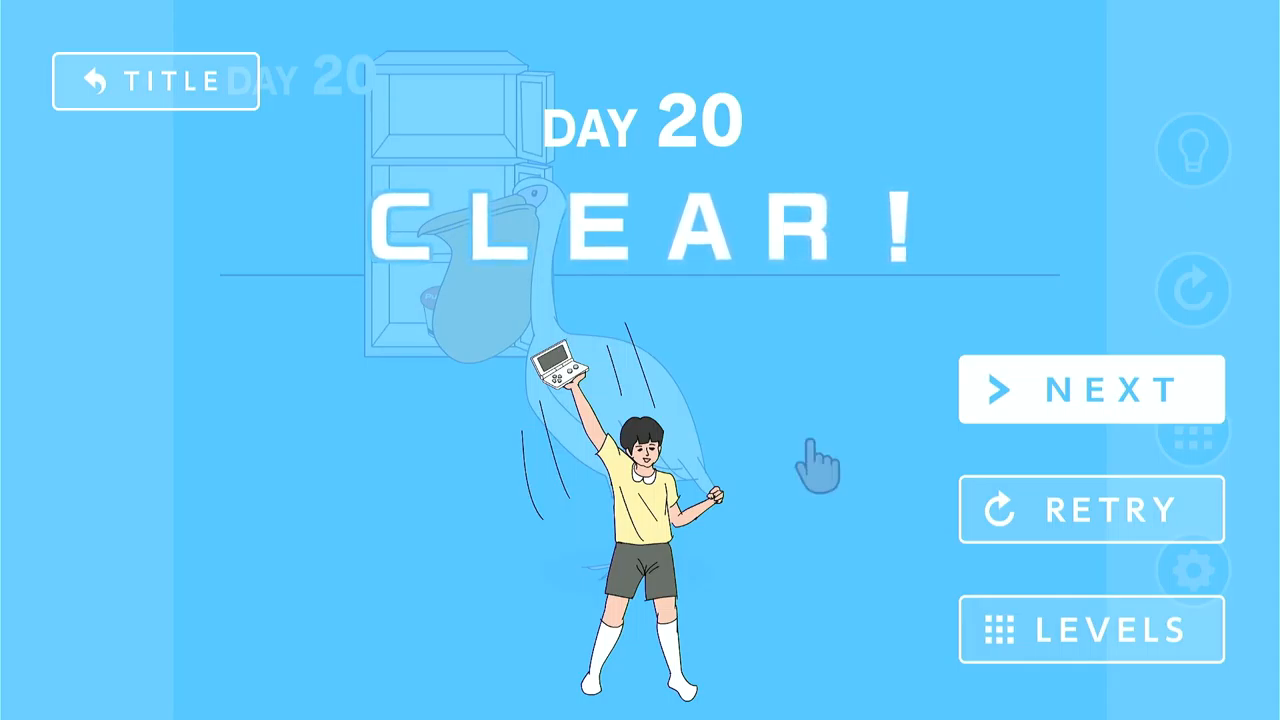
pyautogui.click(1092, 388)
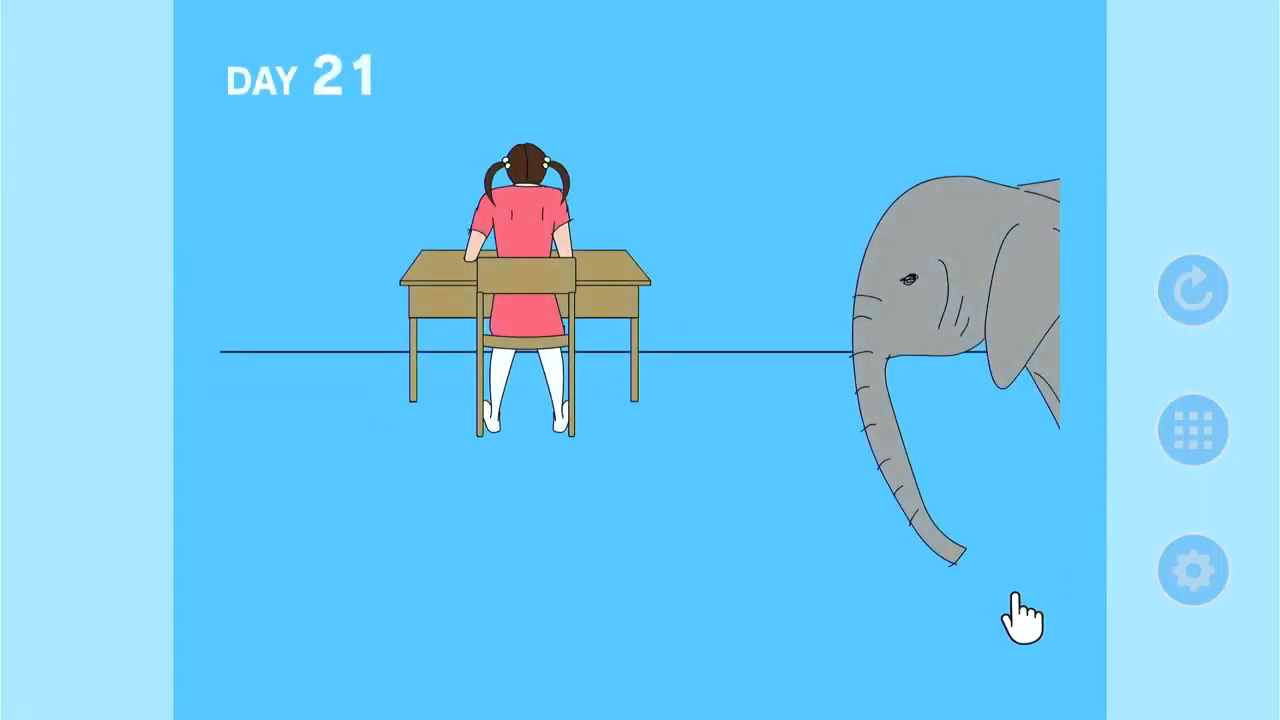
# Take the deflated balloon from the drawers, use it by the girl's desk, and retry after game over.
pyautogui.click(1020, 610)
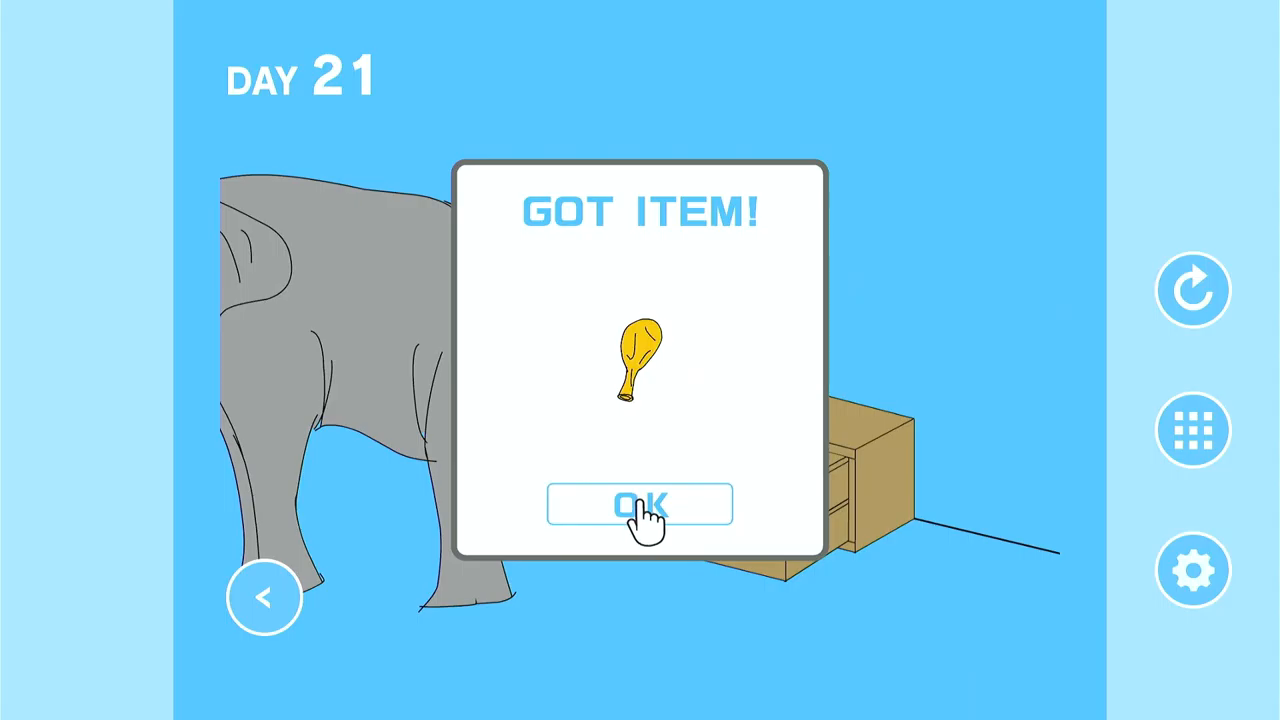
pyautogui.click(640, 504)
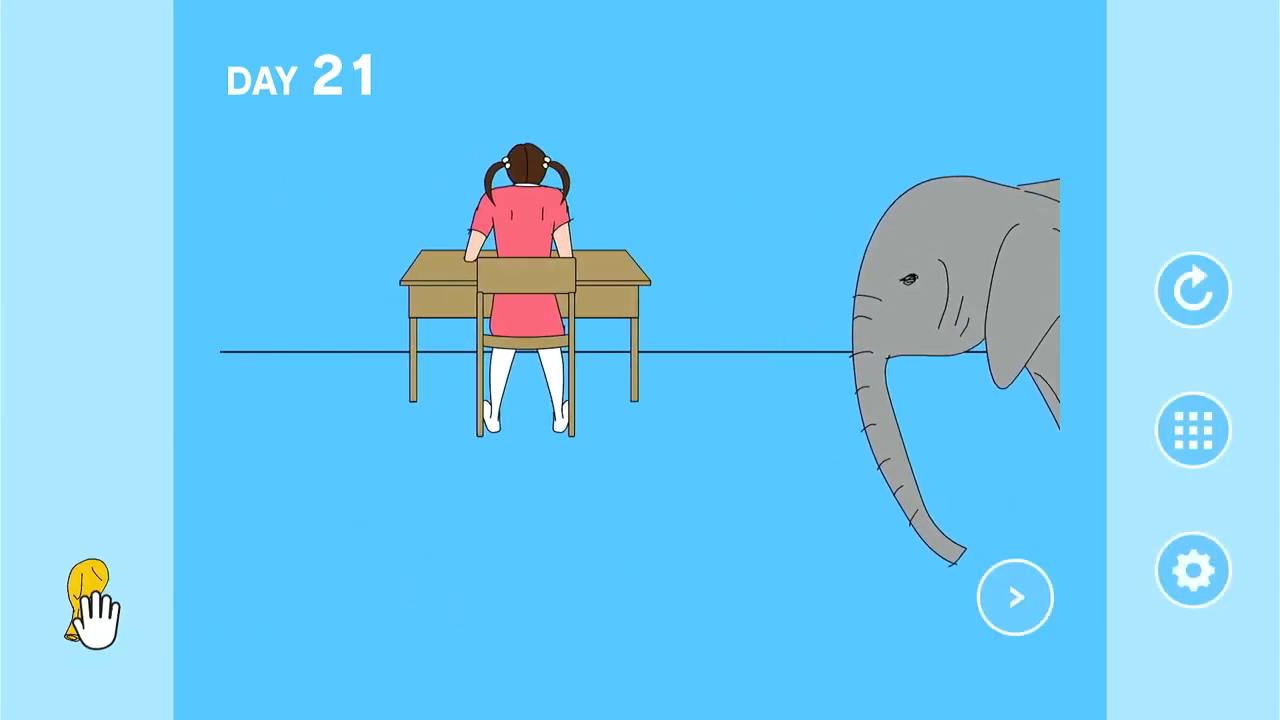
pyautogui.moveTo(84, 596); pyautogui.dragTo(656, 436)
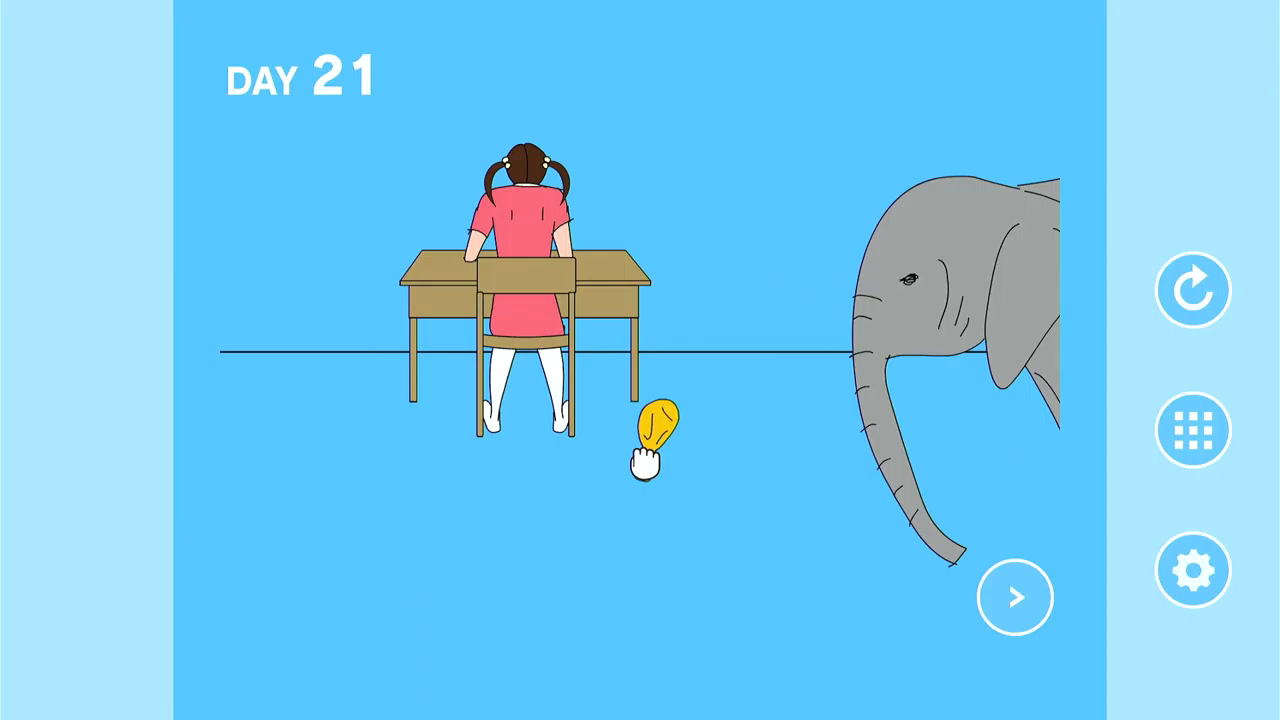
pyautogui.moveTo(660, 430); pyautogui.dragTo(770, 370)
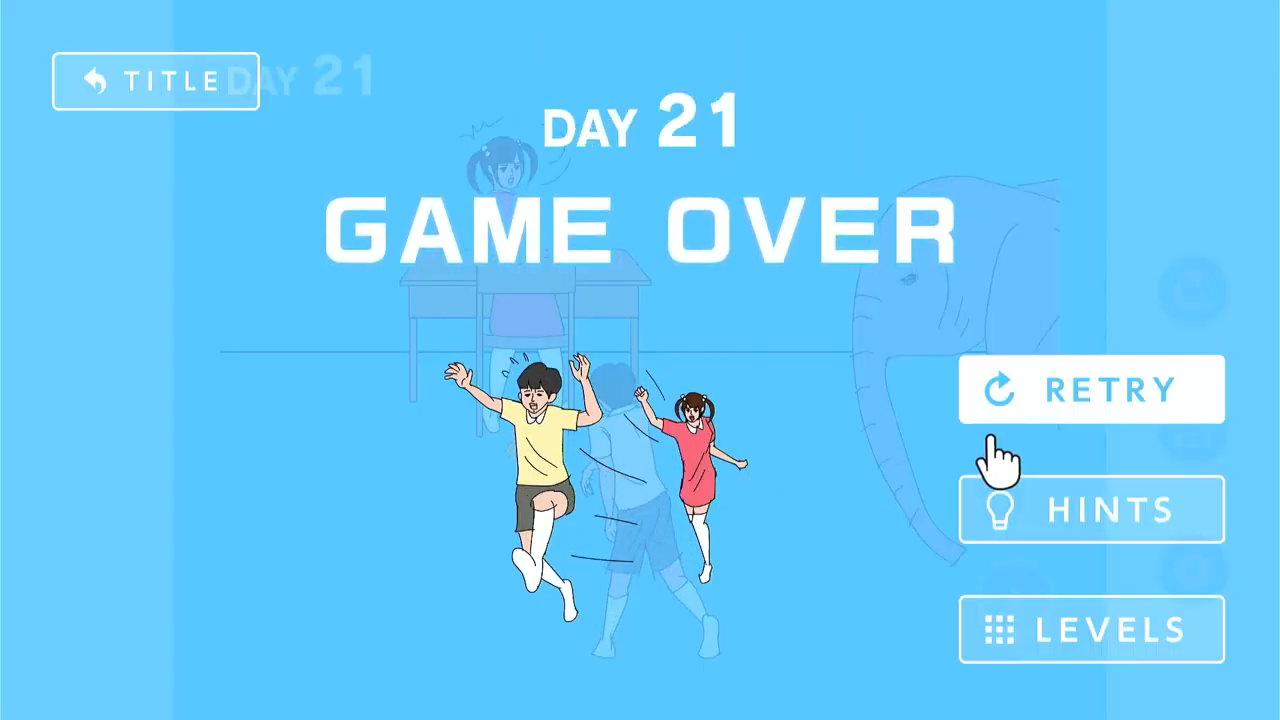
pyautogui.click(1092, 388)
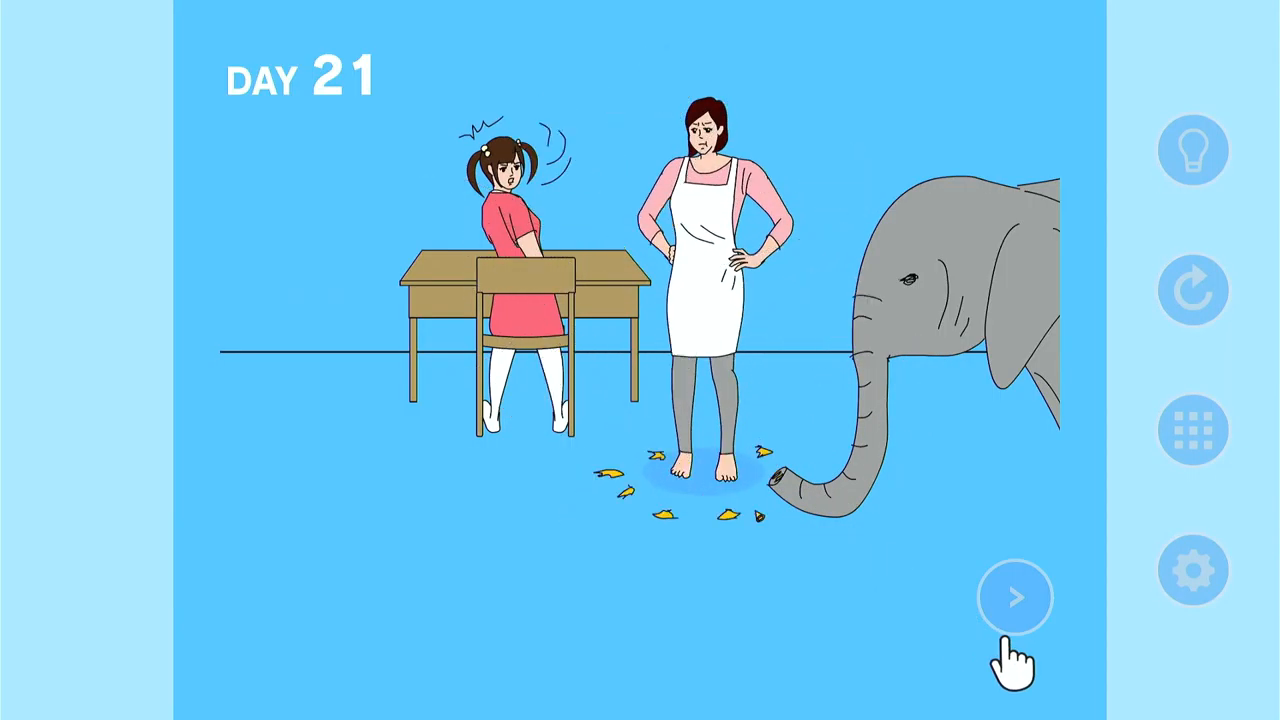
pyautogui.click(1016, 596)
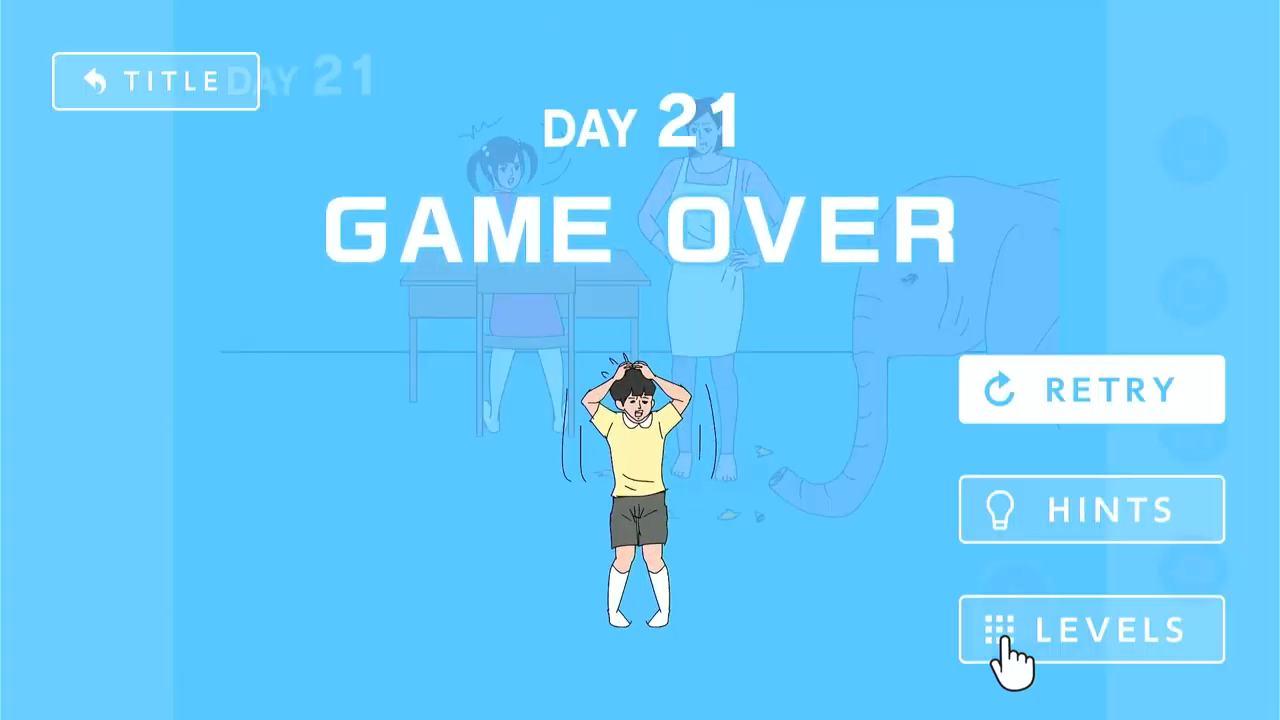
# Restart Day 21 and take the balloon inflated by the elephant.
pyautogui.click(1092, 628)
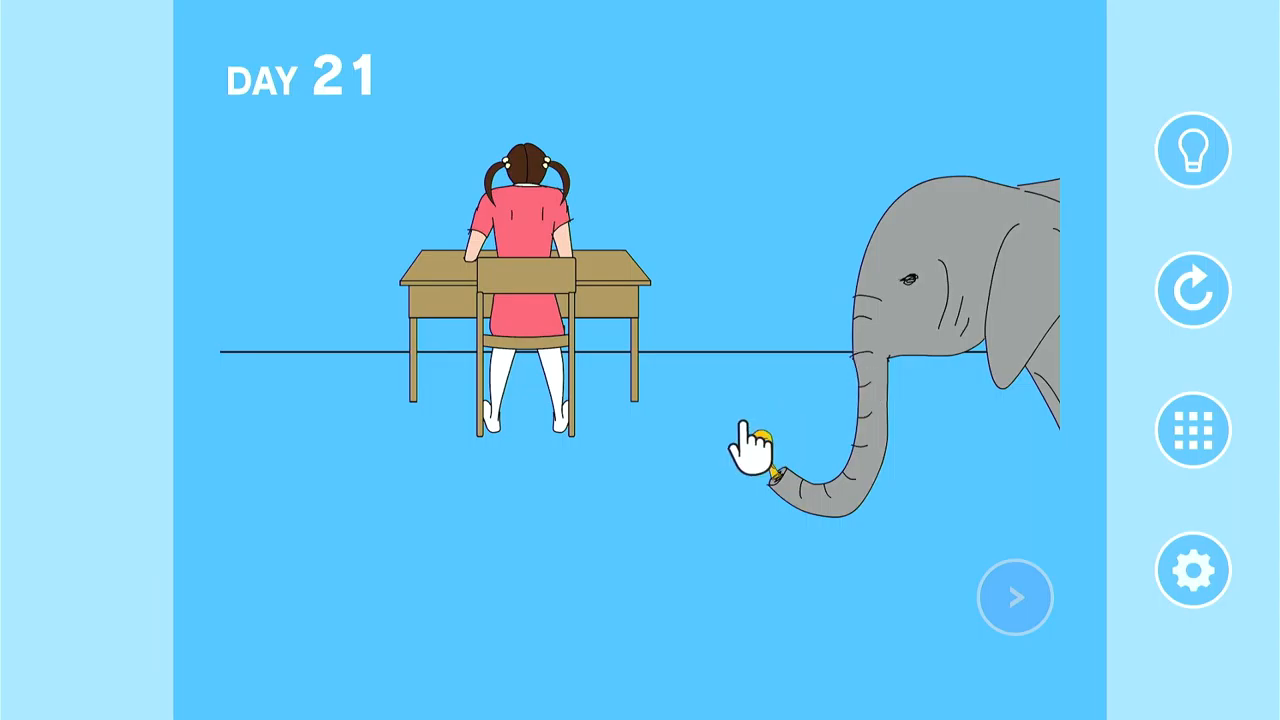
pyautogui.click(760, 440)
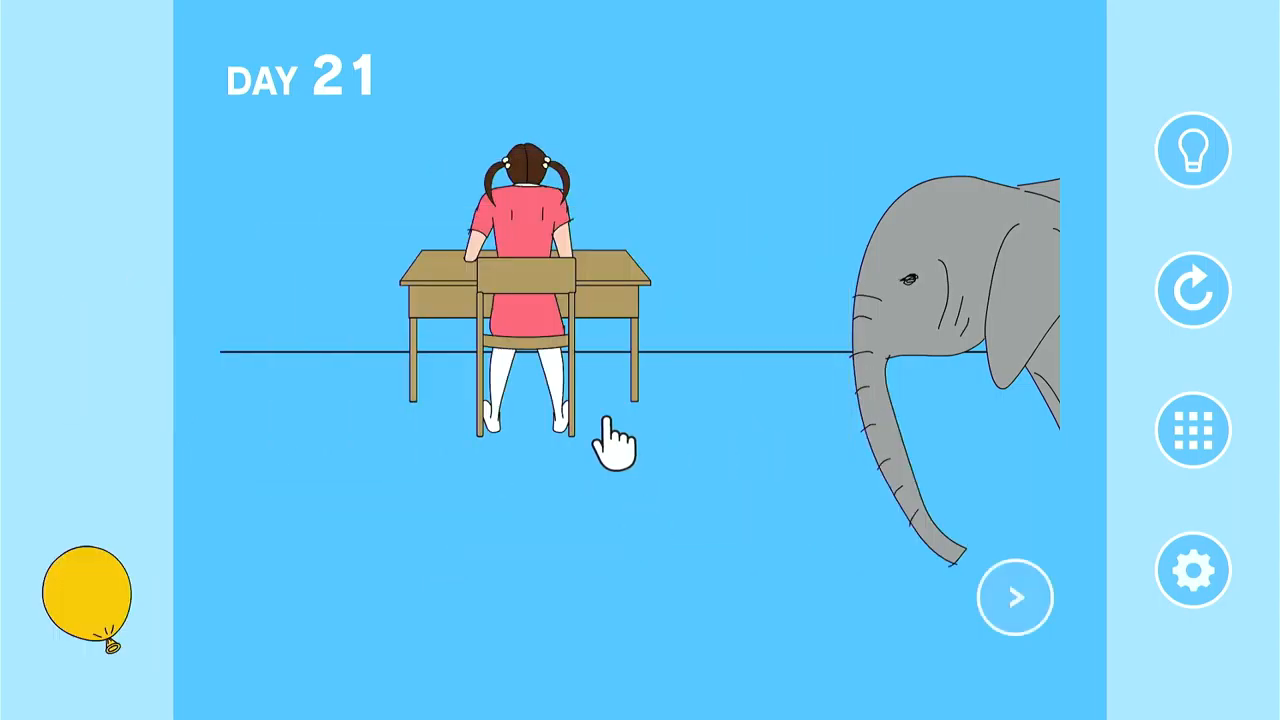
pyautogui.click(1012, 596)
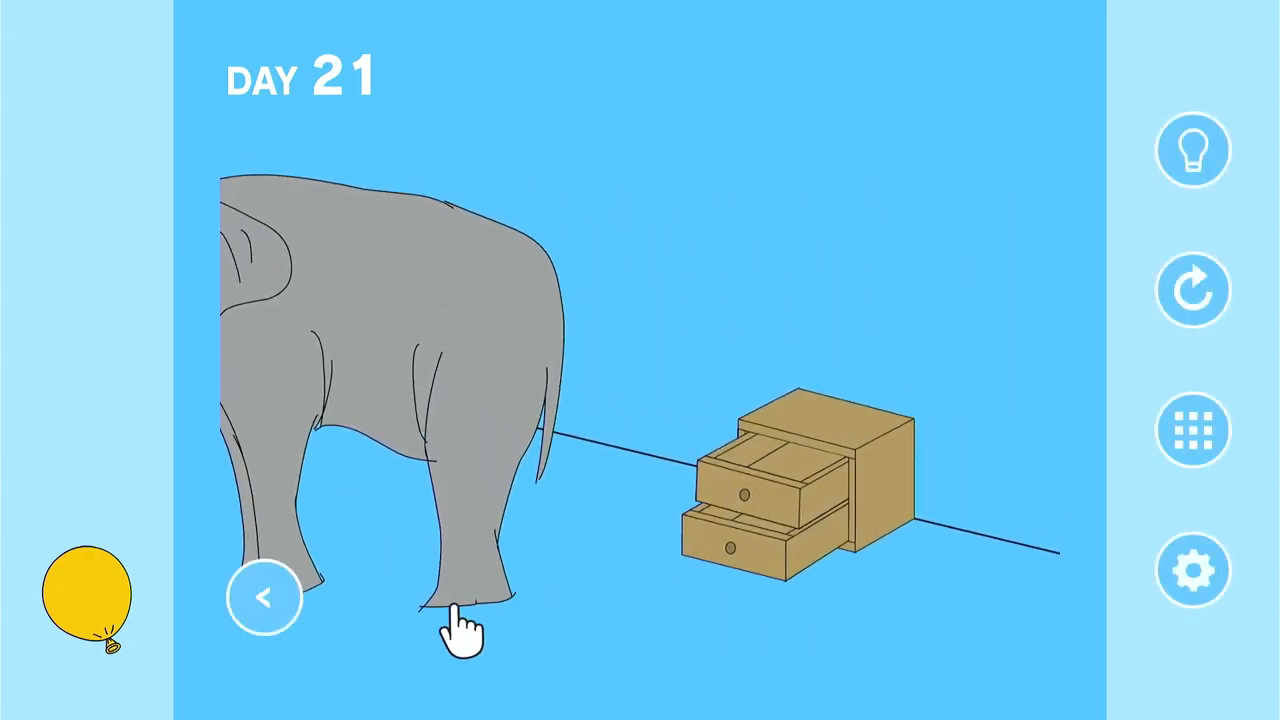
pyautogui.moveTo(490, 410)
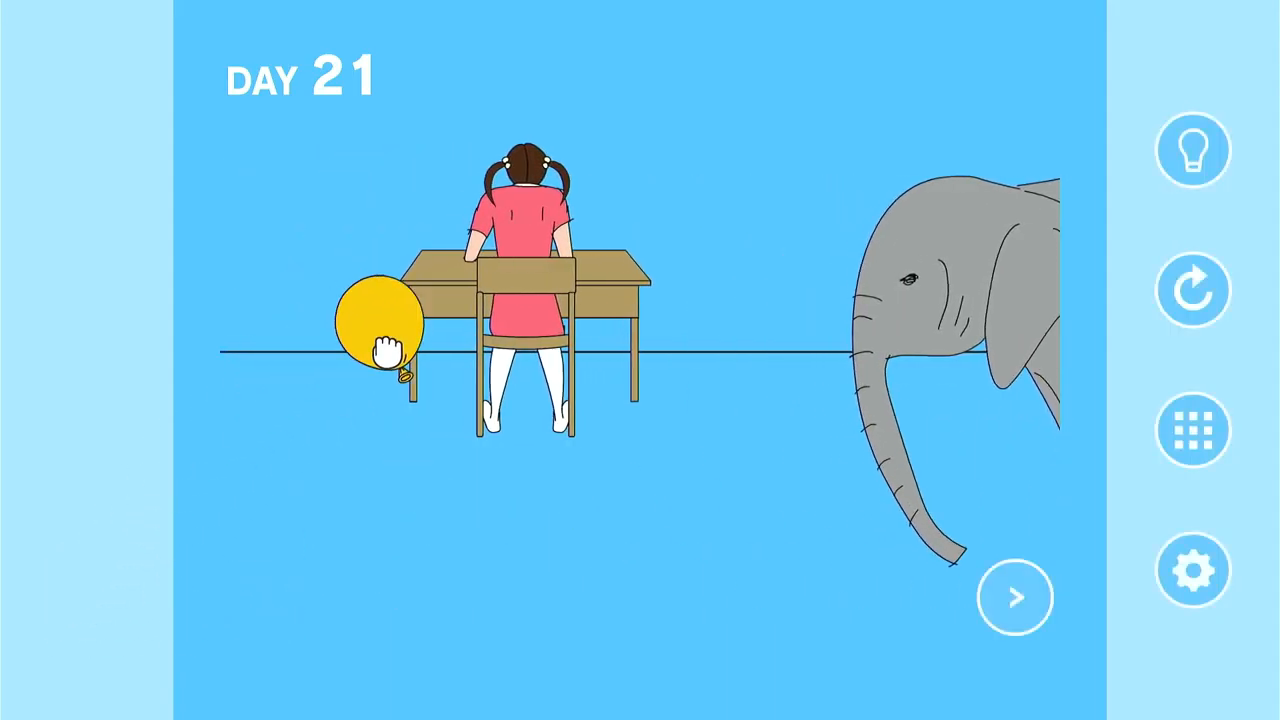
# Put the girl onto the inflated balloon and search her empty desk for the console.
pyautogui.moveTo(378, 322); pyautogui.dragTo(256, 526)
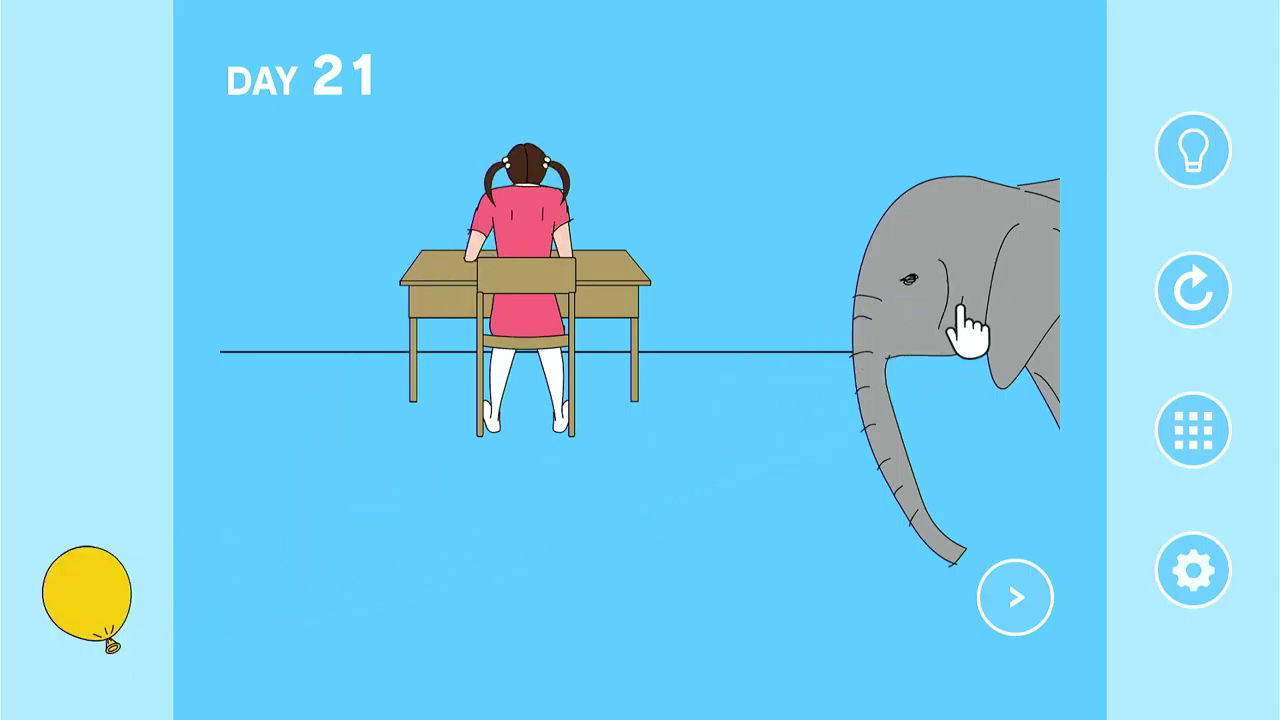
pyautogui.moveTo(90, 590); pyautogui.dragTo(410, 490)
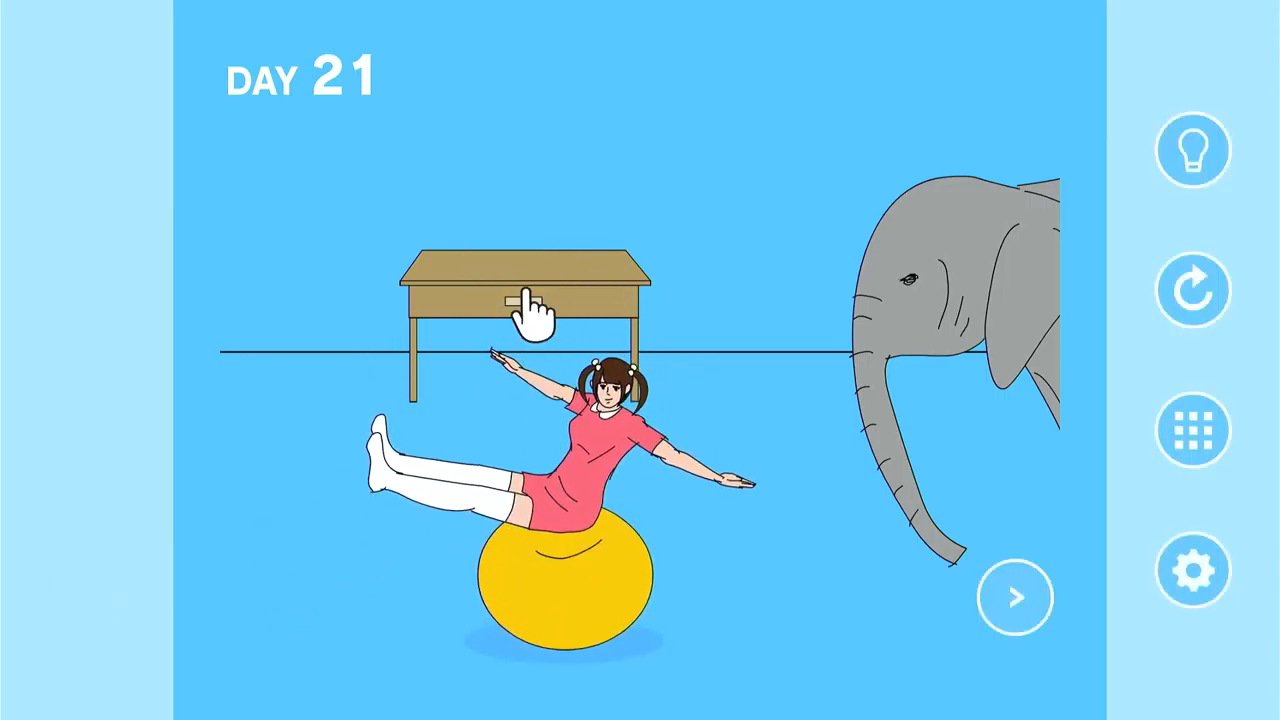
pyautogui.click(528, 310)
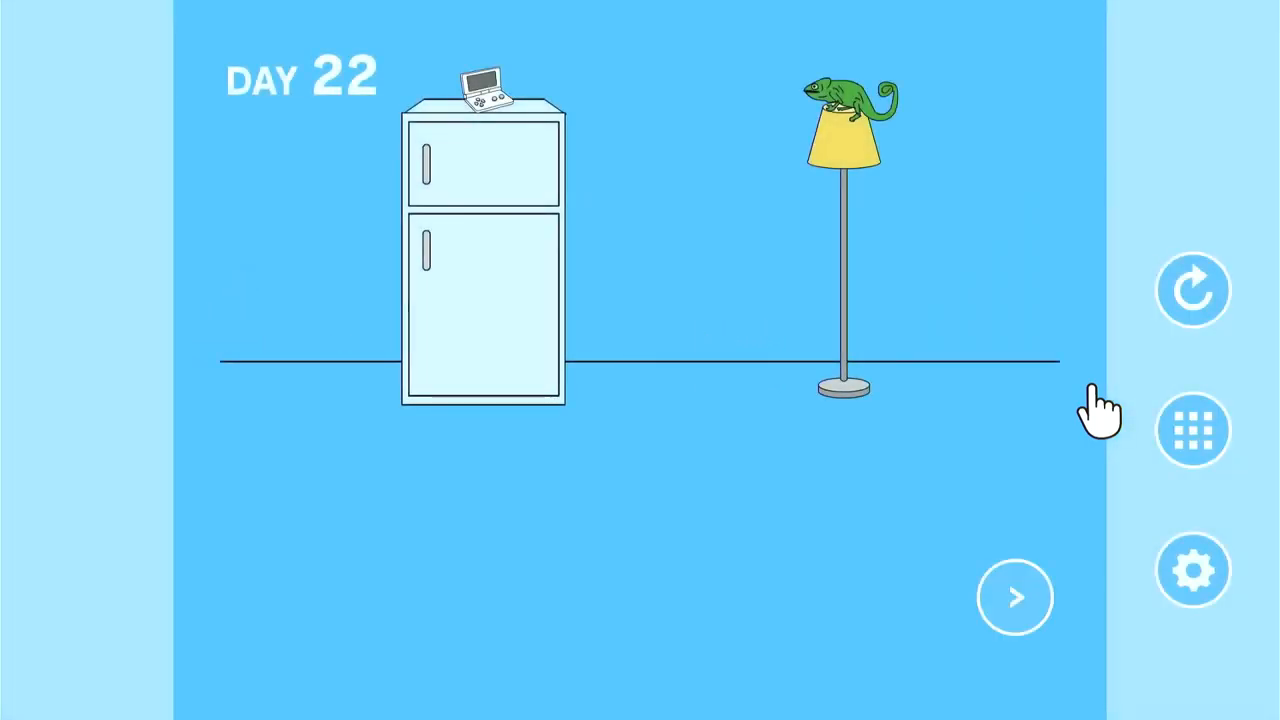
pyautogui.moveTo(850, 104)
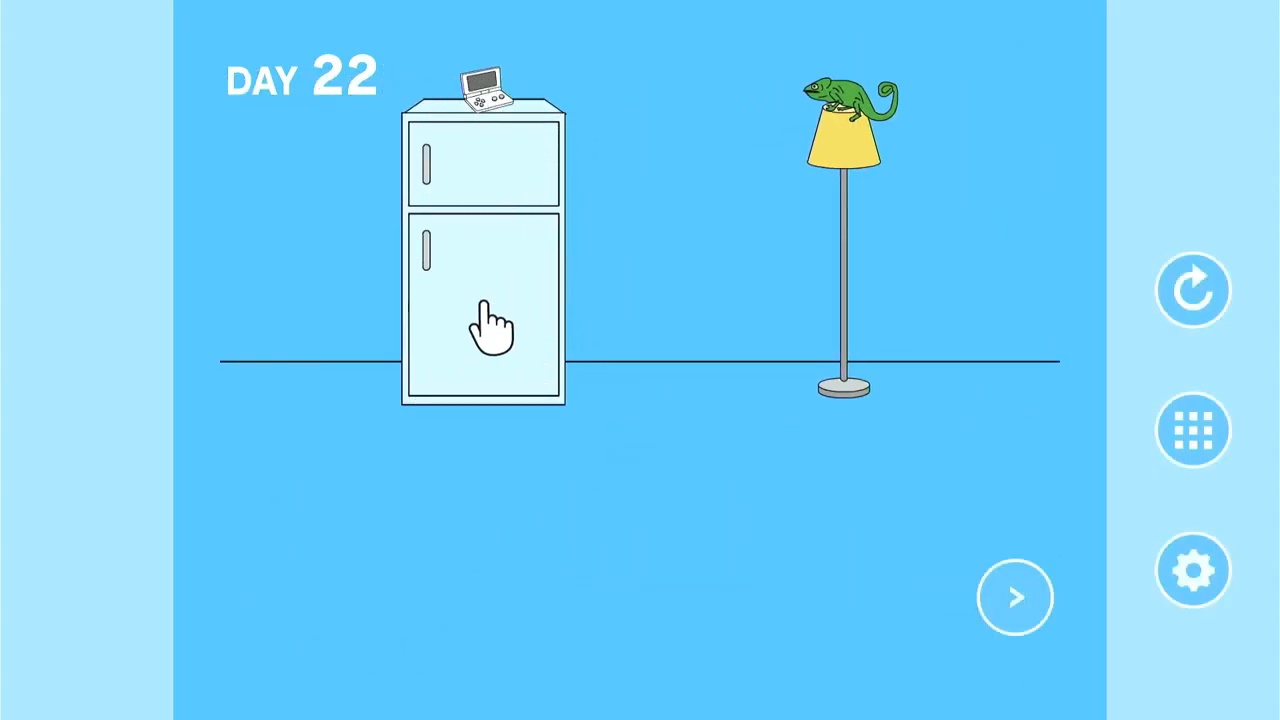
# Take the banana out of the fridge, leading to a Game Over.
pyautogui.click(490, 324)
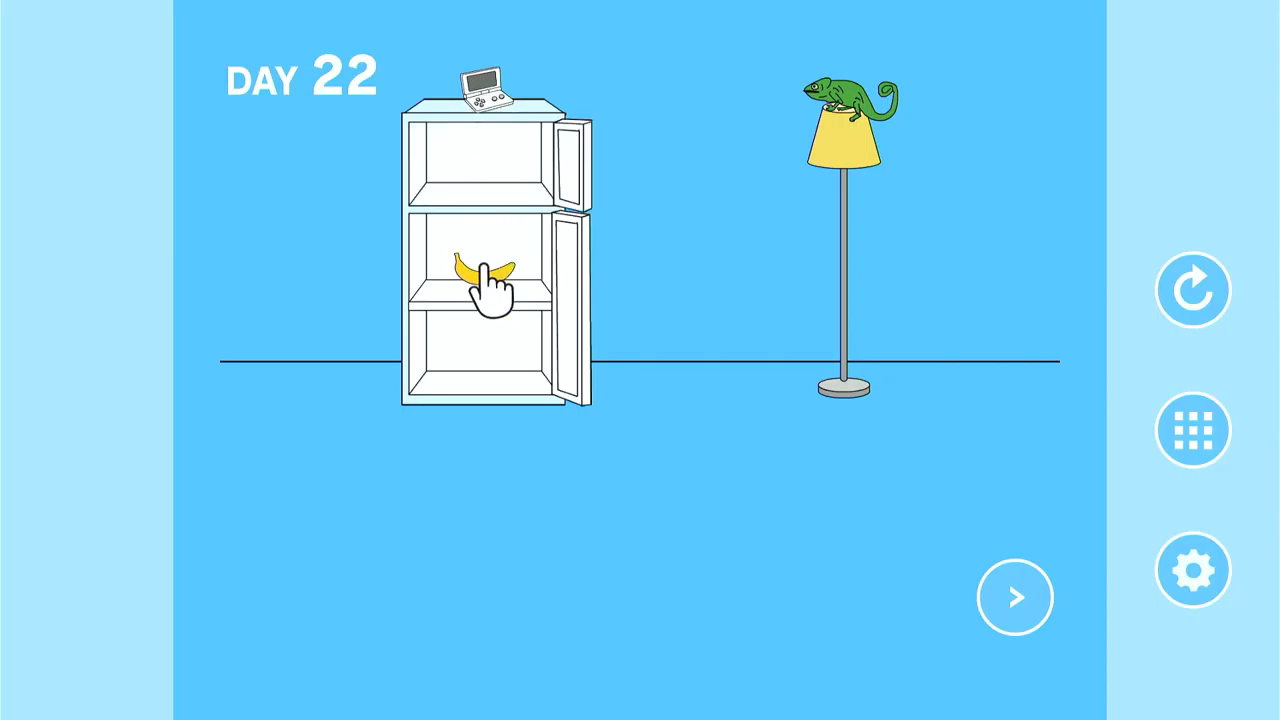
pyautogui.moveTo(480, 270); pyautogui.dragTo(80, 600)
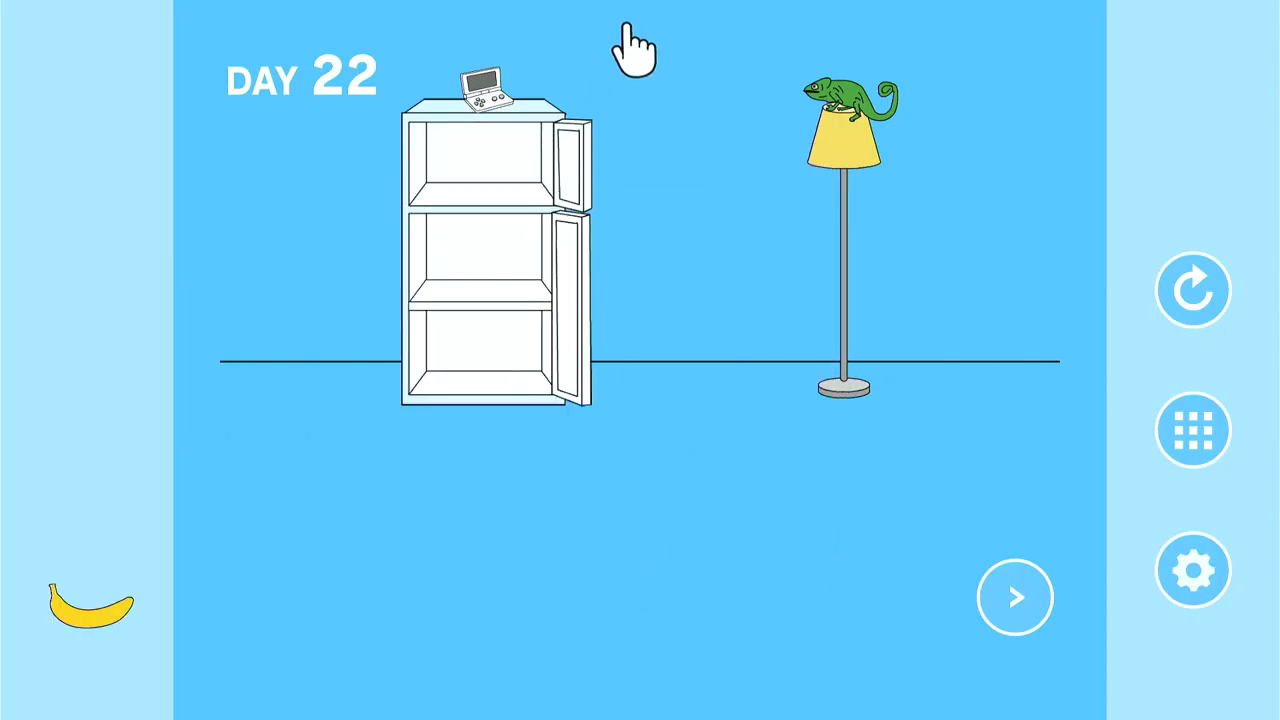
pyautogui.click(838, 150)
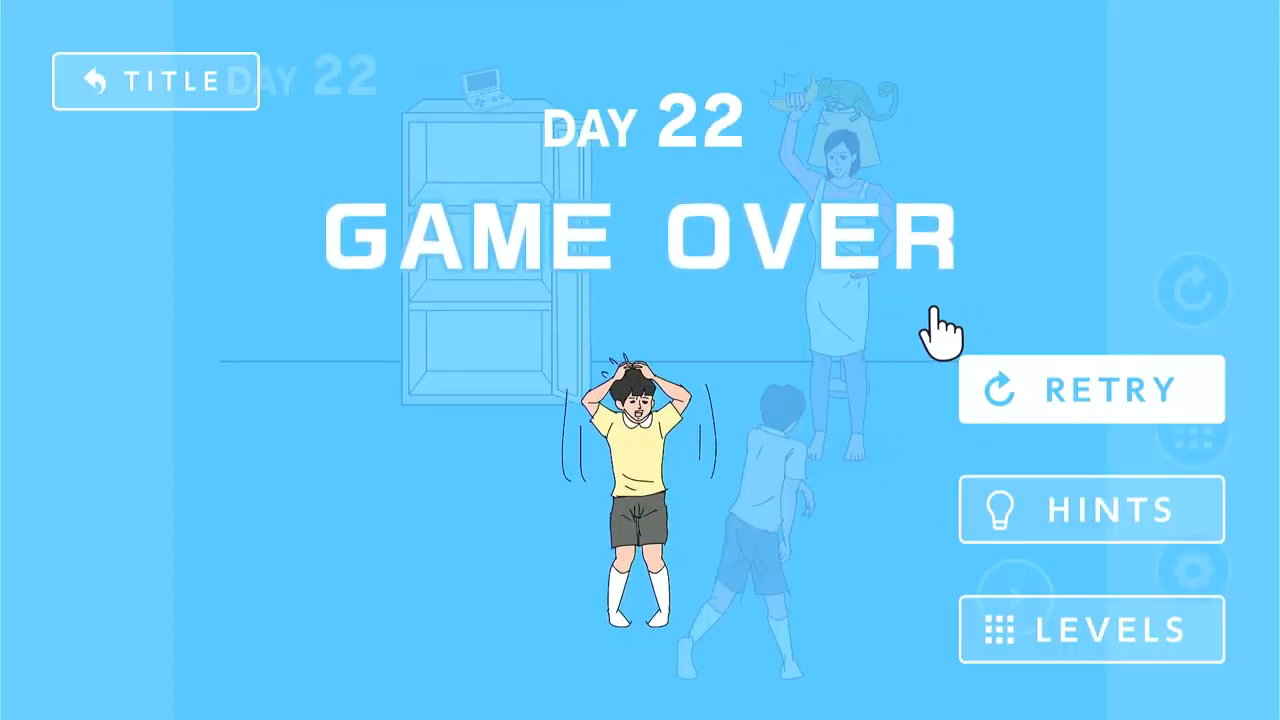
# Retry Day 22 and collect the banana from the fridge again.
pyautogui.click(1092, 388)
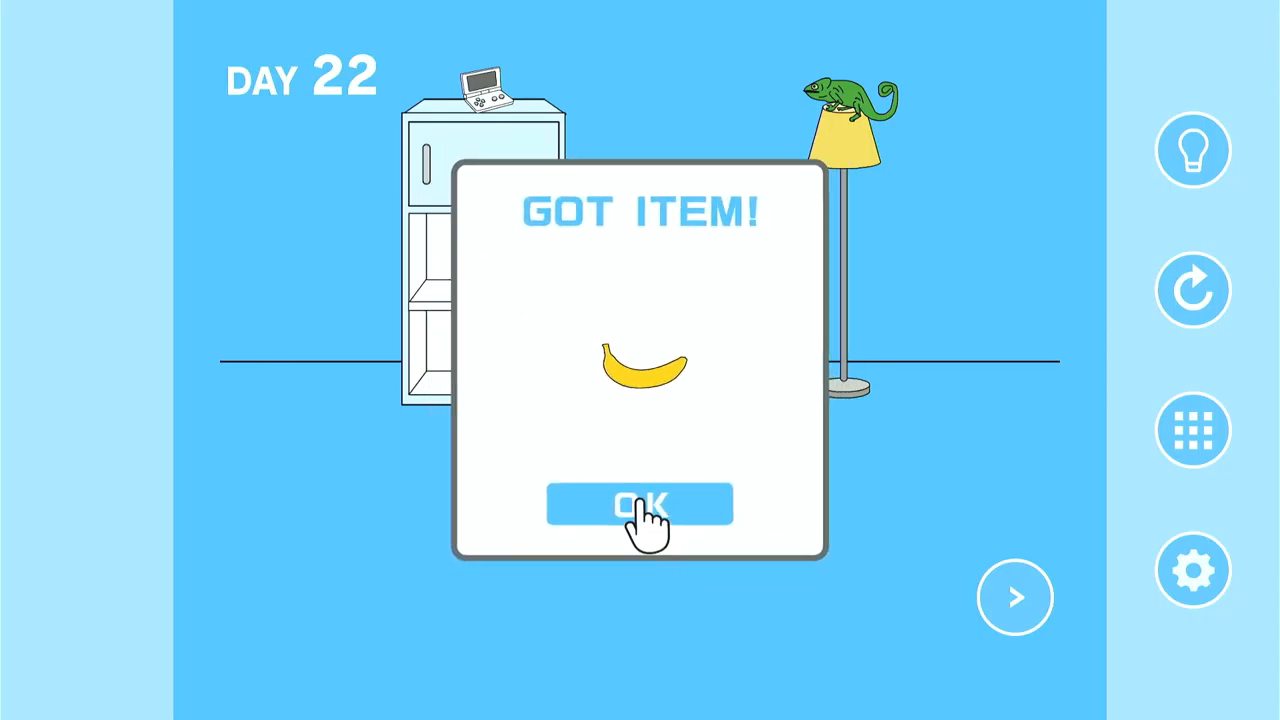
pyautogui.click(640, 504)
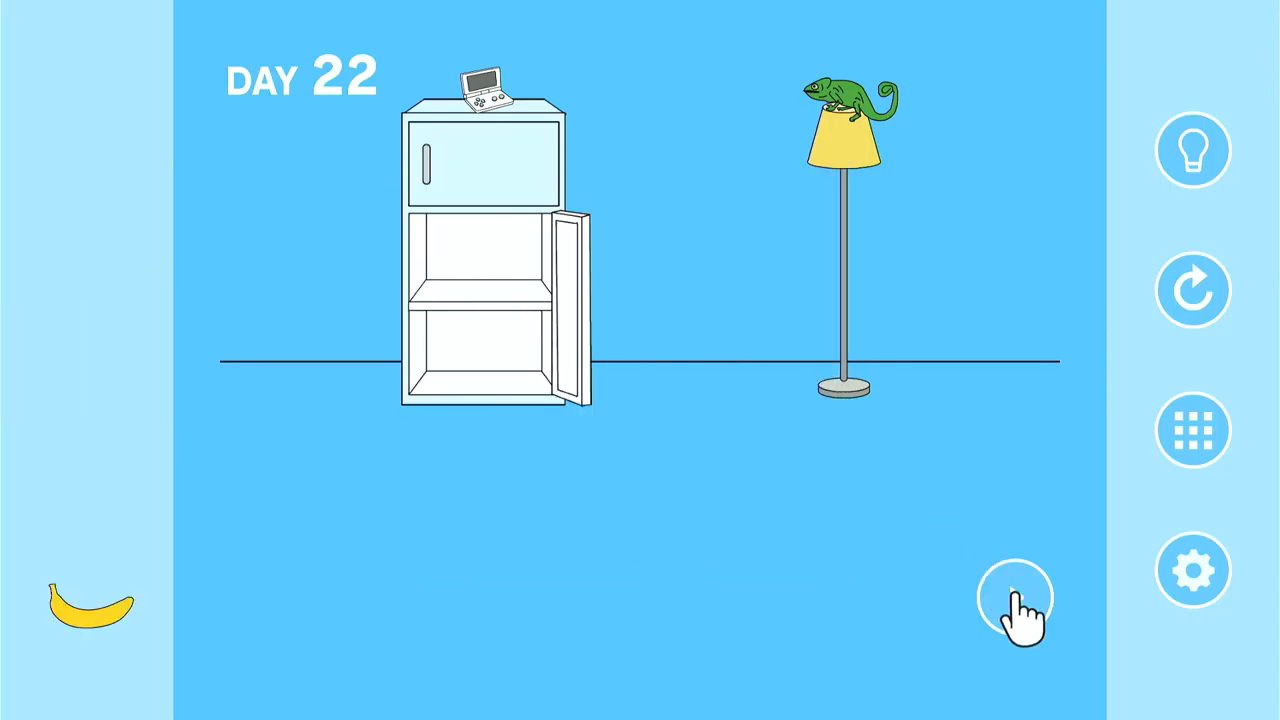
# Turn to the window, draw the curtains and catch the fly there.
pyautogui.click(1016, 596)
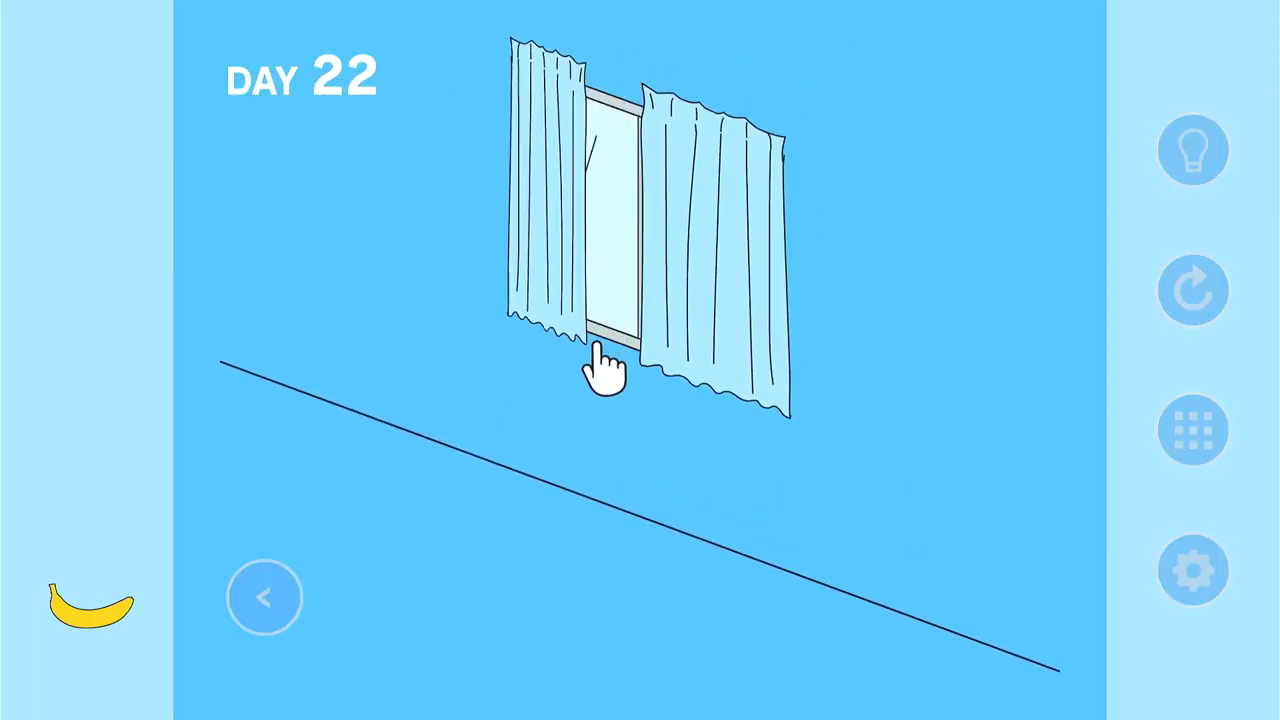
pyautogui.click(604, 370)
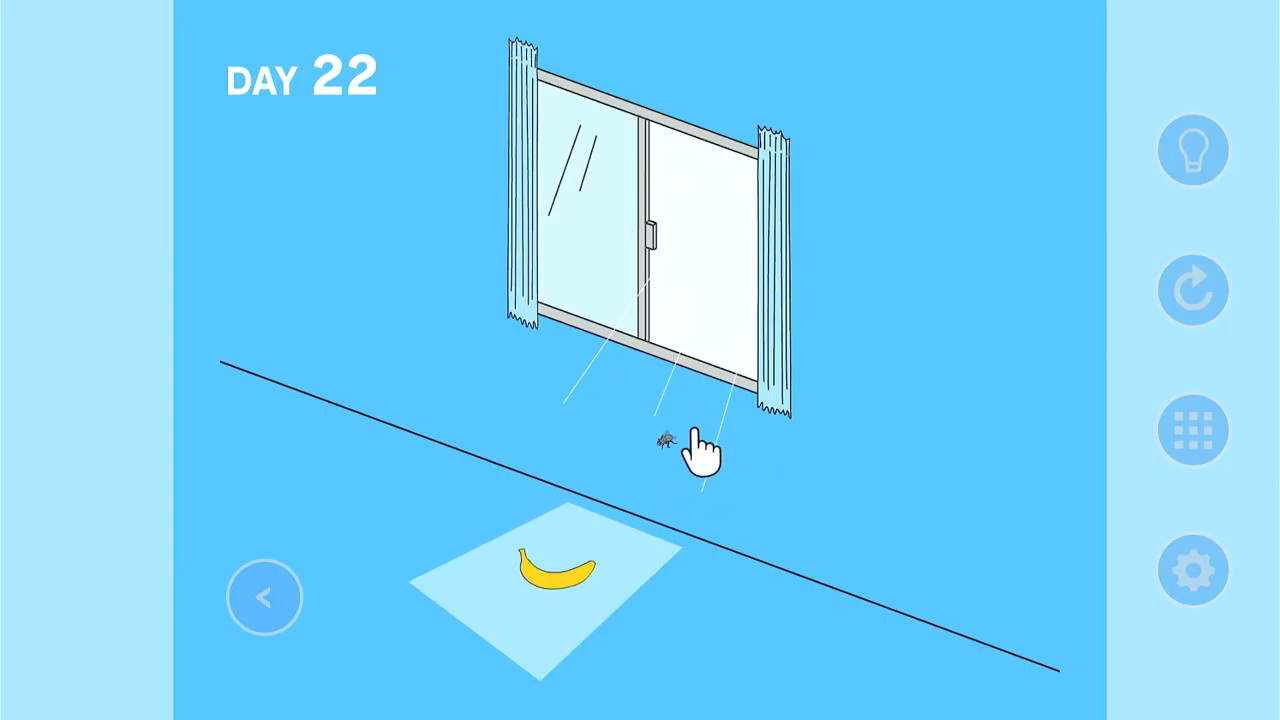
pyautogui.click(664, 438)
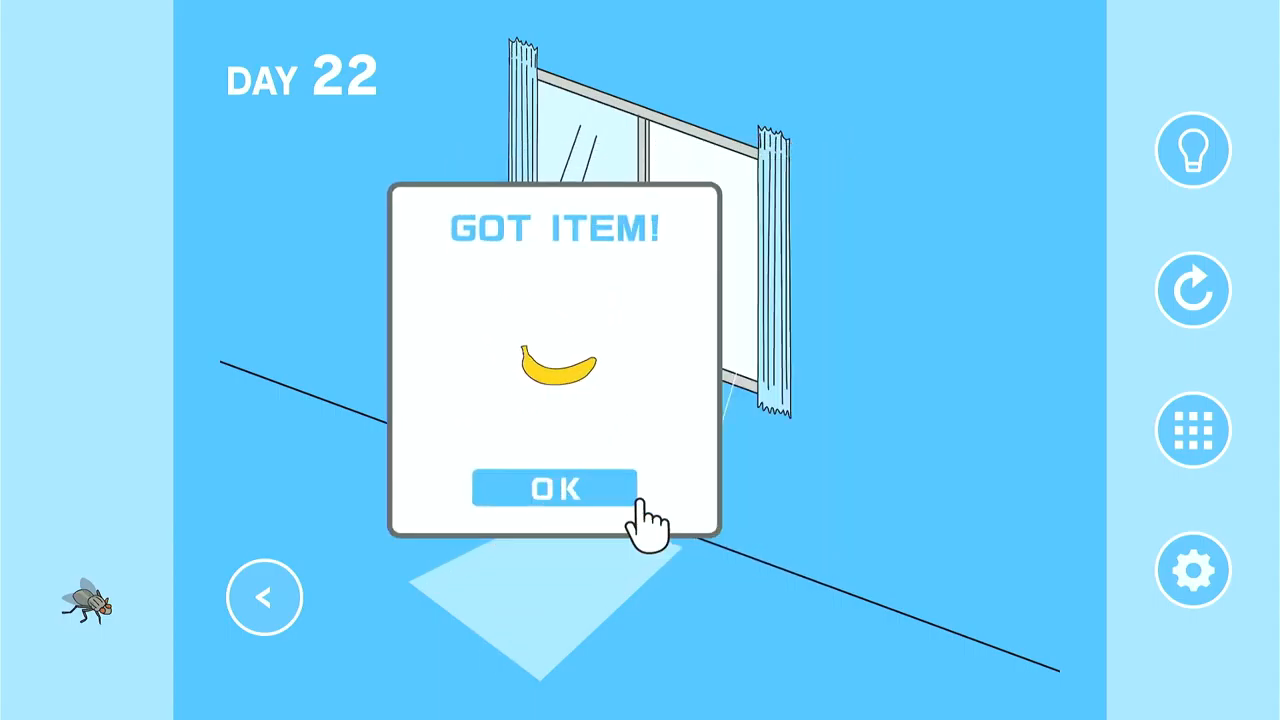
pyautogui.click(554, 488)
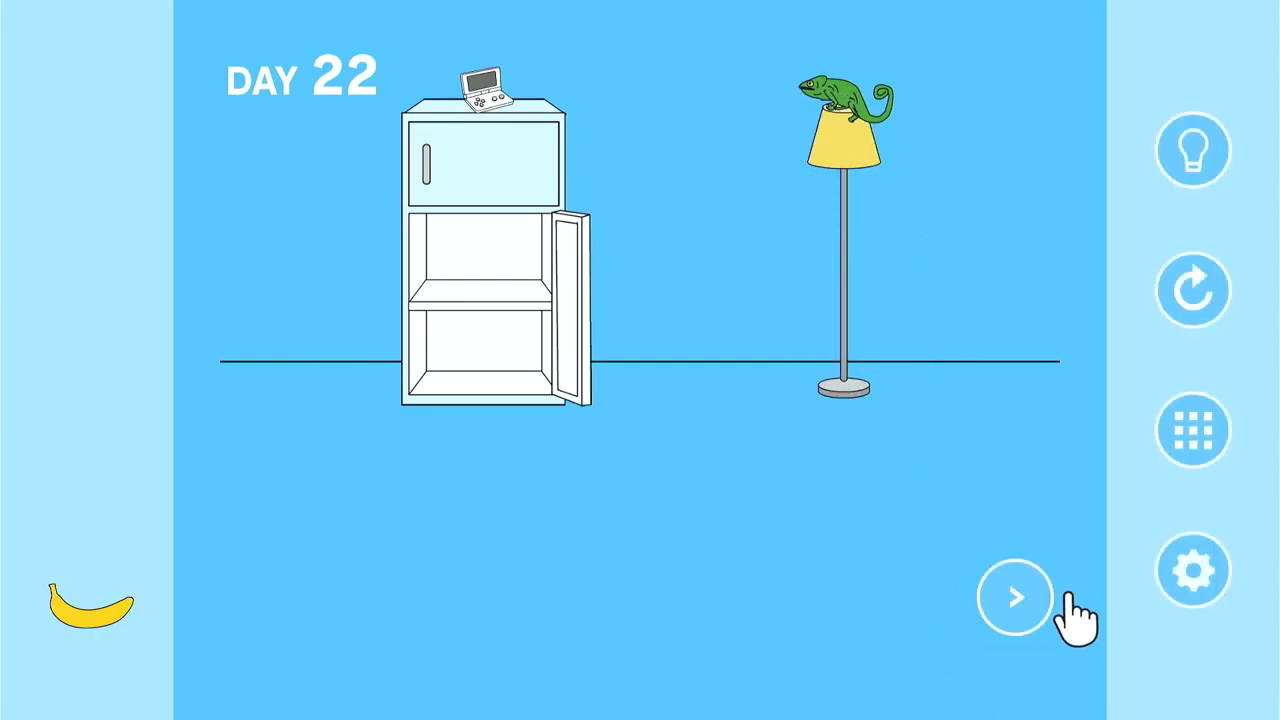
# Catch the fly on the window frame with the banana to recover the console and clear Day 22.
pyautogui.click(1014, 596)
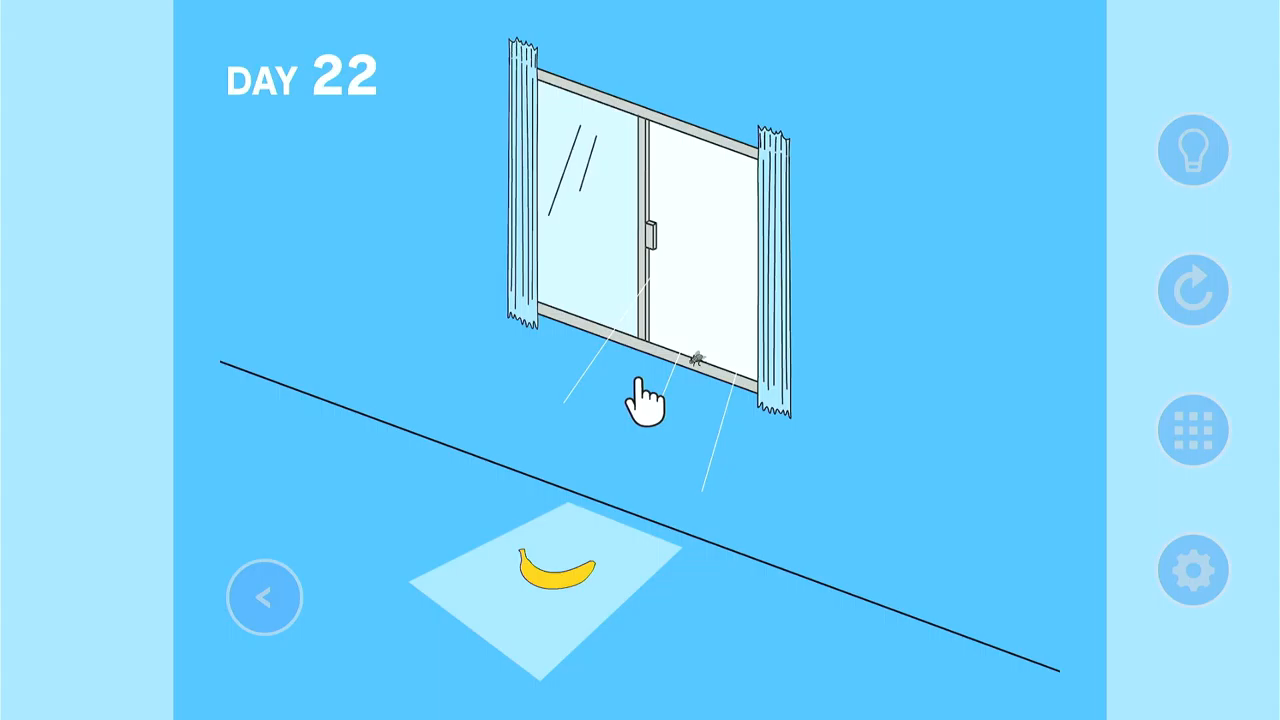
pyautogui.click(696, 358)
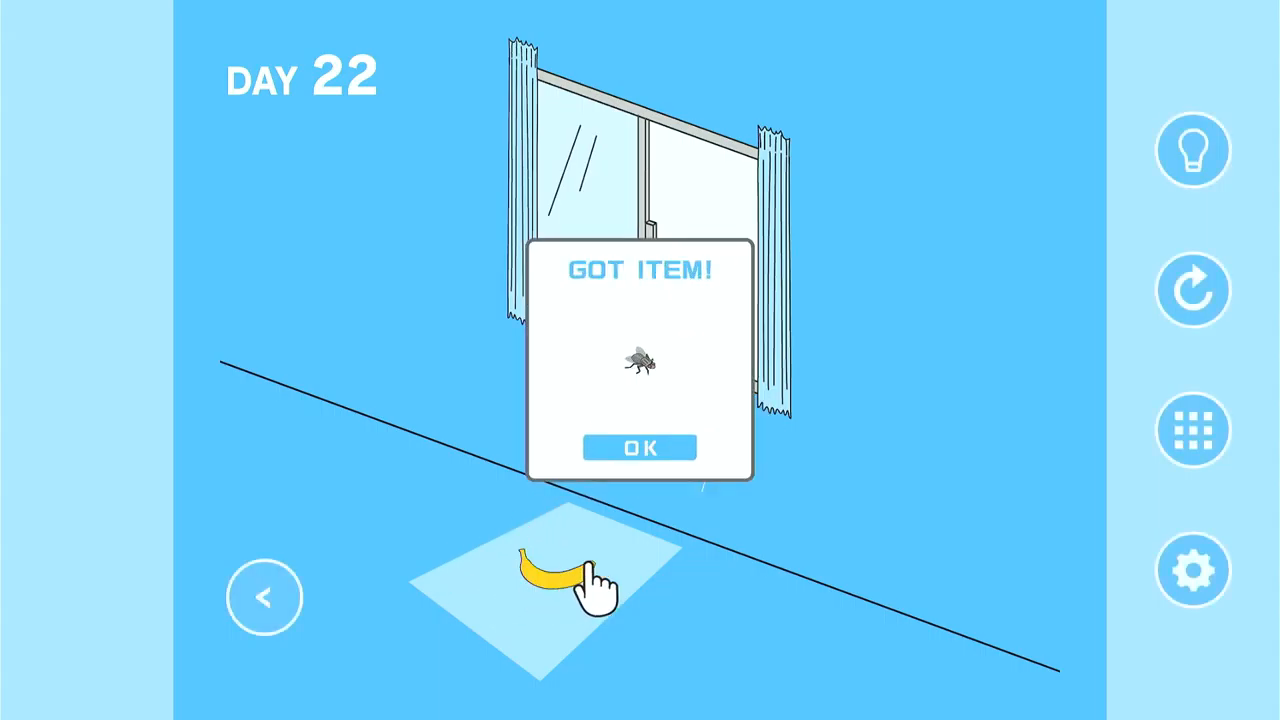
pyautogui.click(640, 448)
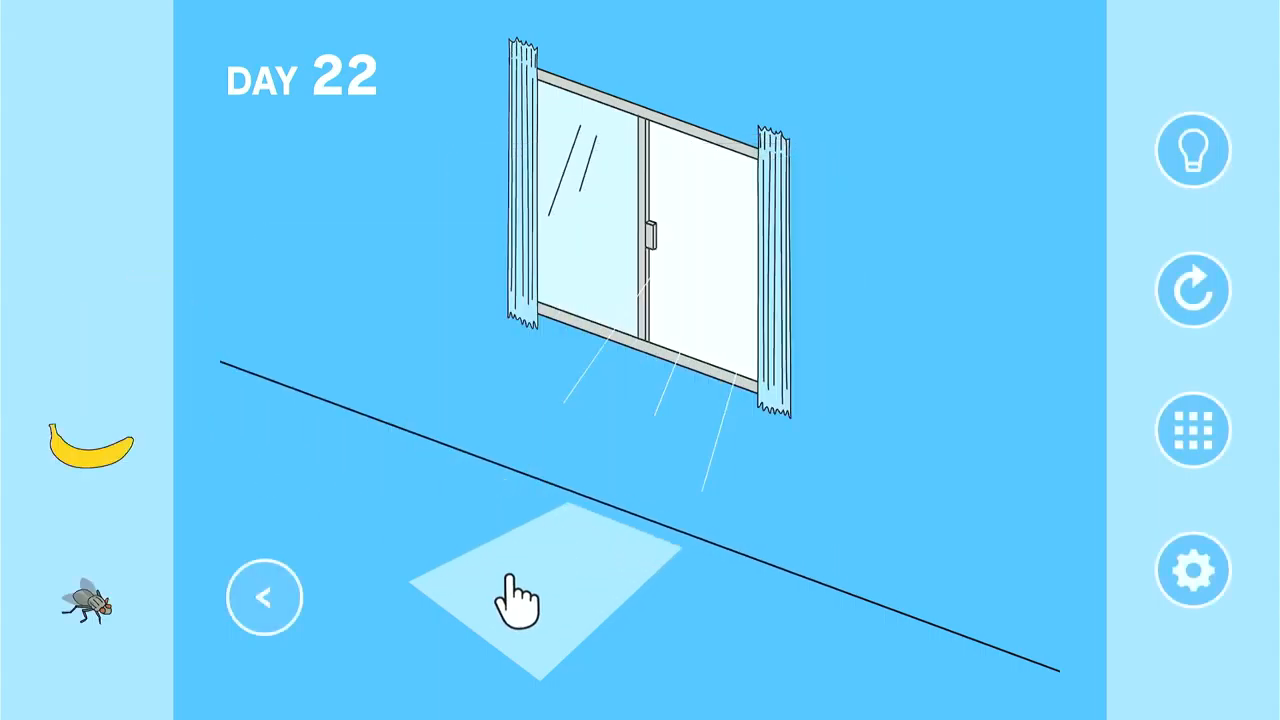
pyautogui.click(516, 600)
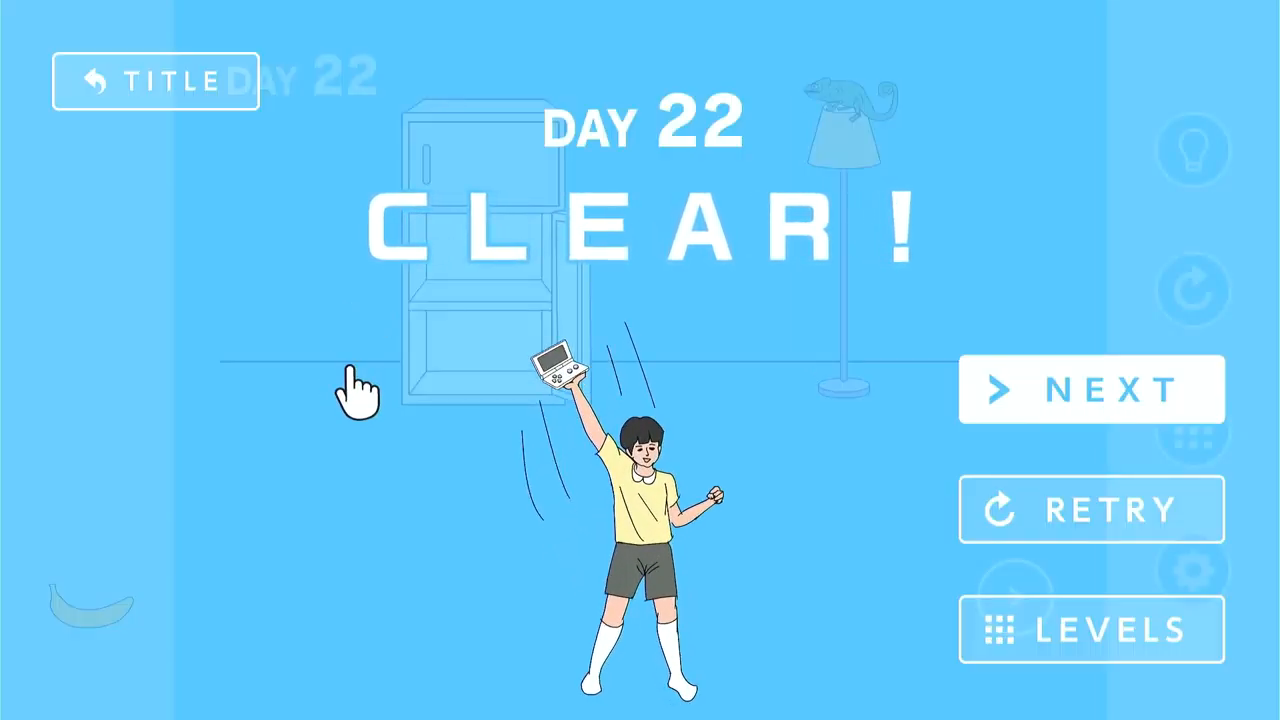
# Start Day 23, look around the room and retry after the Game Over.
pyautogui.click(1092, 388)
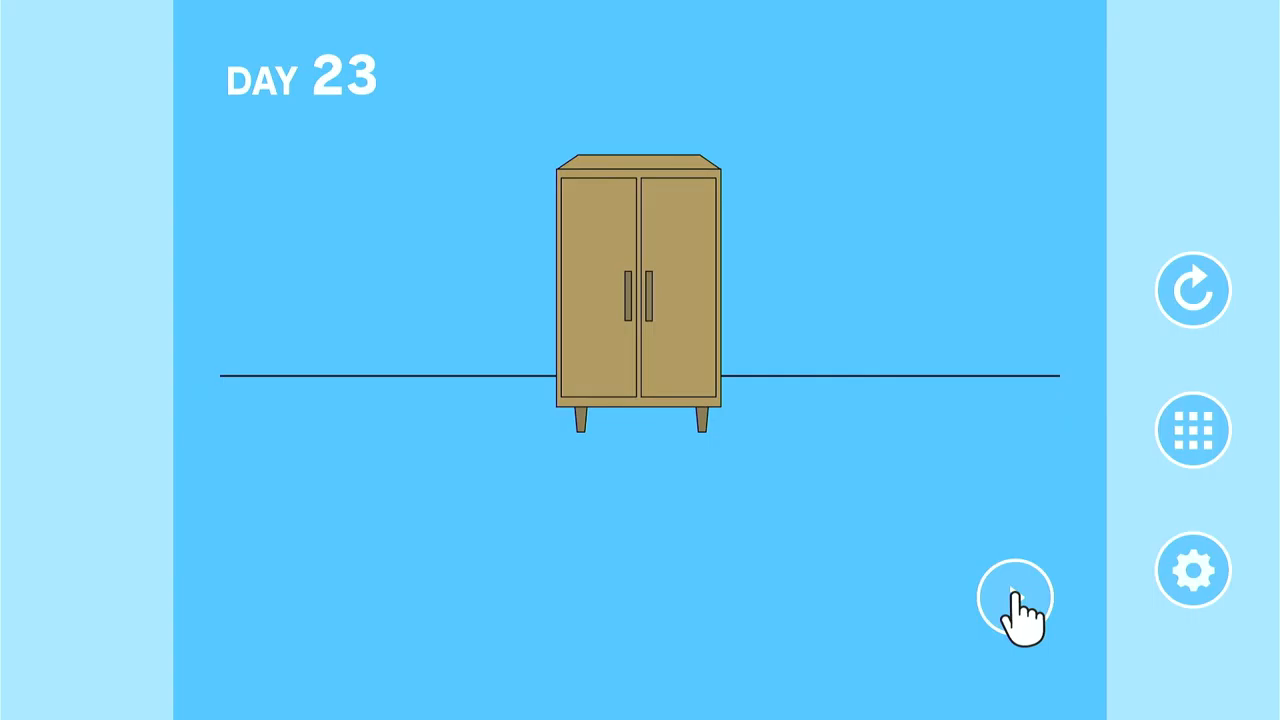
pyautogui.click(1016, 596)
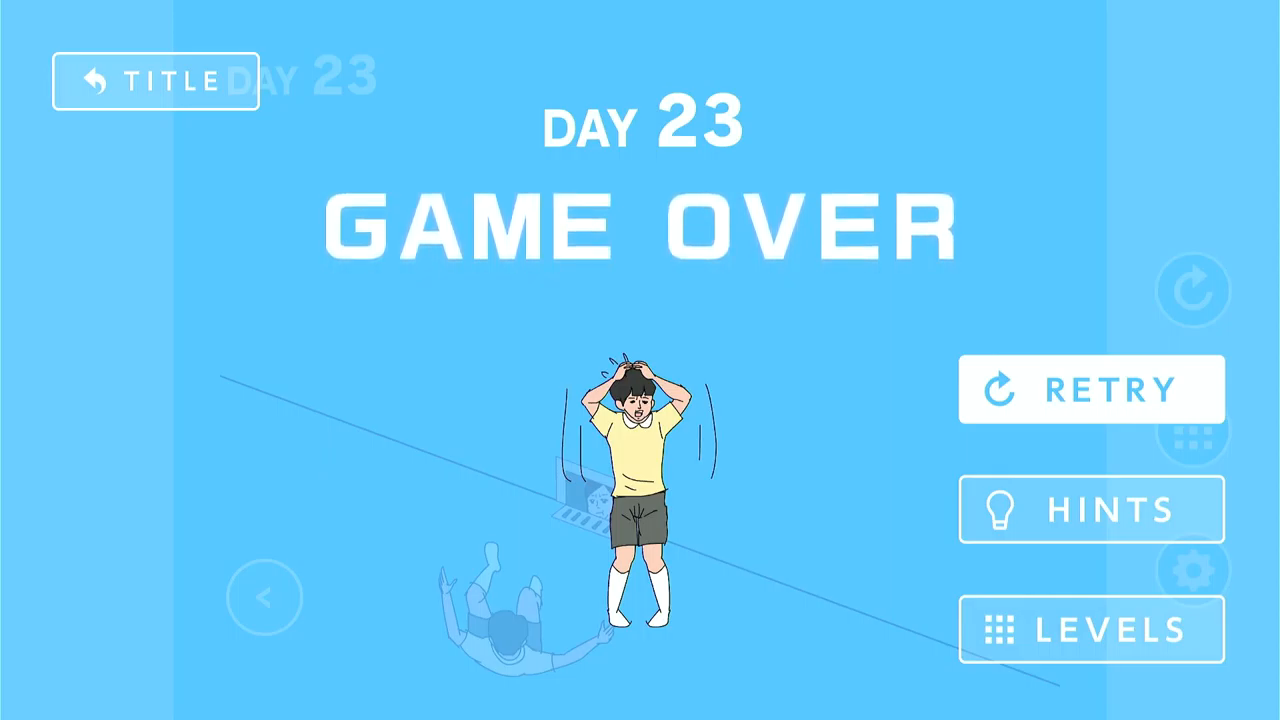
pyautogui.moveTo(1090, 400)
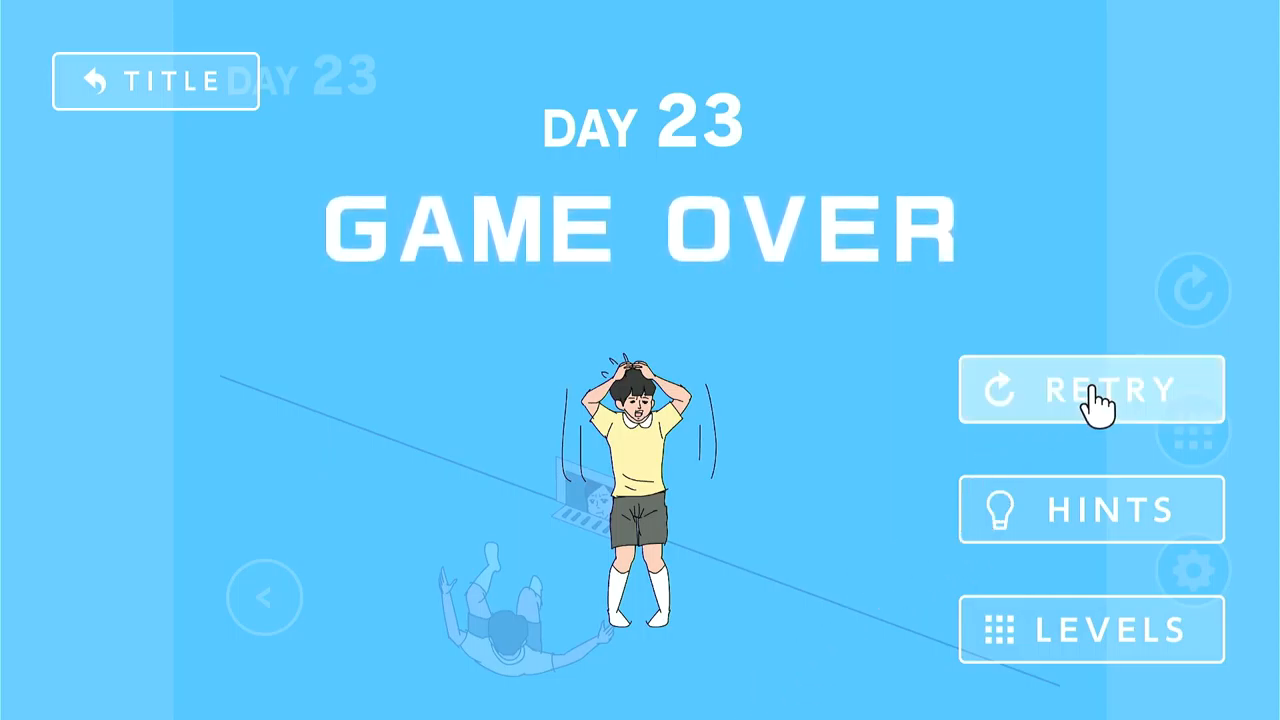
pyautogui.click(1090, 390)
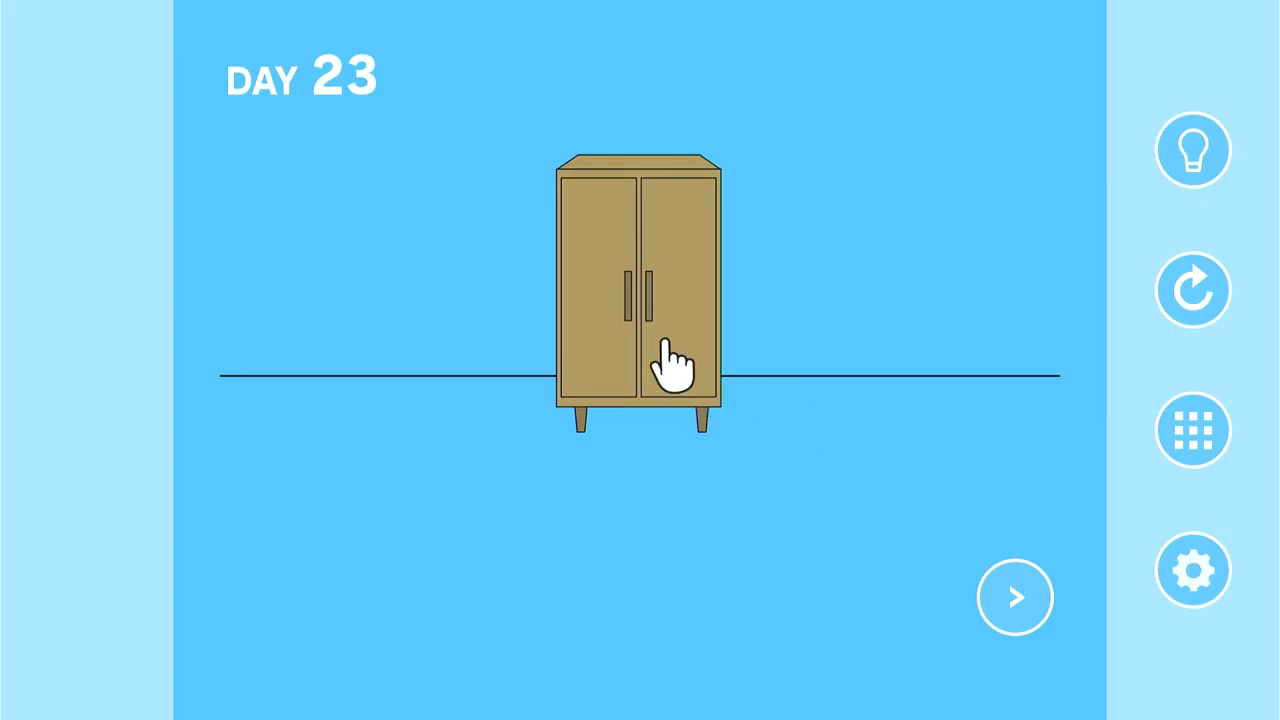
# Take the tongs from the cabinet and pull the console out of the floor vent to clear Day 23.
pyautogui.click(664, 360)
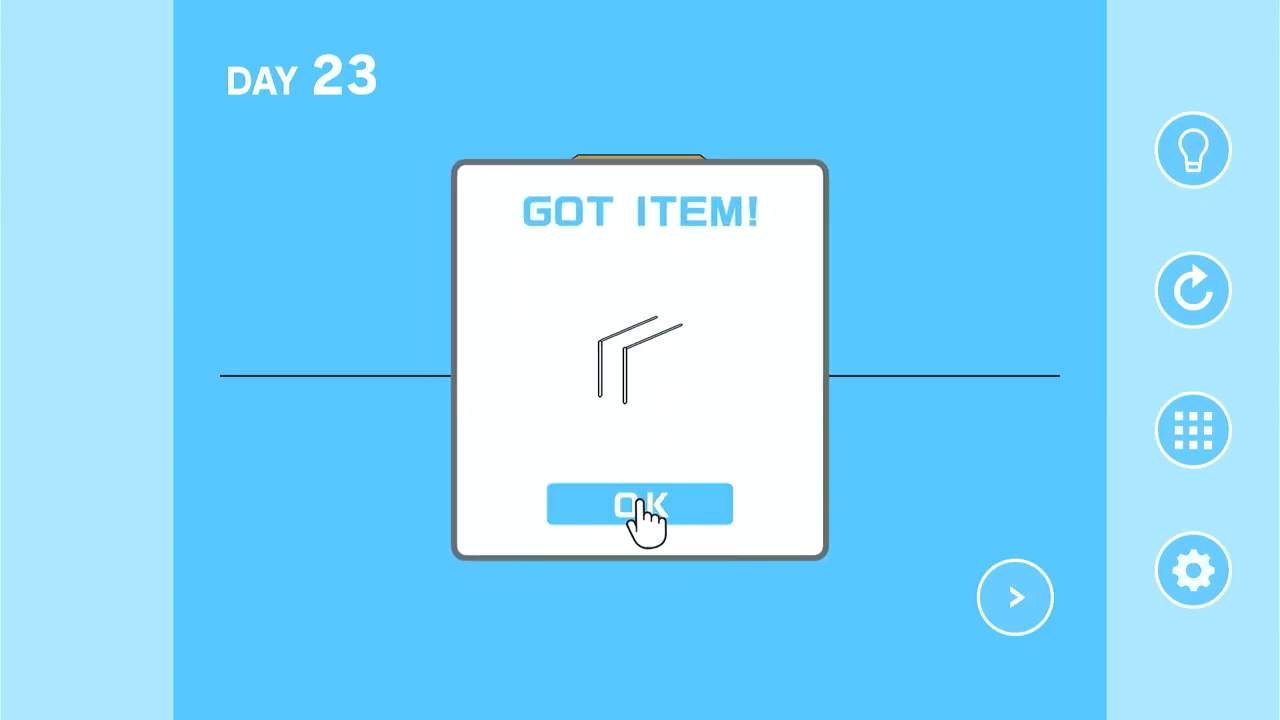
pyautogui.click(640, 504)
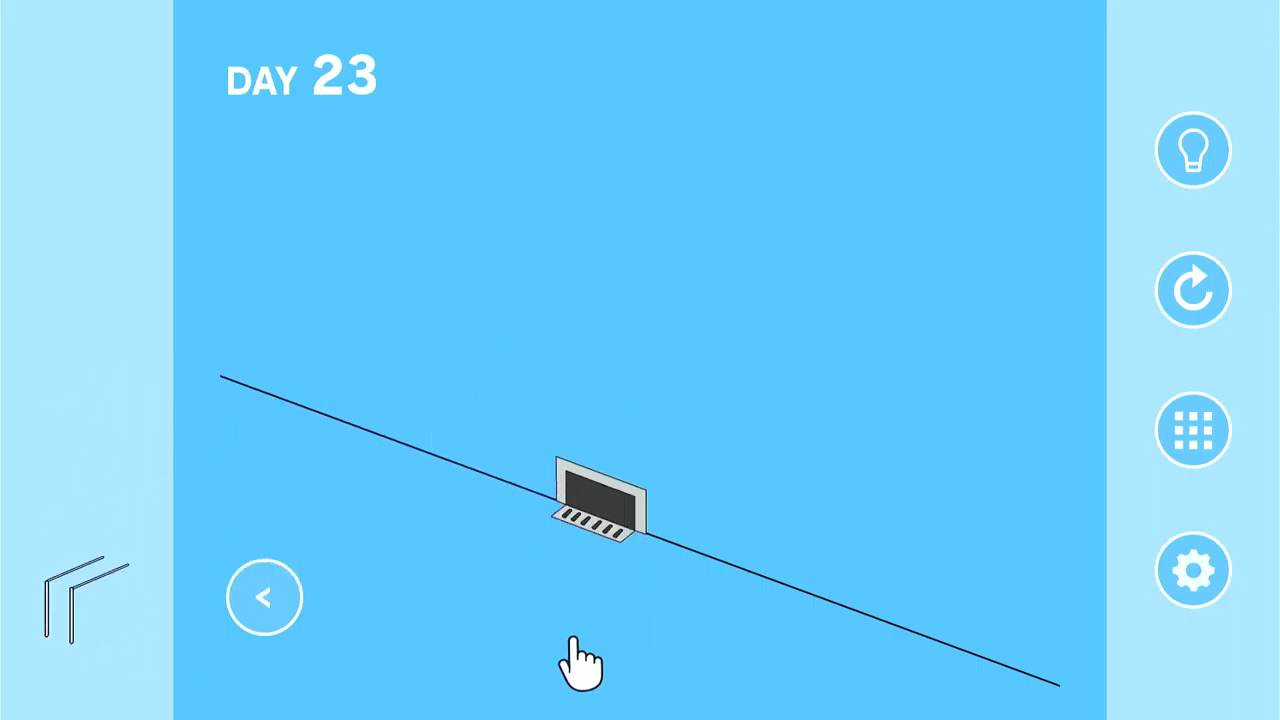
pyautogui.moveTo(184, 584)
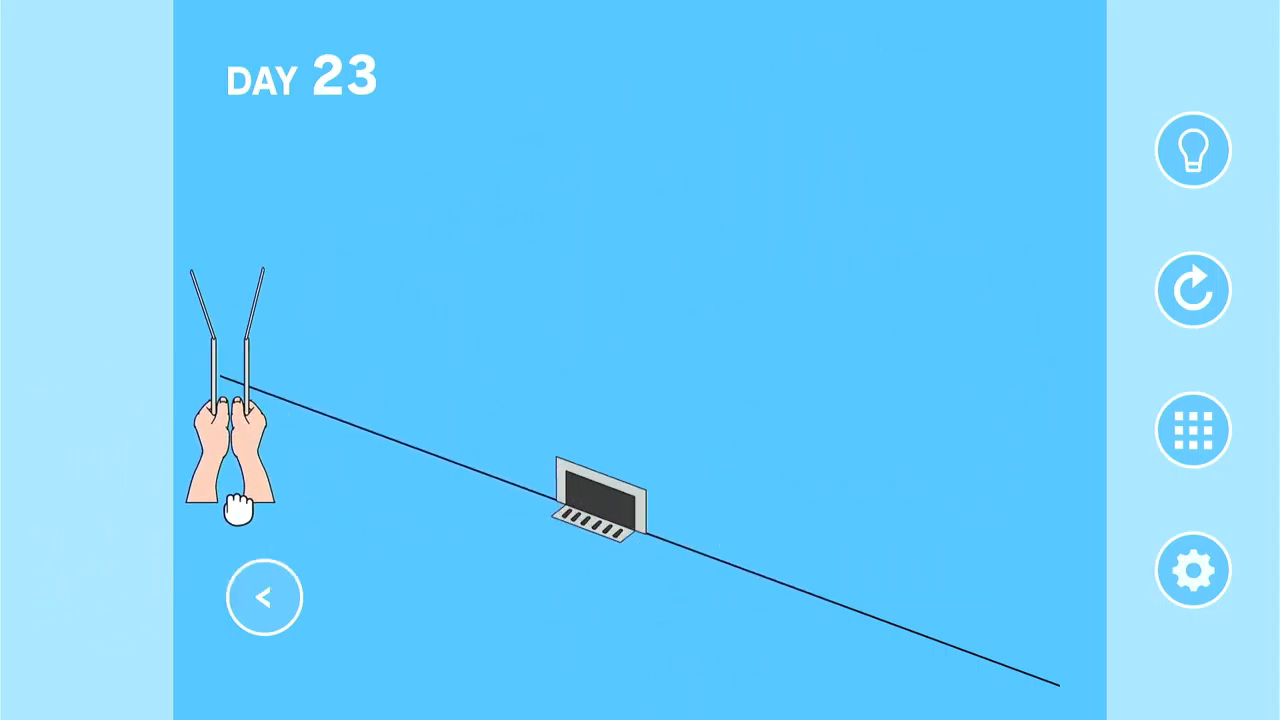
pyautogui.moveTo(236, 504); pyautogui.dragTo(456, 472)
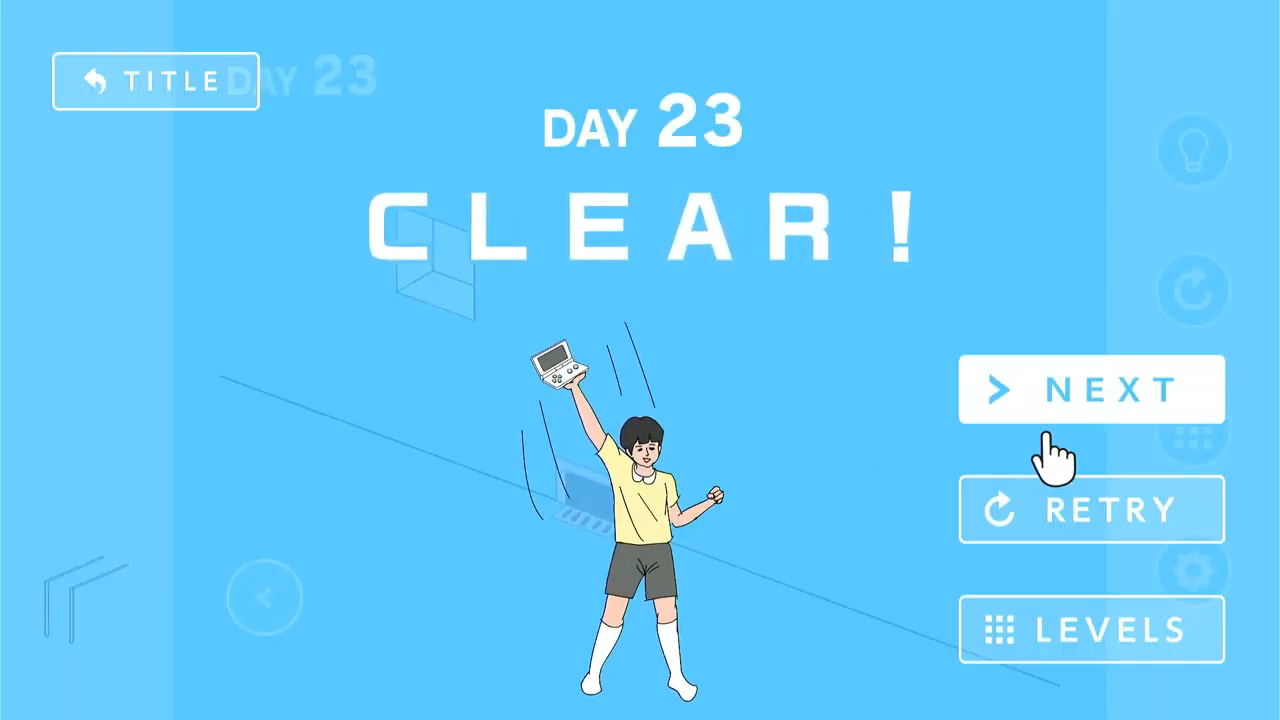
# Start Day 24, topple the domino row into a Game Over and bring up the hints screen.
pyautogui.click(1090, 388)
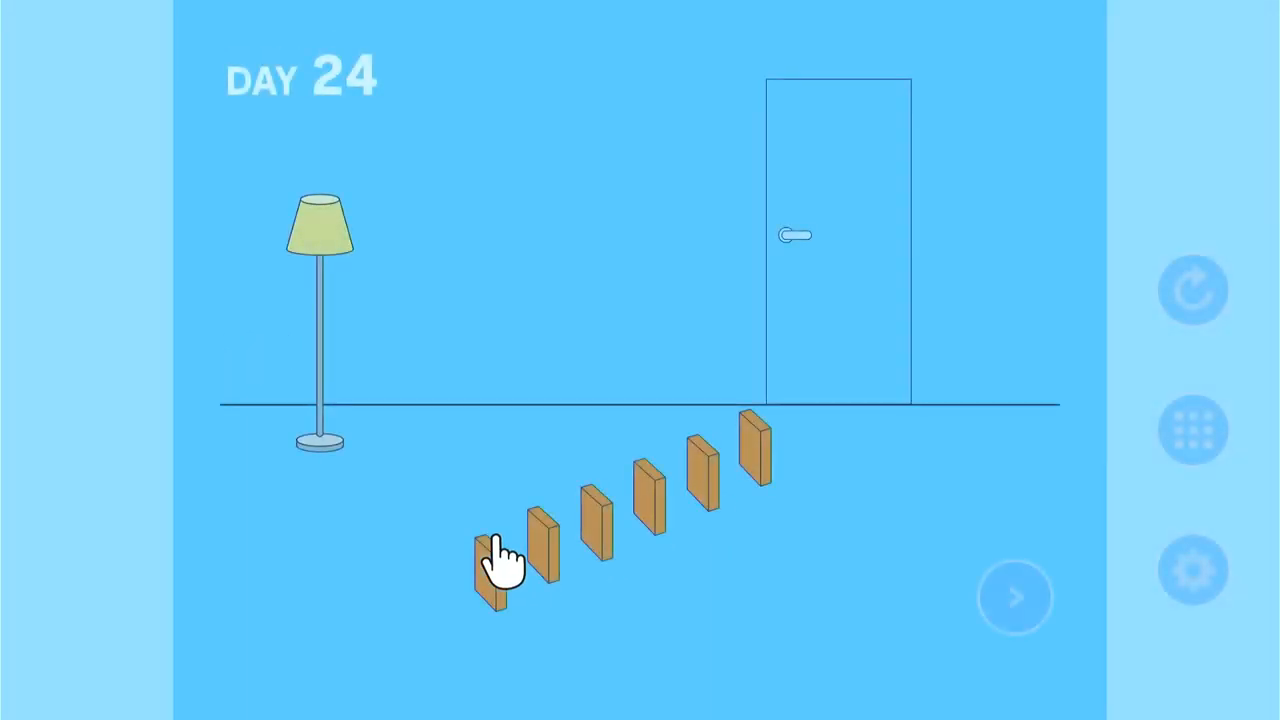
pyautogui.click(492, 570)
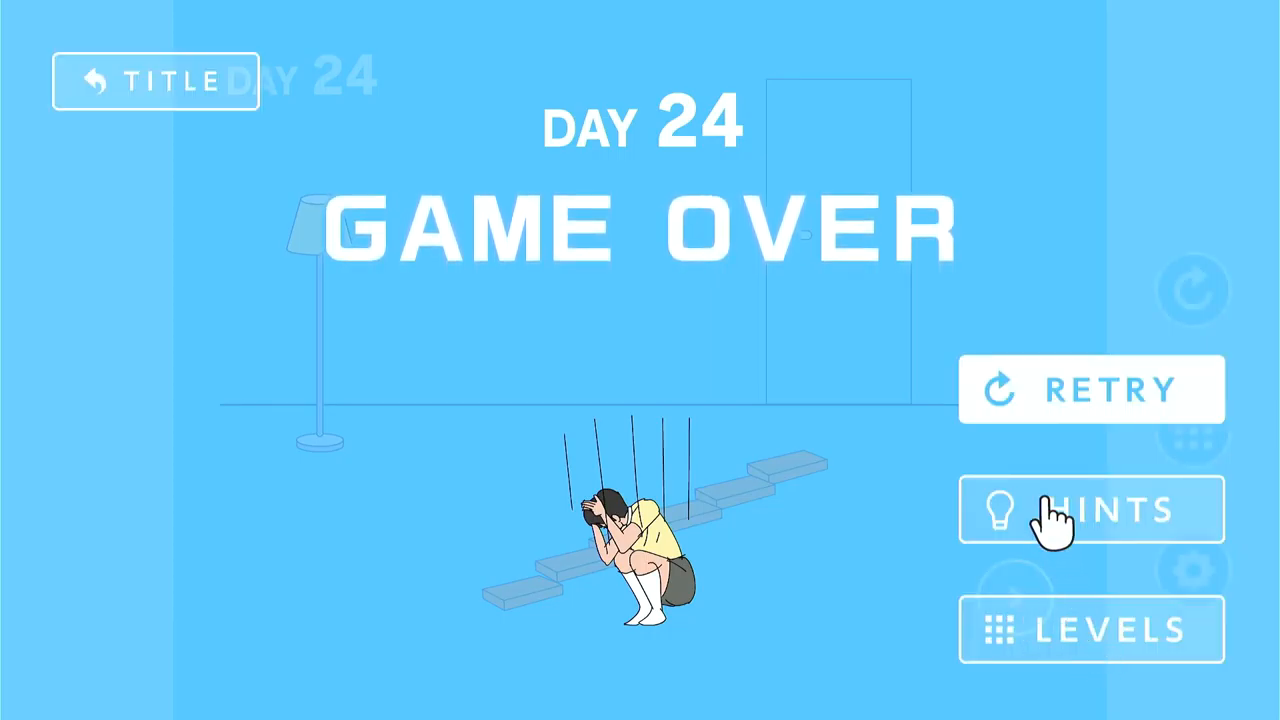
pyautogui.click(1092, 388)
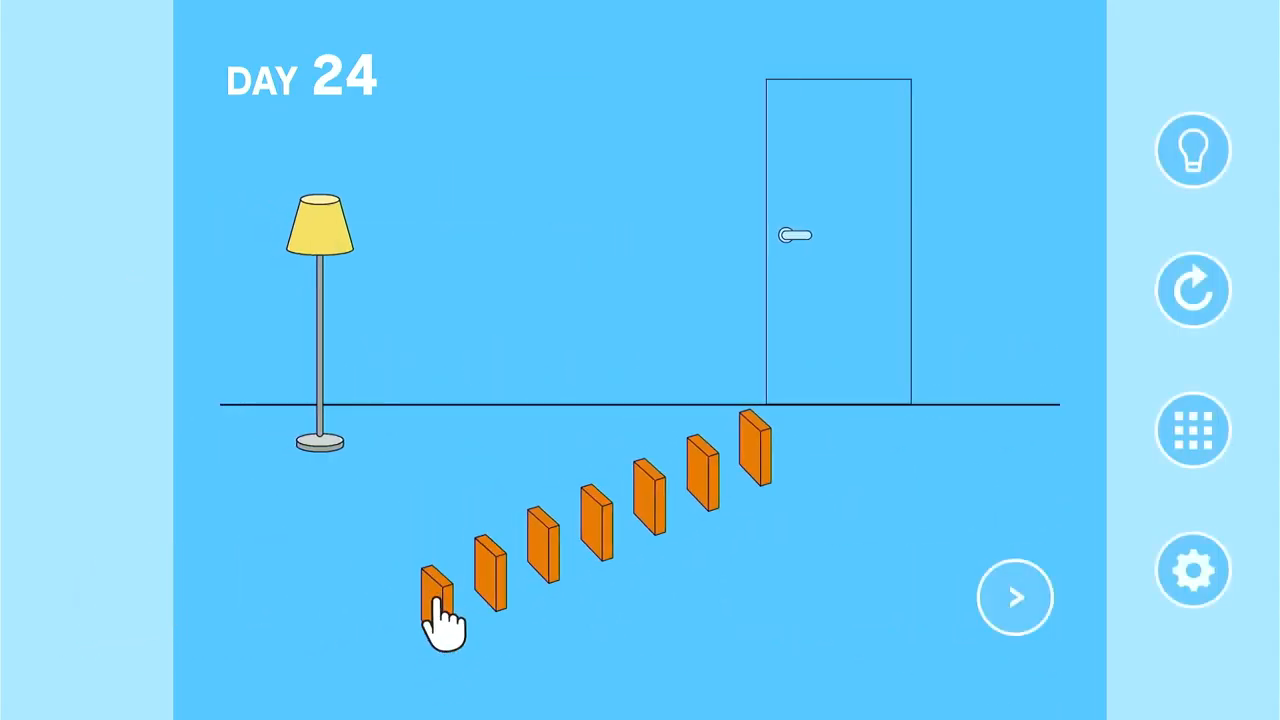
pyautogui.moveTo(560, 524)
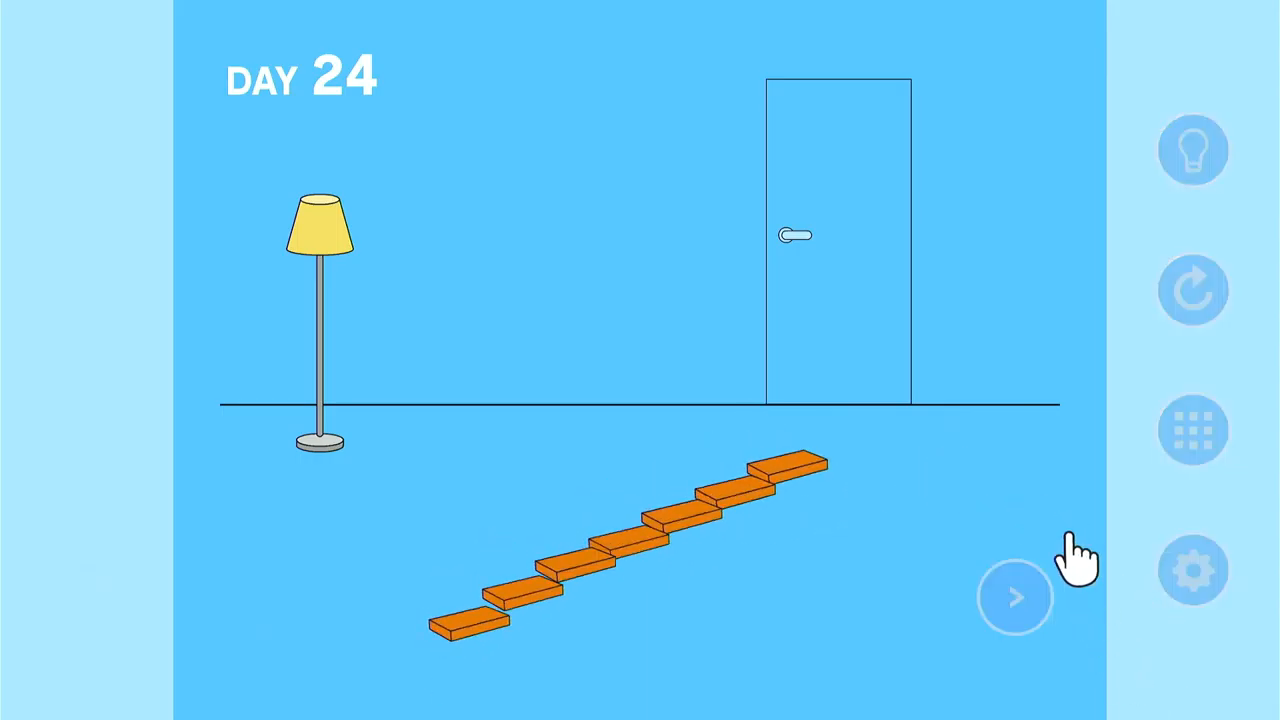
pyautogui.click(1014, 596)
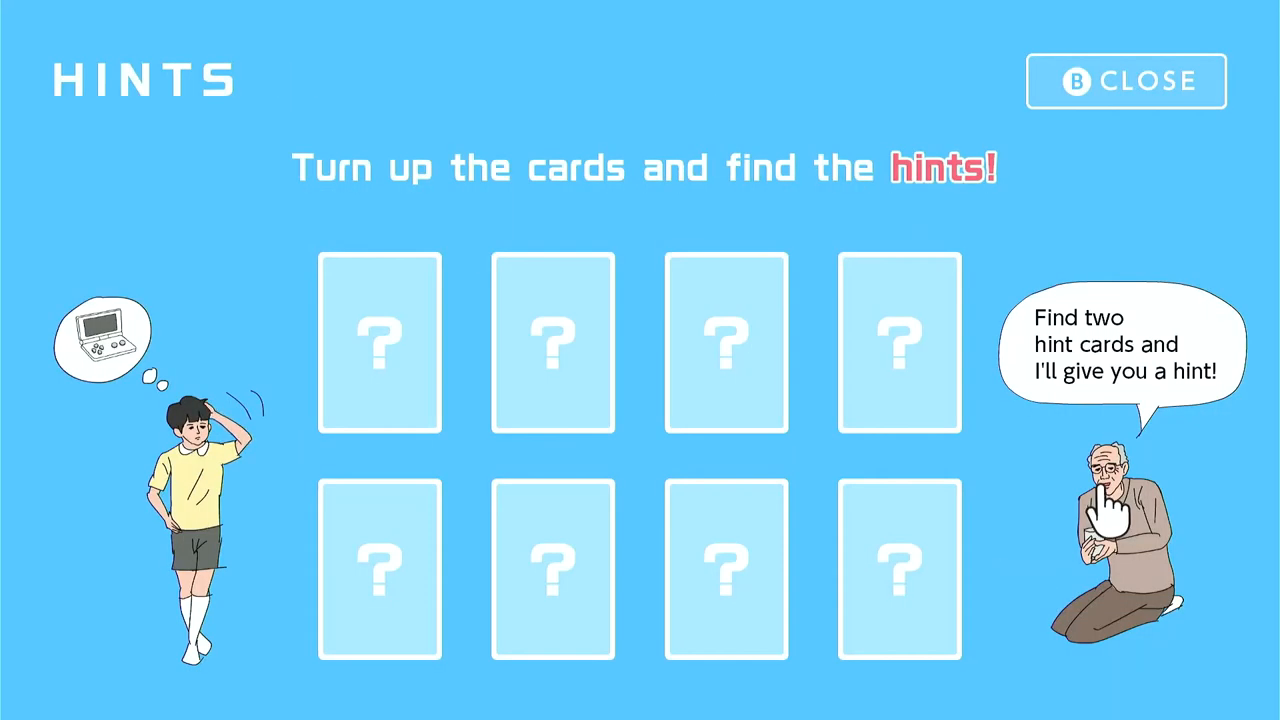
# Close the hints screen and return to the Day 24 room holding an extra domino.
pyautogui.click(1126, 80)
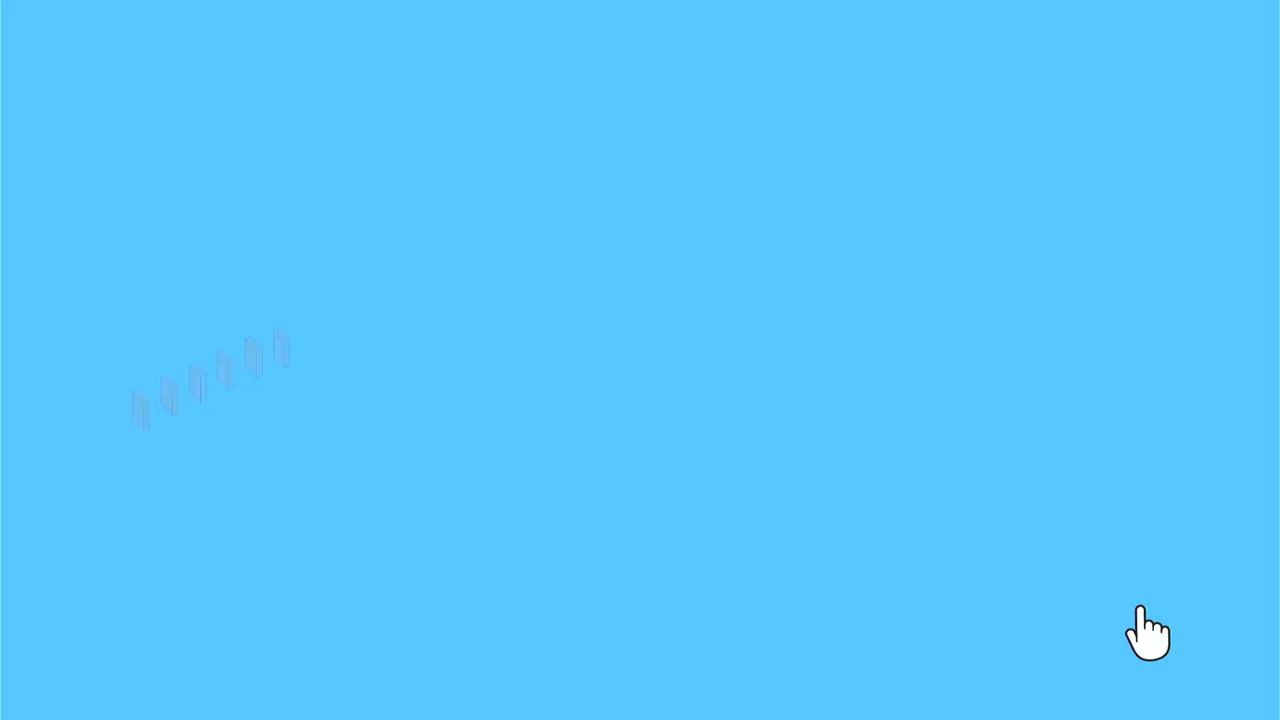
pyautogui.click(1148, 632)
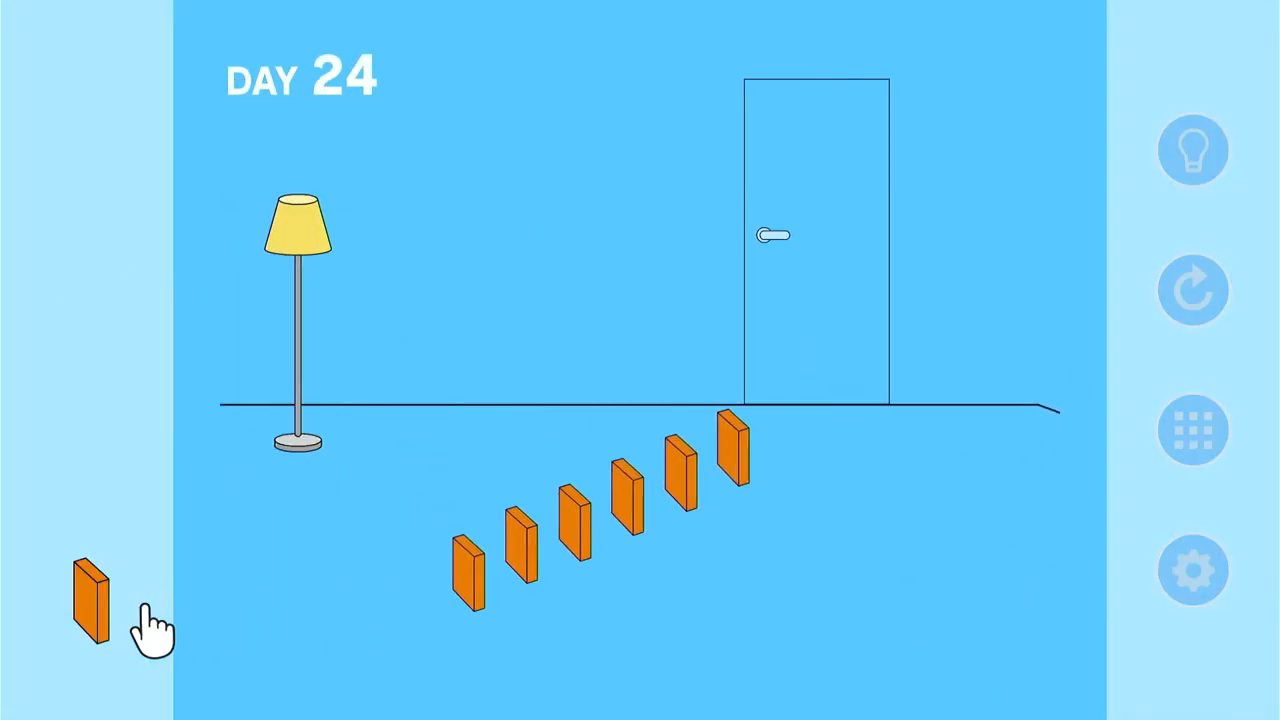
# Get another domino from the drawer, try placing it, then open the door into a Game Over and retry.
pyautogui.moveTo(88, 610); pyautogui.dragTo(690, 330)
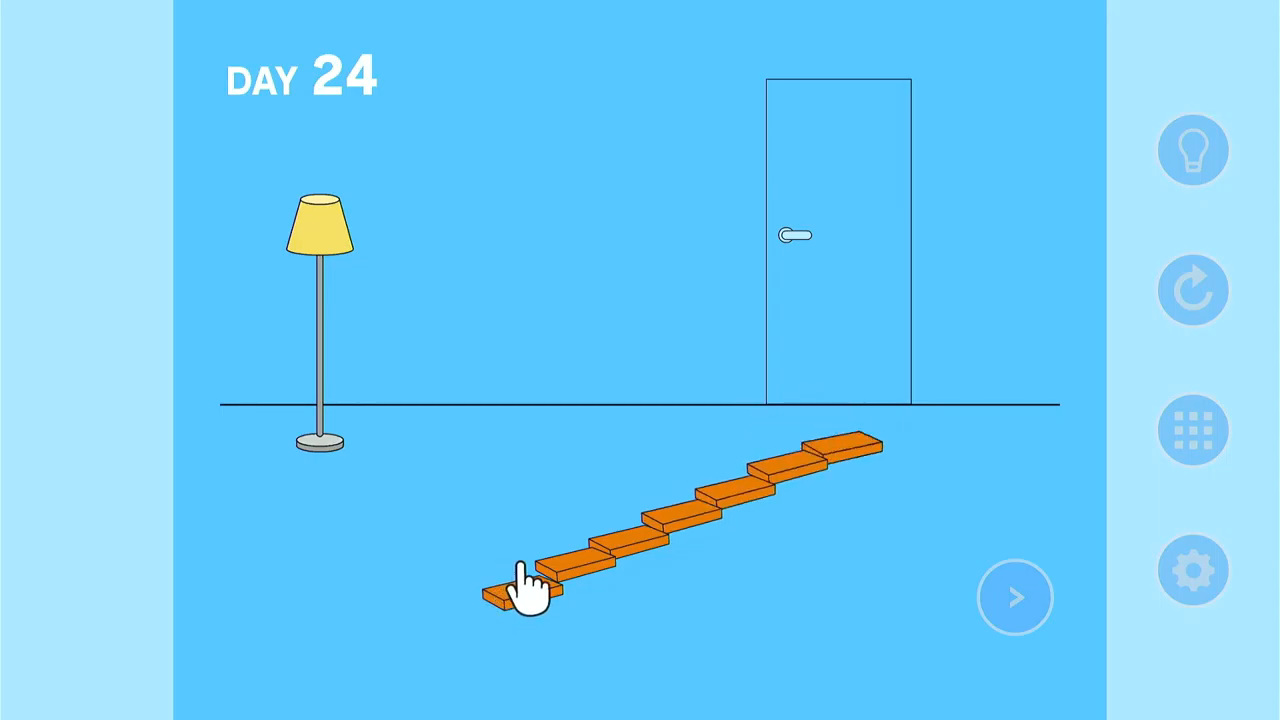
pyautogui.click(500, 590)
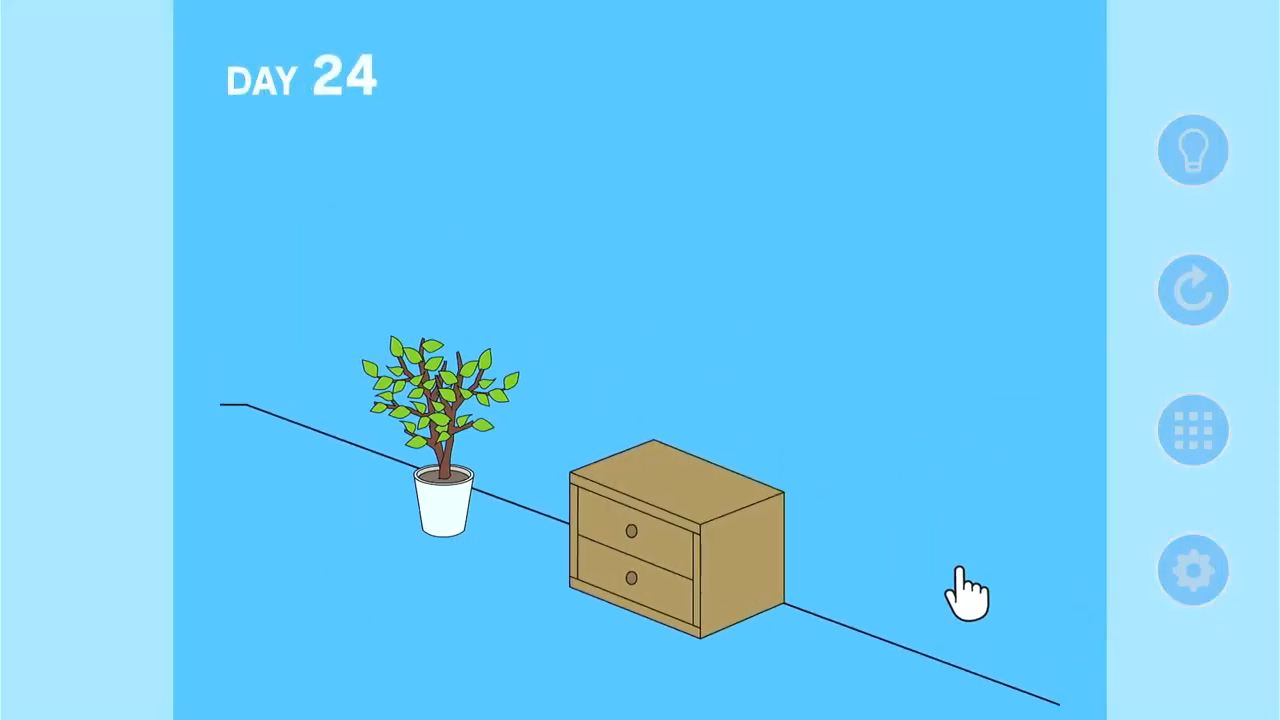
pyautogui.click(660, 550)
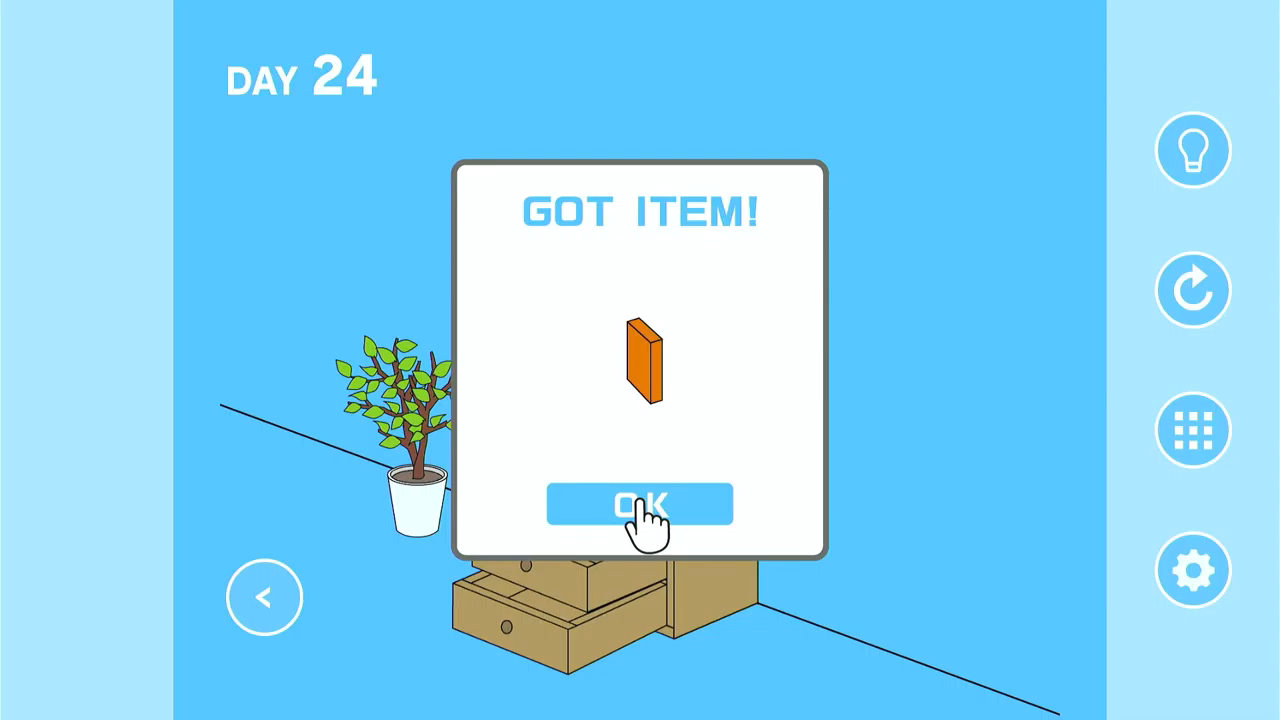
pyautogui.click(640, 504)
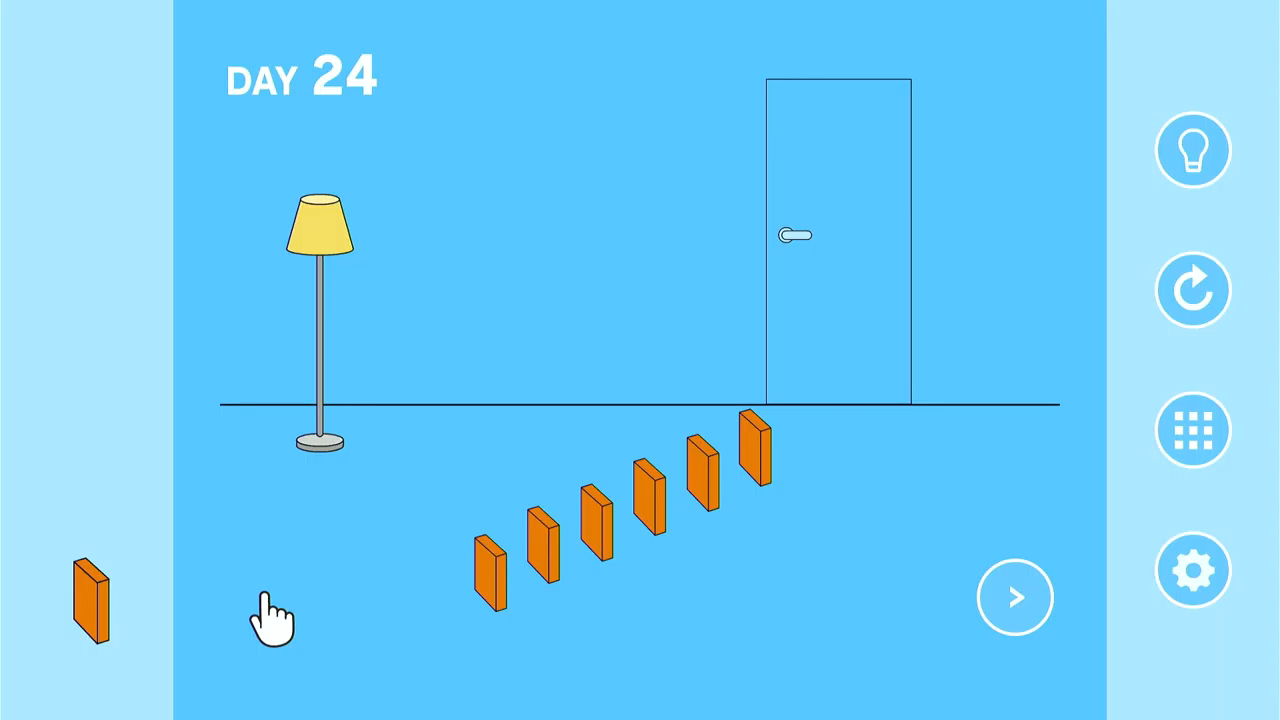
pyautogui.moveTo(90, 600); pyautogui.dragTo(190, 440)
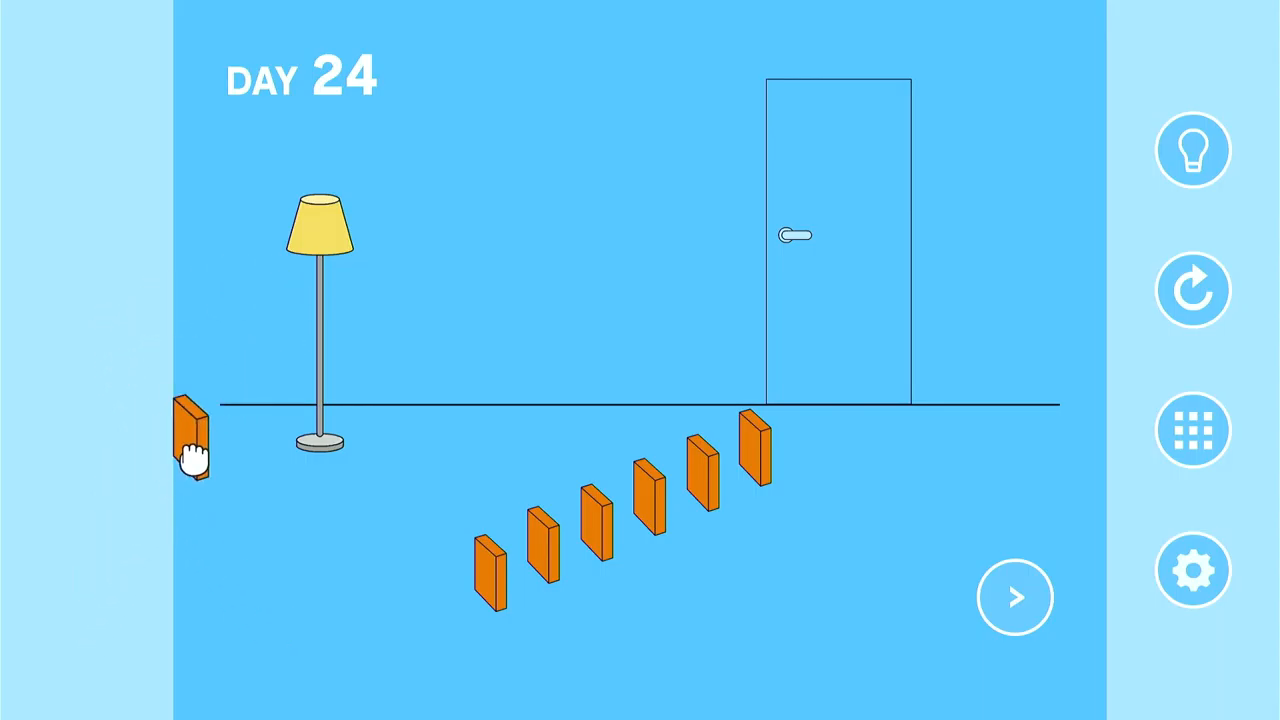
pyautogui.moveTo(190, 440); pyautogui.dragTo(244, 540)
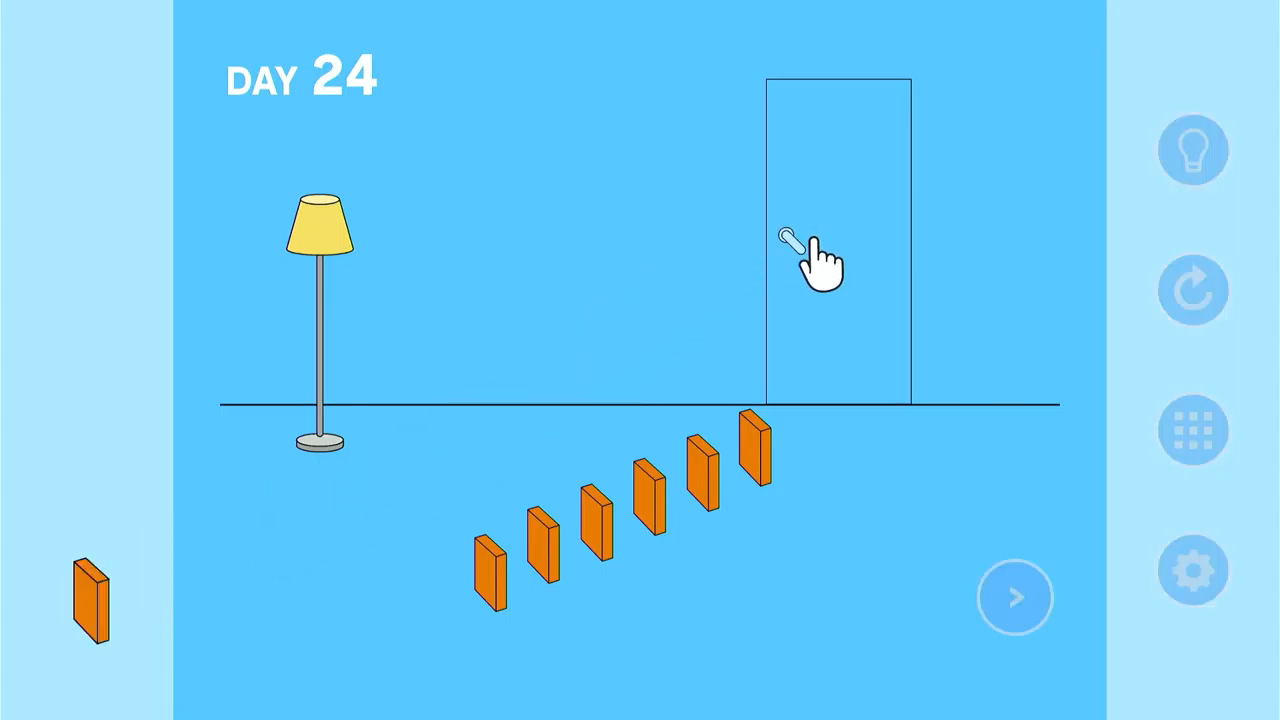
pyautogui.click(790, 240)
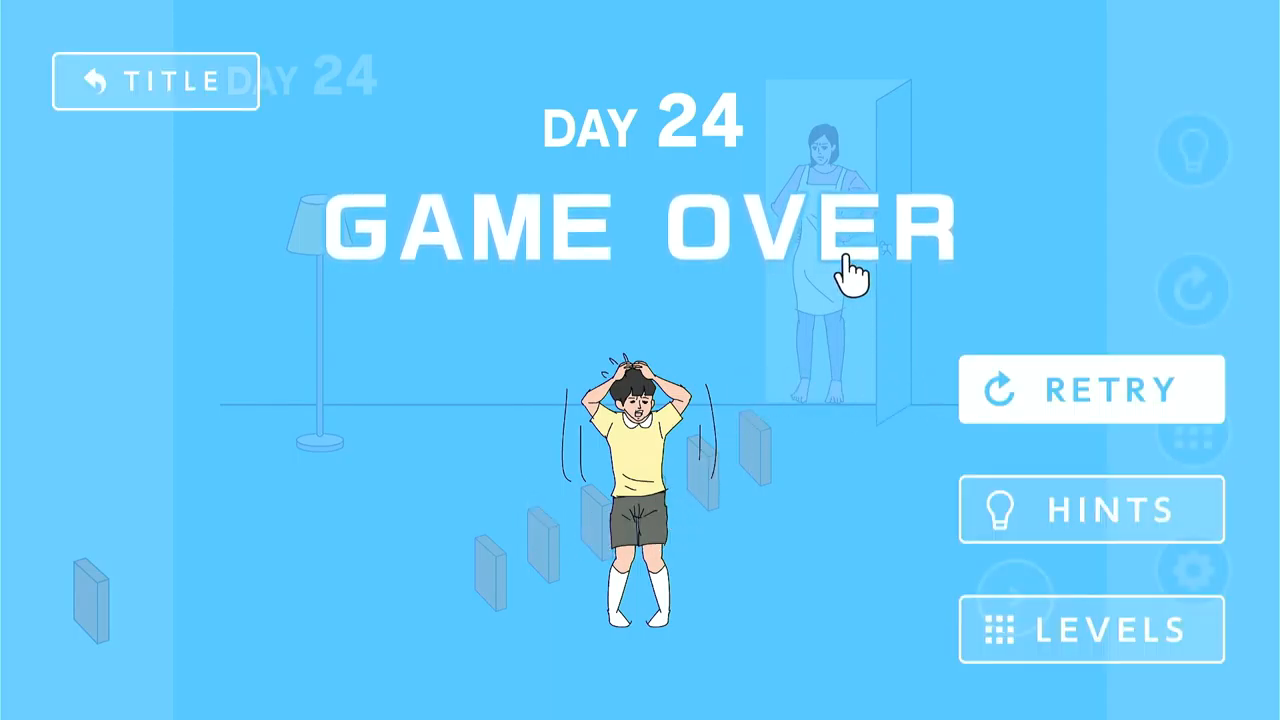
pyautogui.click(1092, 388)
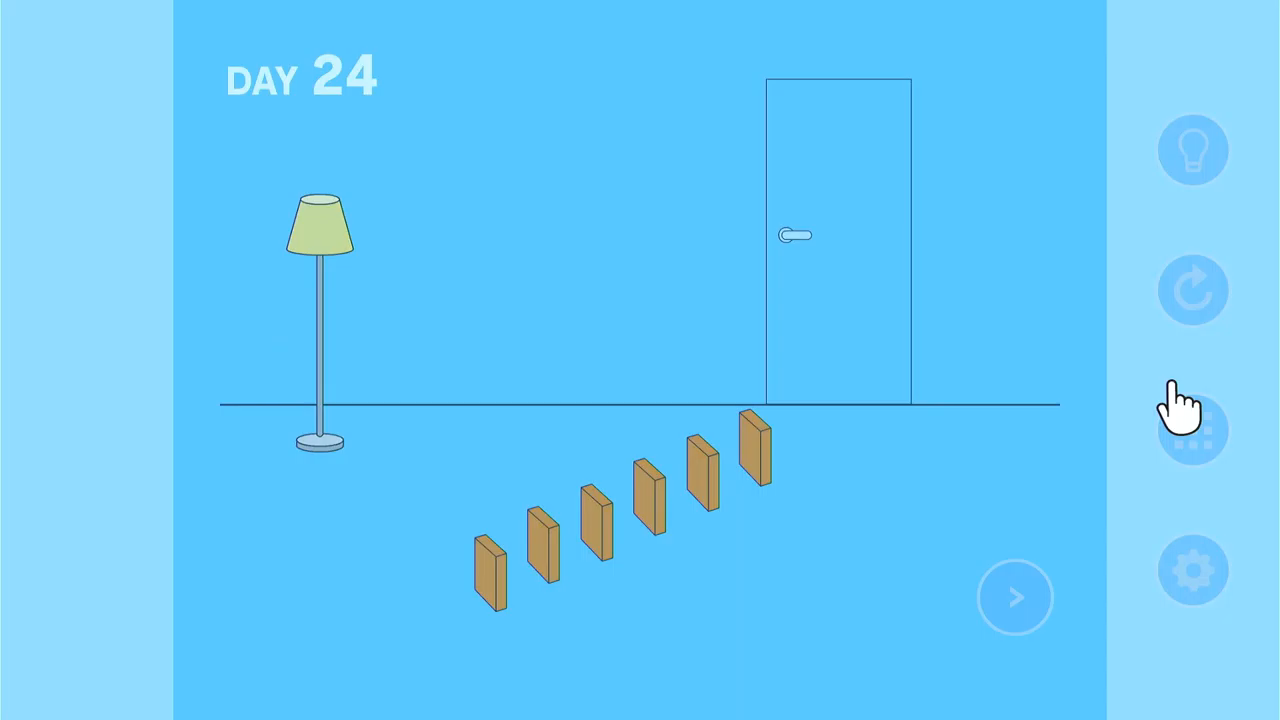
# Set the domino in front of the door, start the chain to trip Mom, clear Day 24 and move to Day 25.
pyautogui.click(1014, 596)
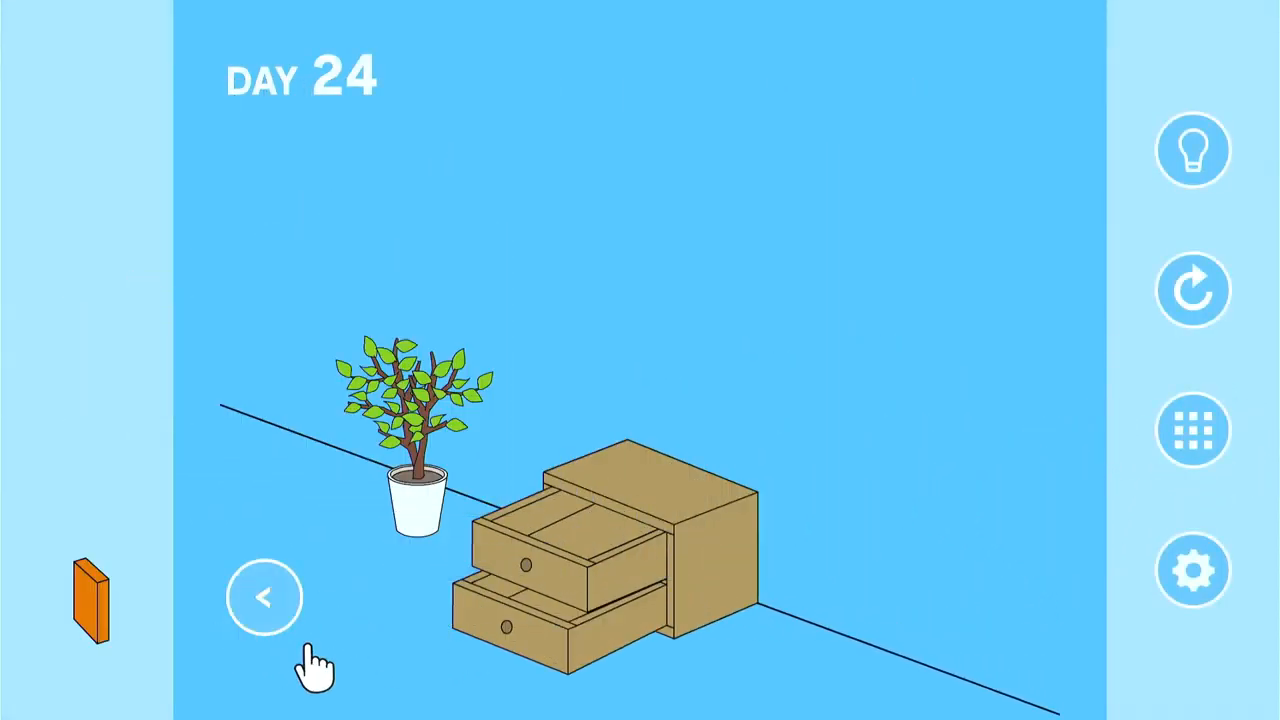
pyautogui.click(264, 596)
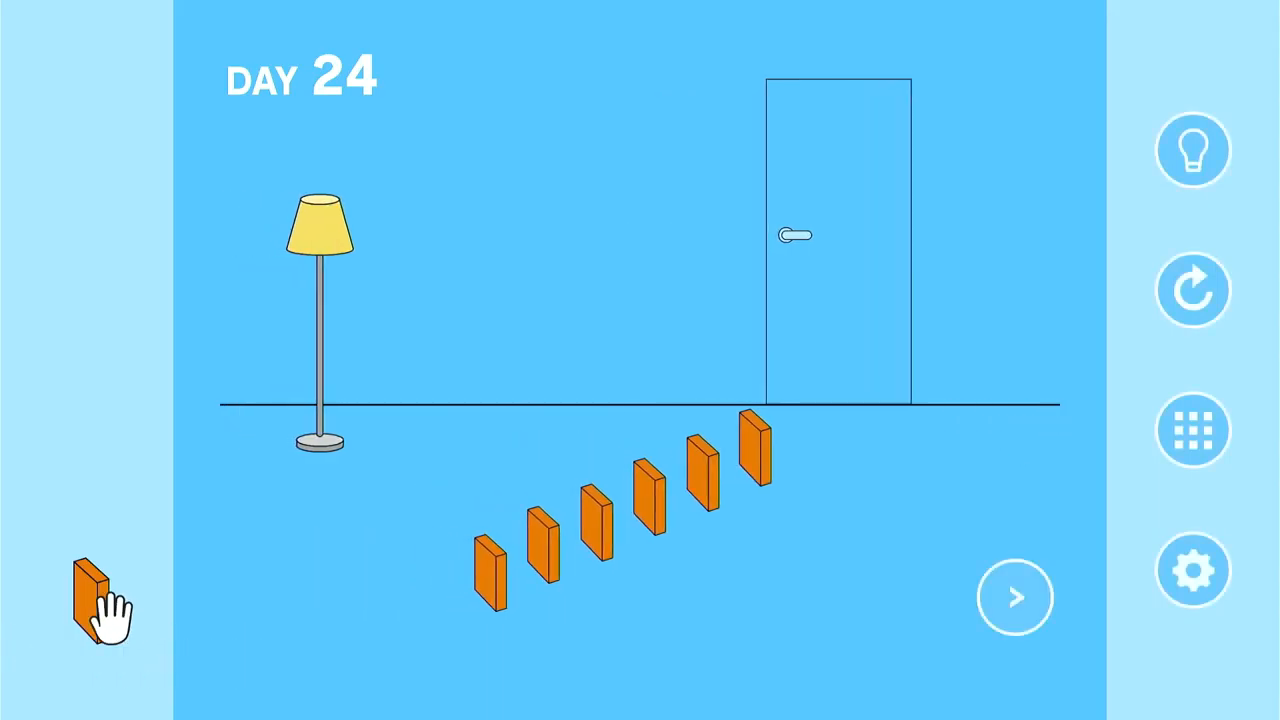
pyautogui.moveTo(90, 590); pyautogui.dragTo(810, 400)
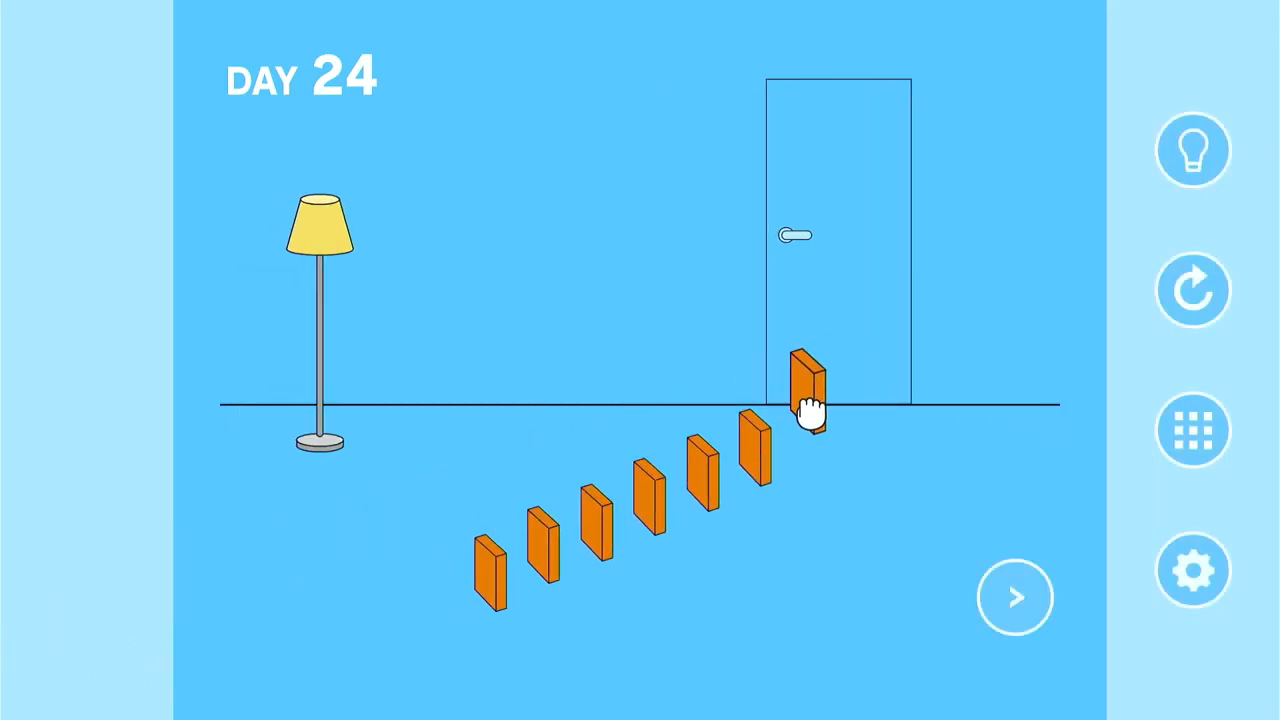
pyautogui.click(810, 384)
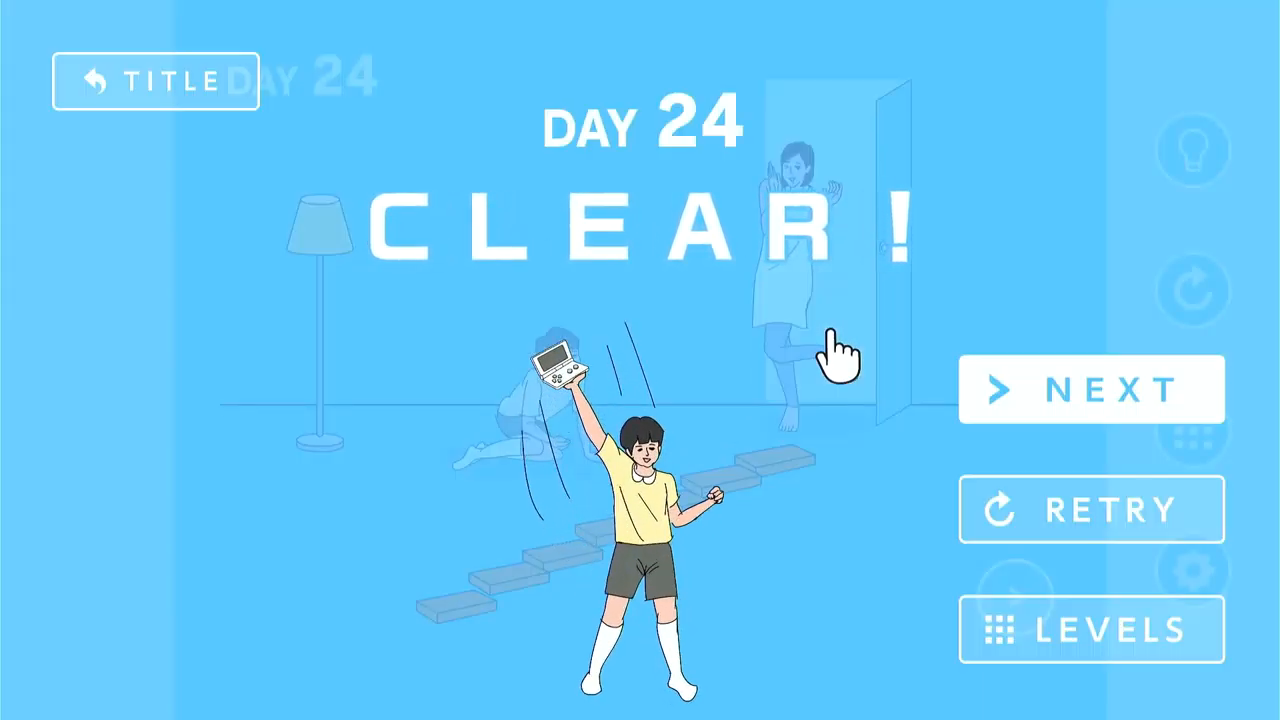
pyautogui.click(1092, 388)
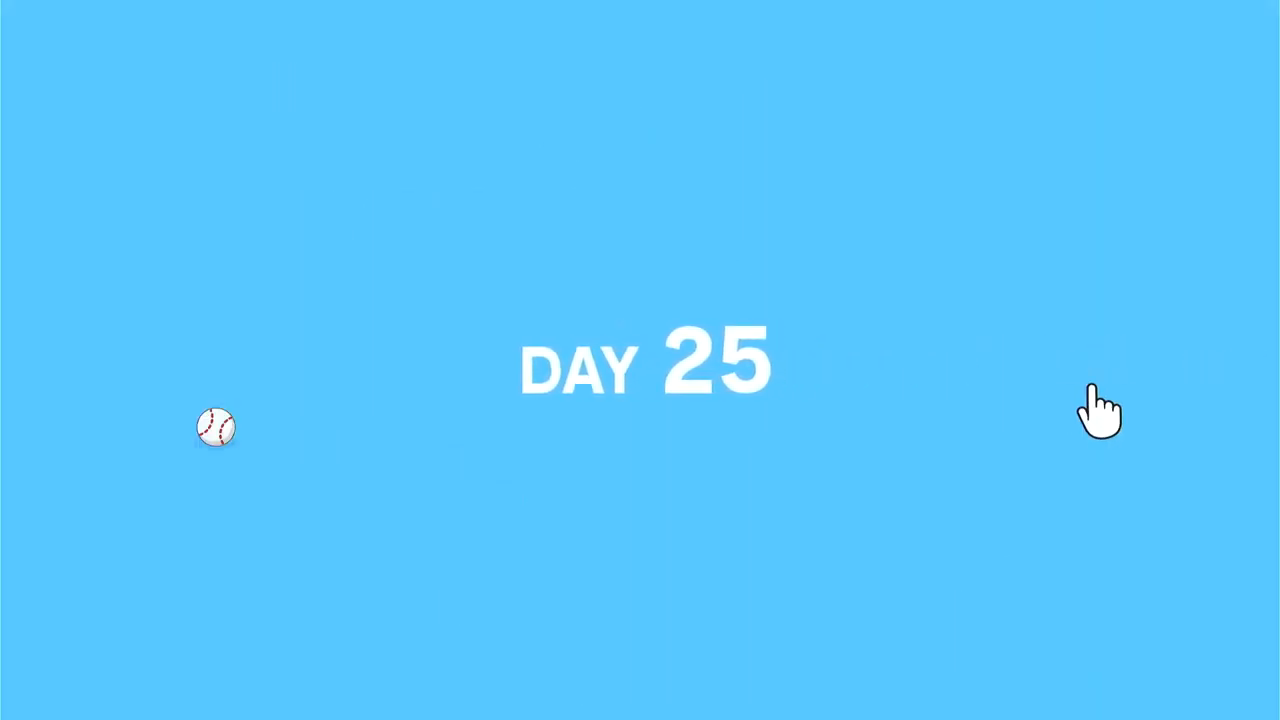